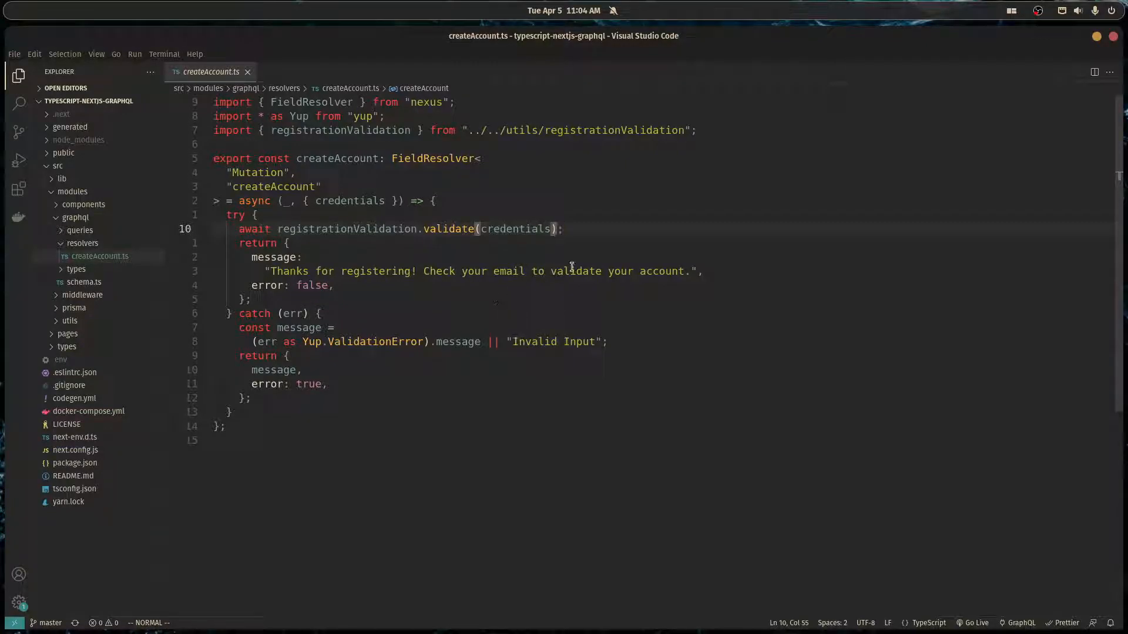
{"action": "mouse_move", "coordinate": [225, 206]}
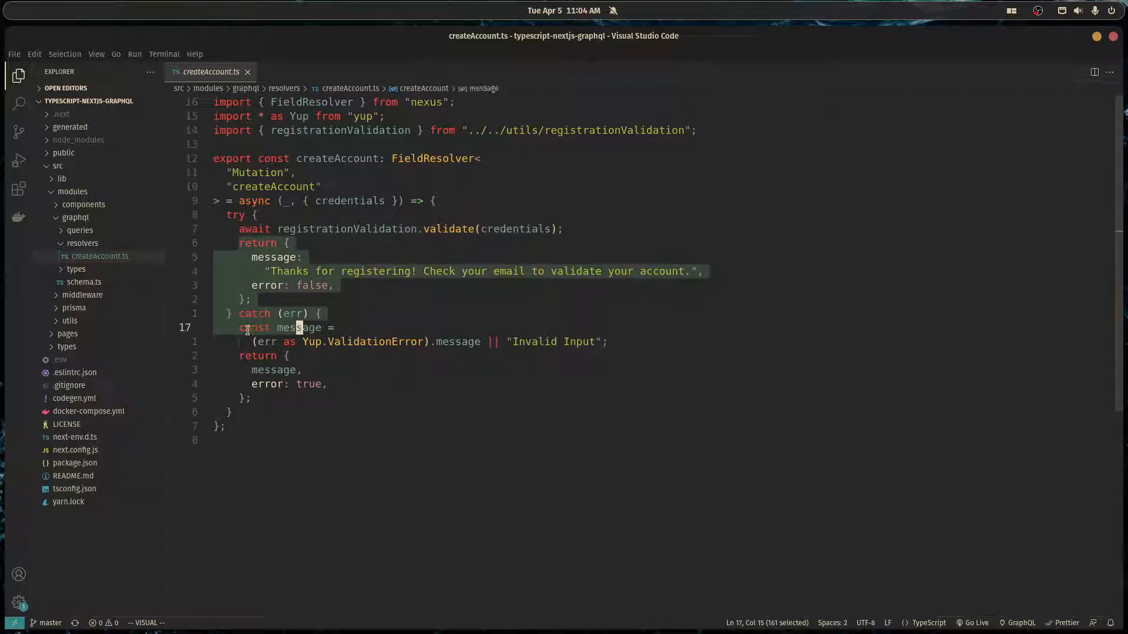
Review the createAccount resolver and bring up the integrated terminal at the project root.
{"action": "key", "text": "Escape"}
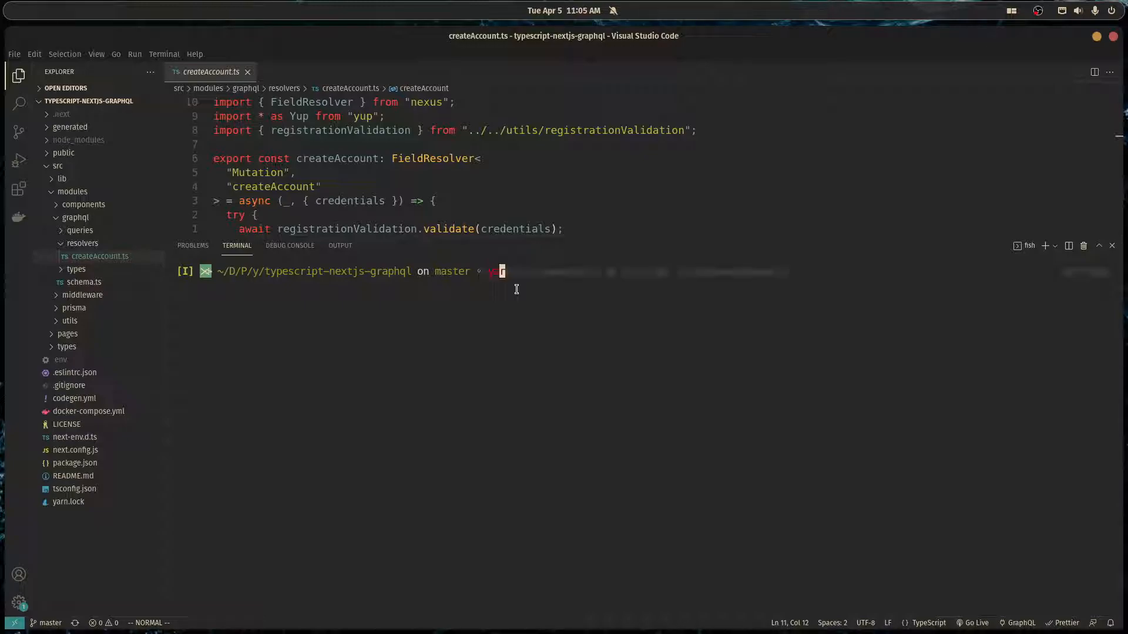
{"action": "type", "text": "yarn add nodemailer"}
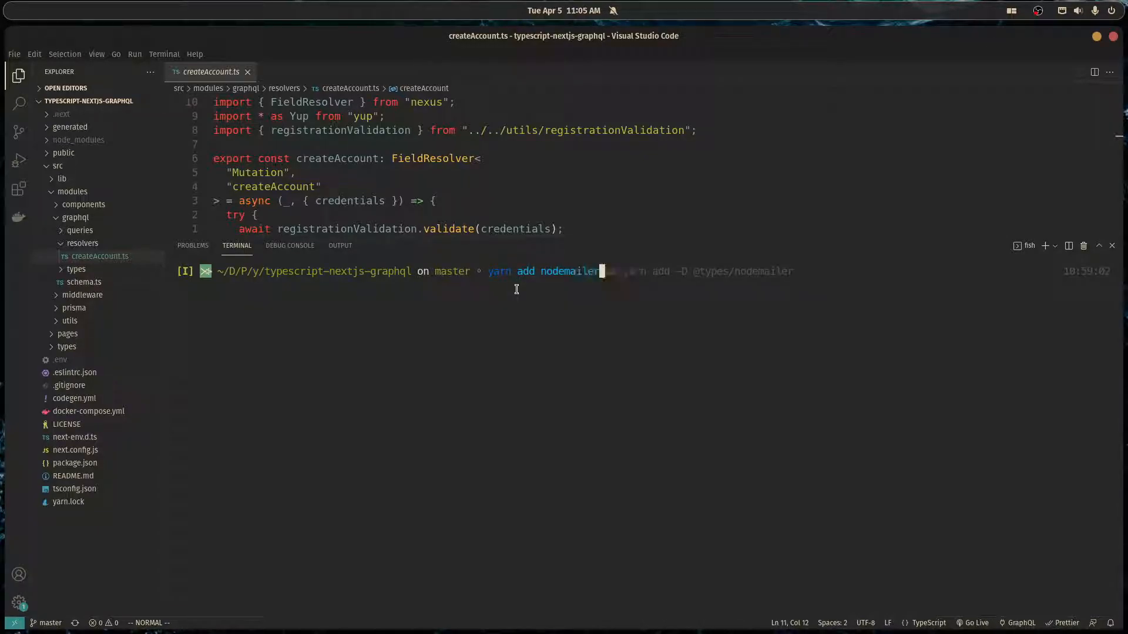
{"action": "type", "text": "&& yarn add -D @types/nodemailer"}
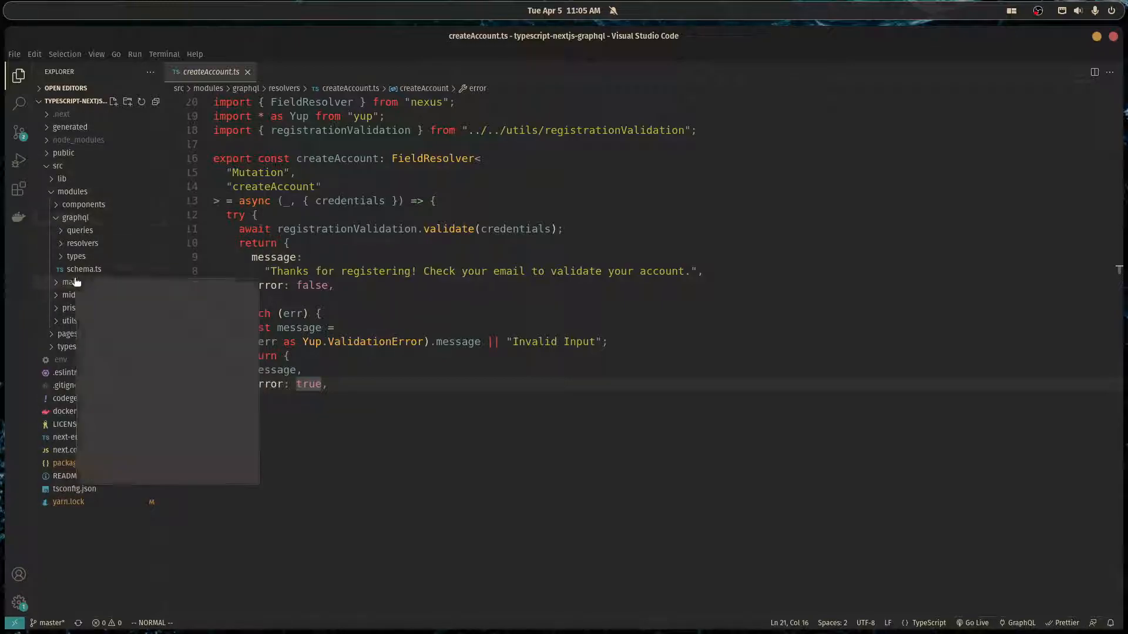
Create src/modules/mail/transport.ts declaring let transport: undefined | null = null;.
{"action": "type", "text": "trans"}
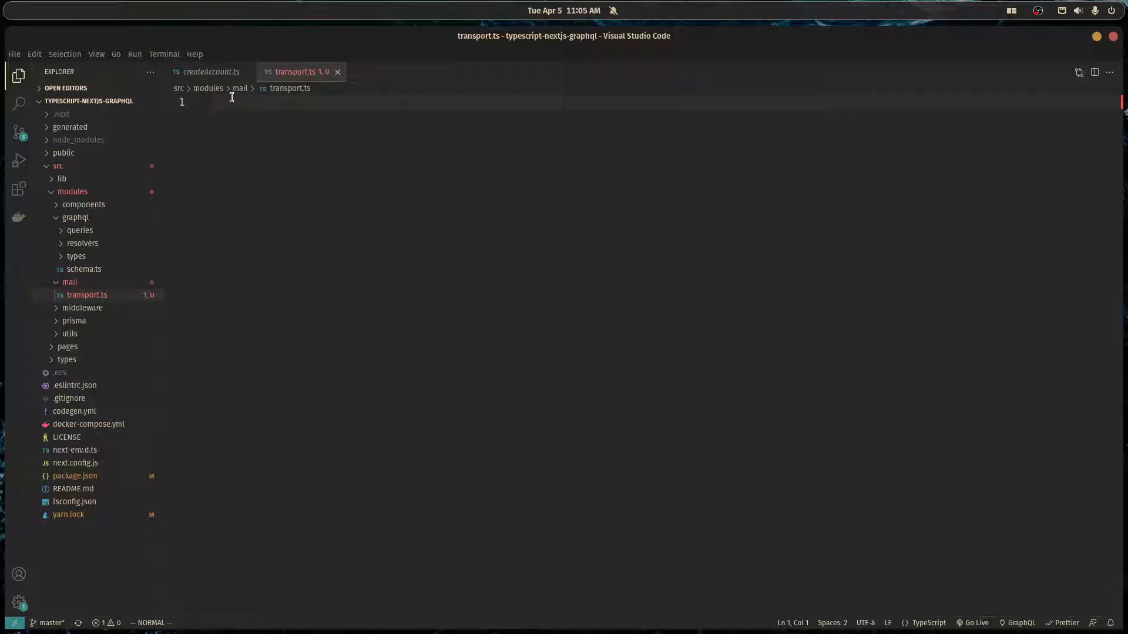
{"action": "type", "text": "ls"}
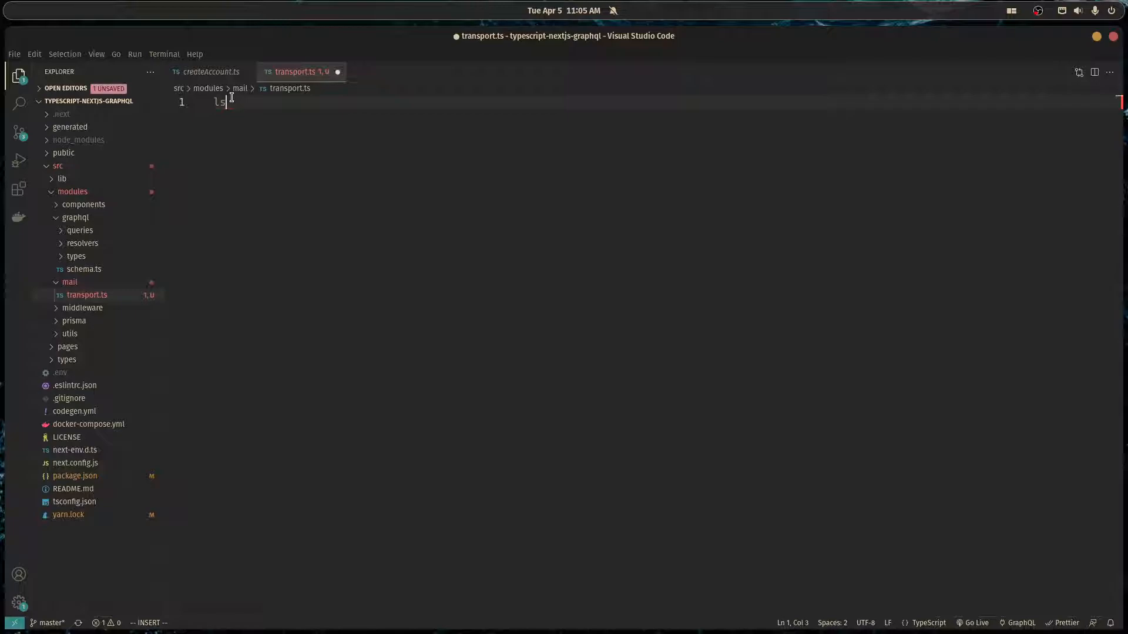
{"action": "type", "text": "let trans"}
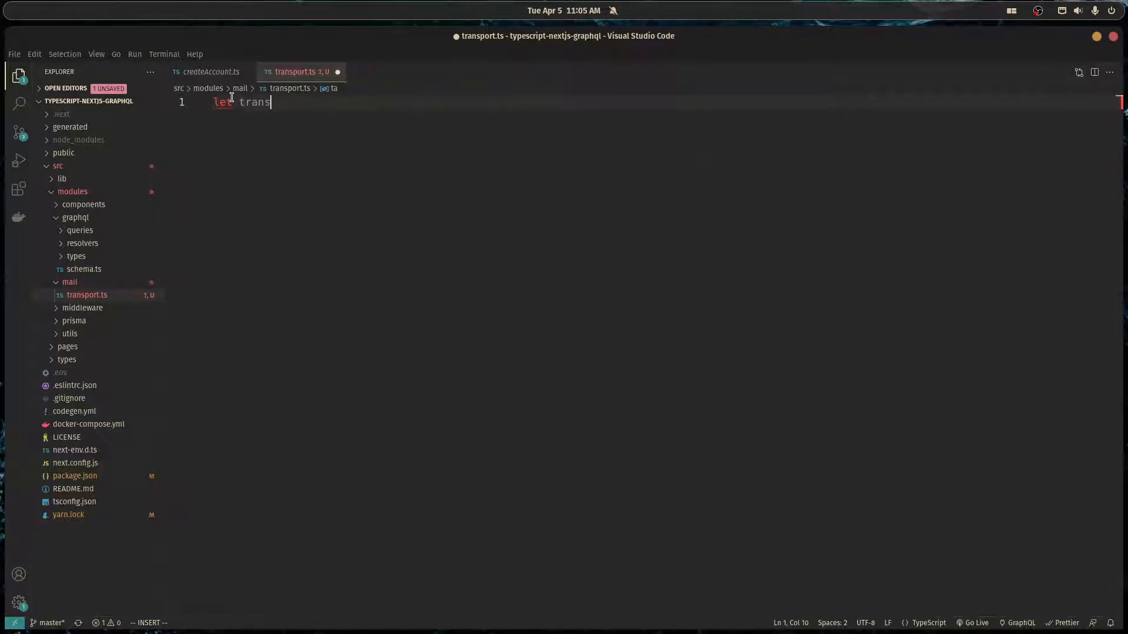
{"action": "type", "text": "port"}
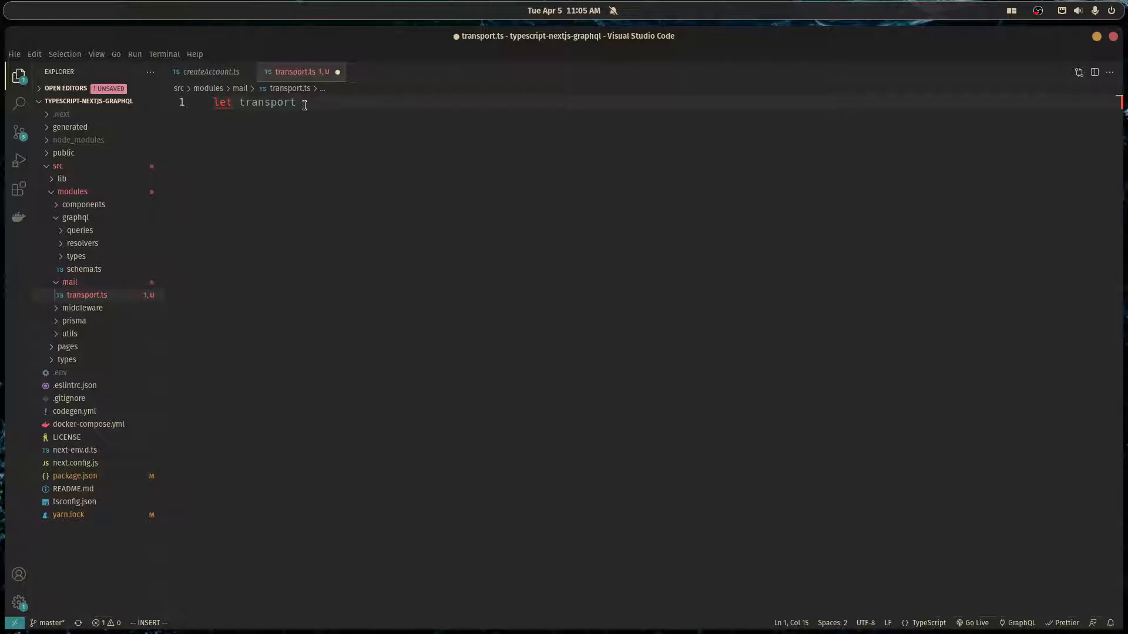
{"action": "mouse_move", "coordinate": [383, 112]}
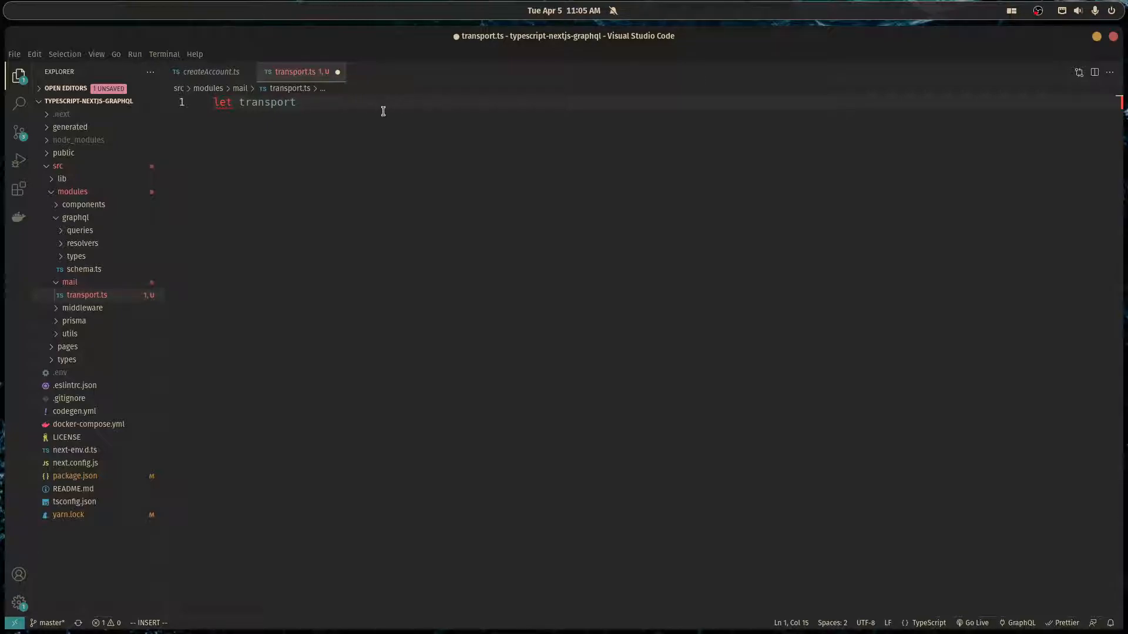
{"action": "type", "text": "= null;"}
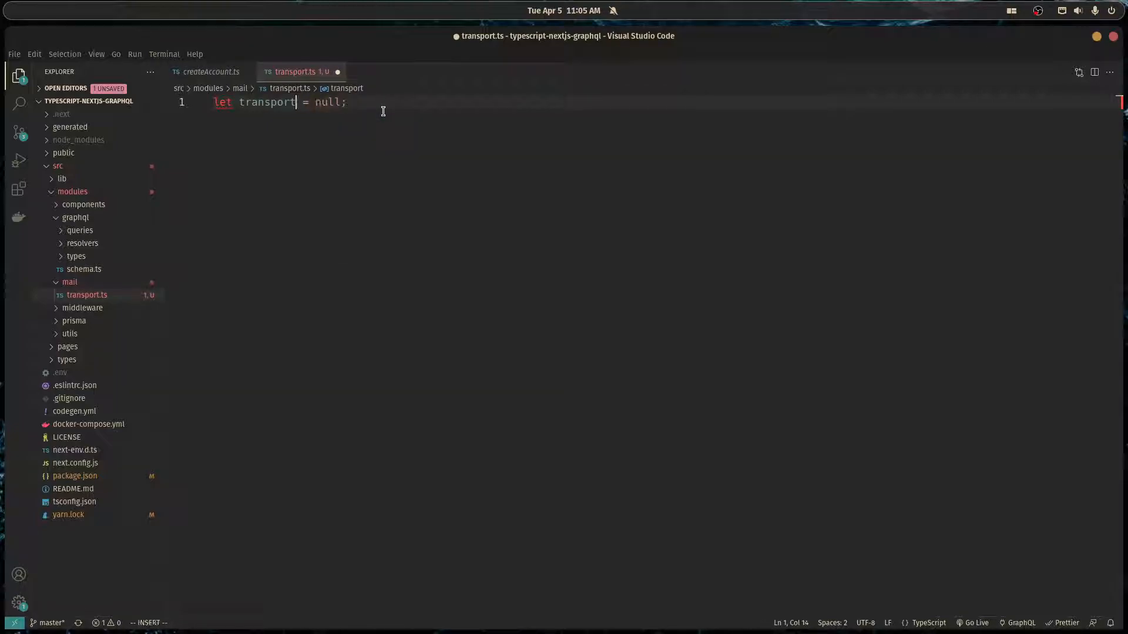
{"action": "type", "text": ": undefined | null"}
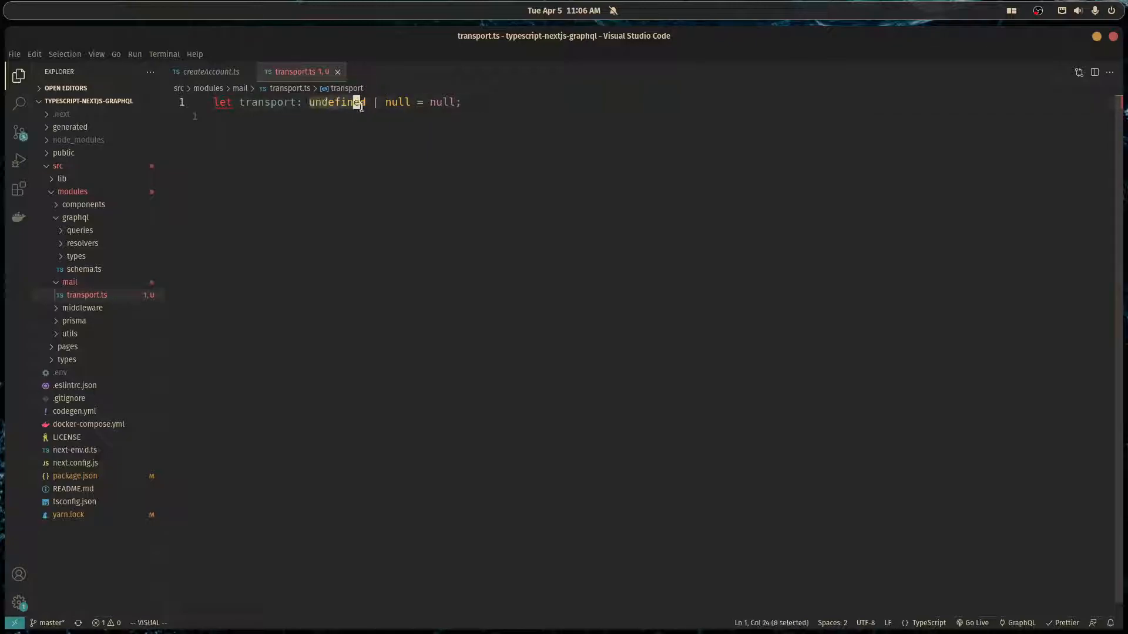
{"action": "key", "text": "Escape"}
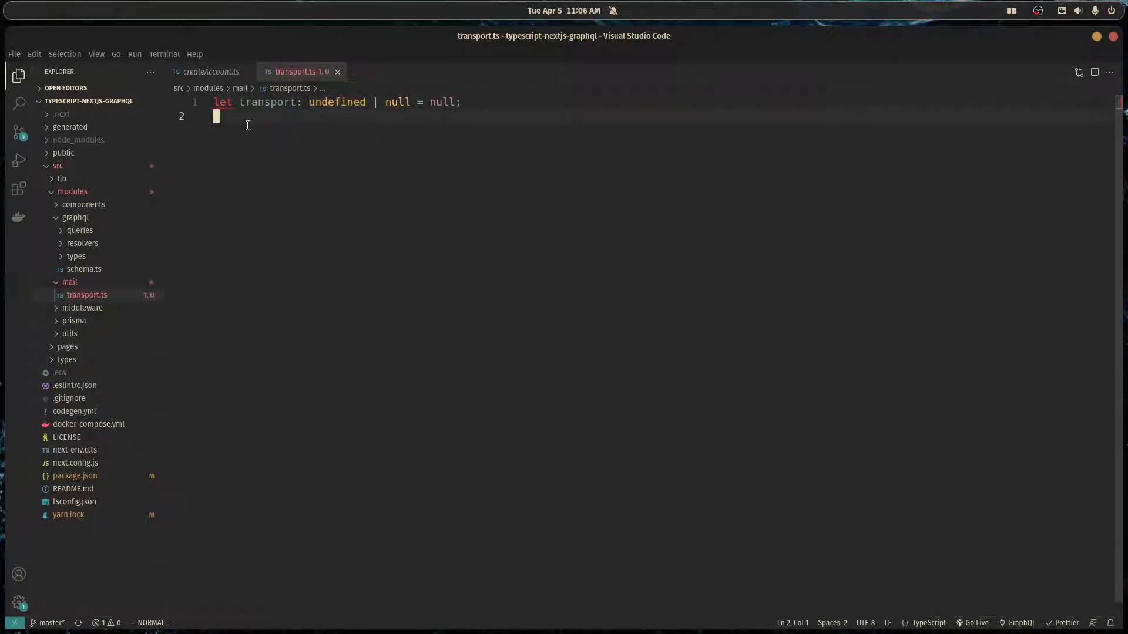
{"action": "mouse_move", "coordinate": [480, 222]}
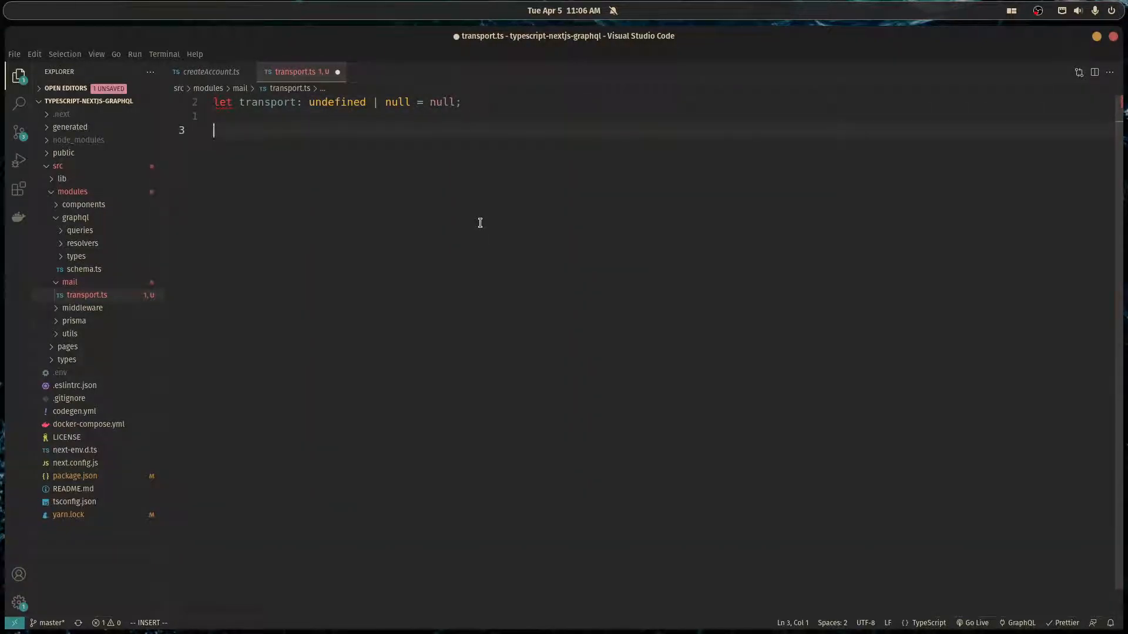
Write export const getTransport = async () => that returns transport early when it already exists.
{"action": "type", "text": "export"}
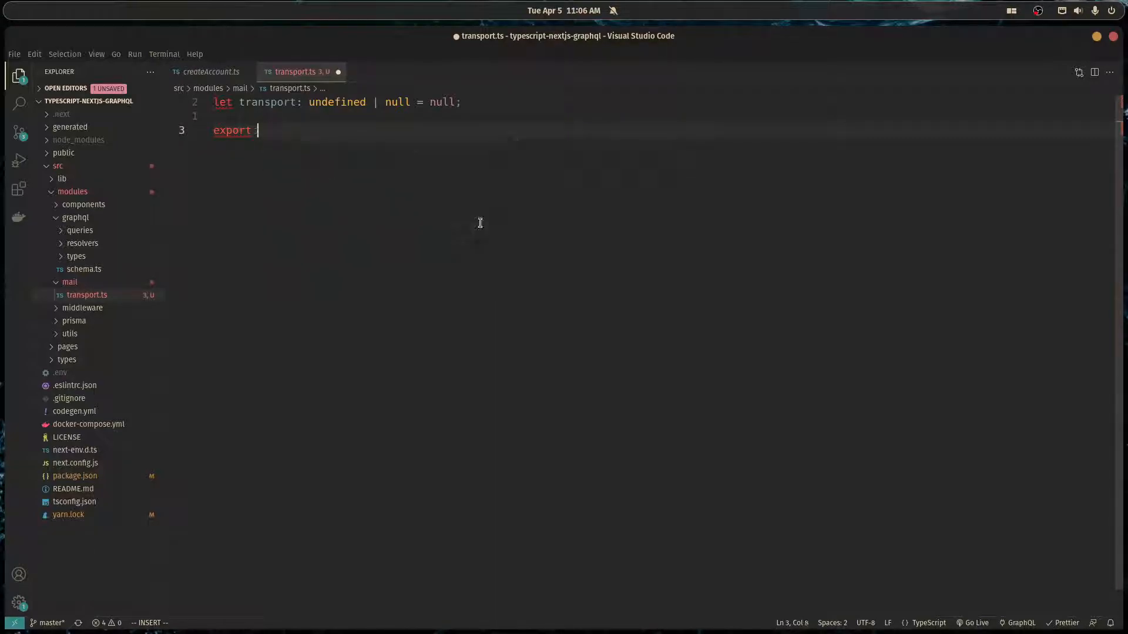
{"action": "type", "text": "const"}
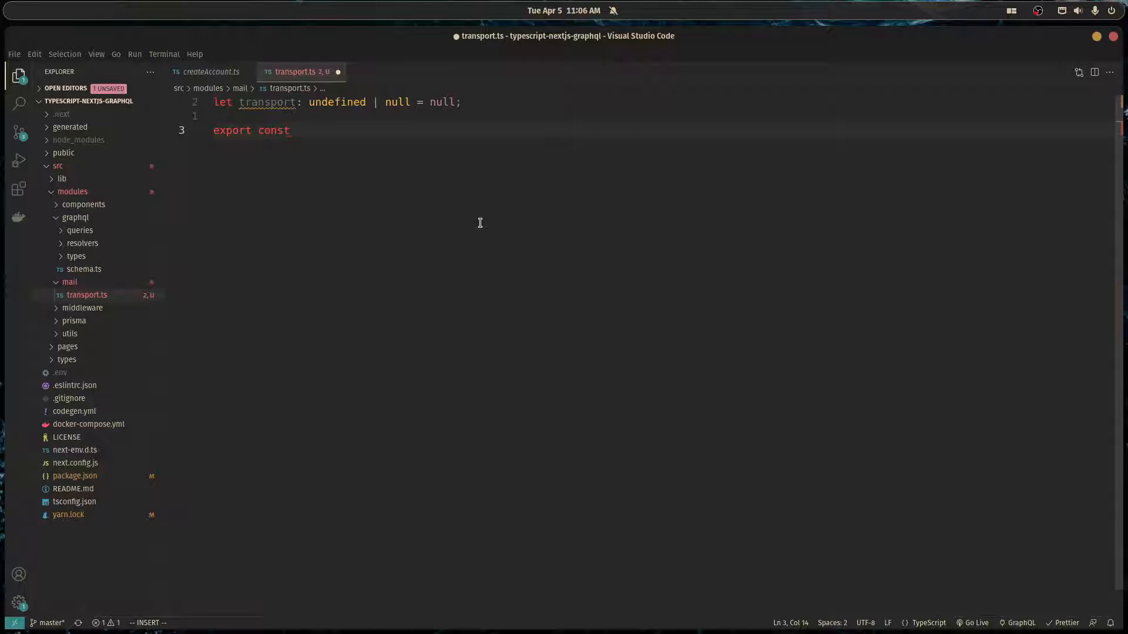
{"action": "type", "text": "getTra"}
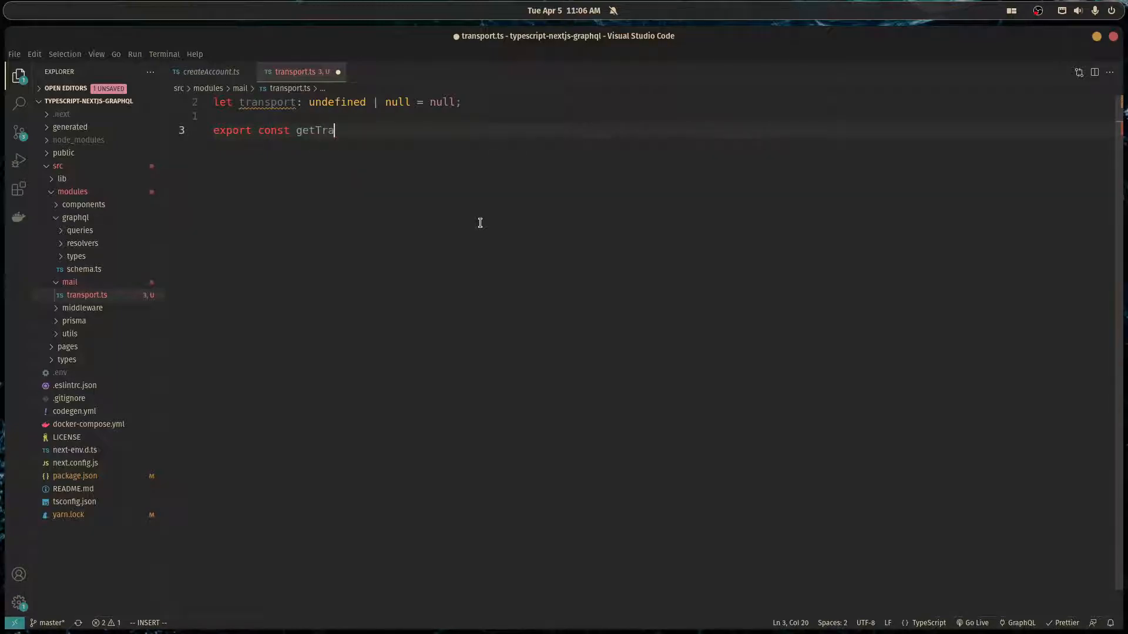
{"action": "type", "text": "nsport = async () => {"}
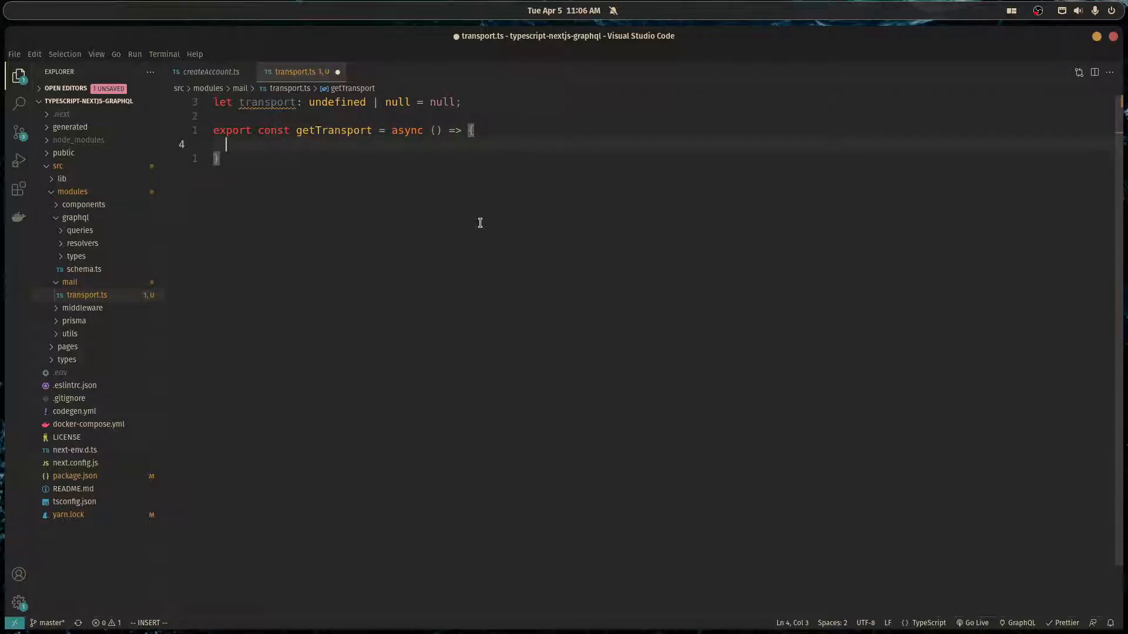
{"action": "type", "text": "if (transport) ret"}
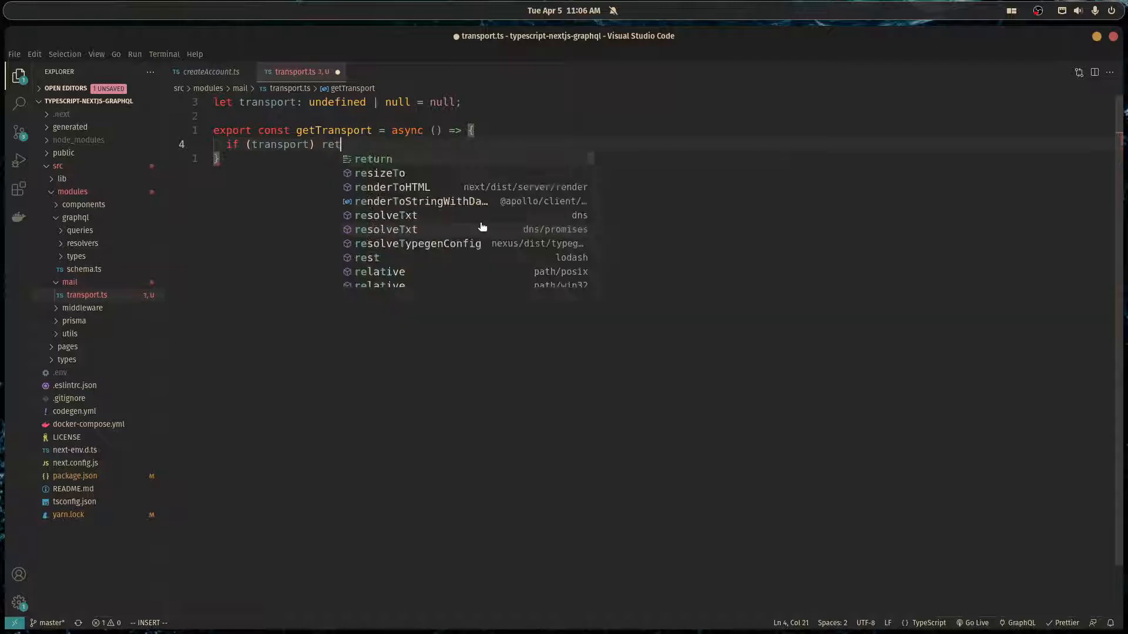
{"action": "type", "text": "urn tranpost;"}
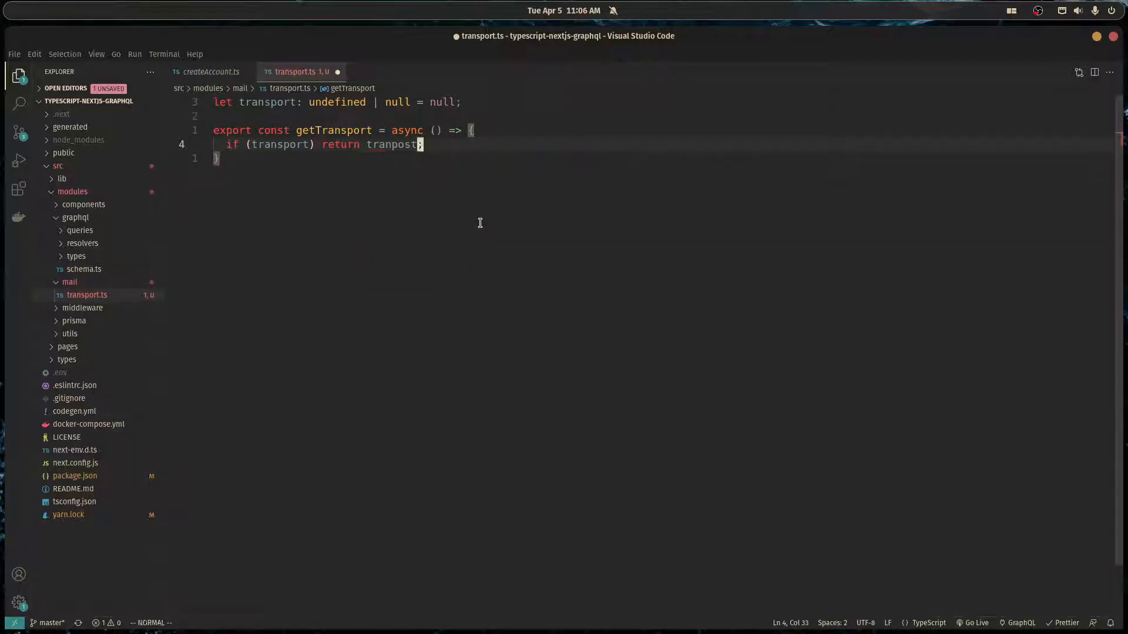
{"action": "type", "text": "transport;"}
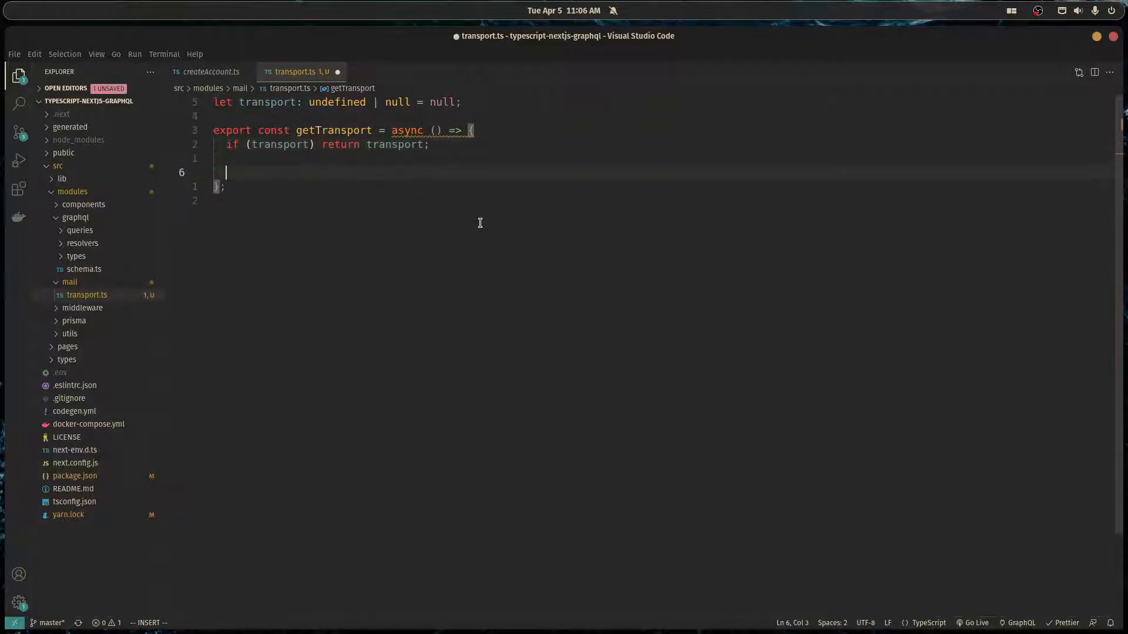
{"action": "mouse_move", "coordinate": [408, 176]}
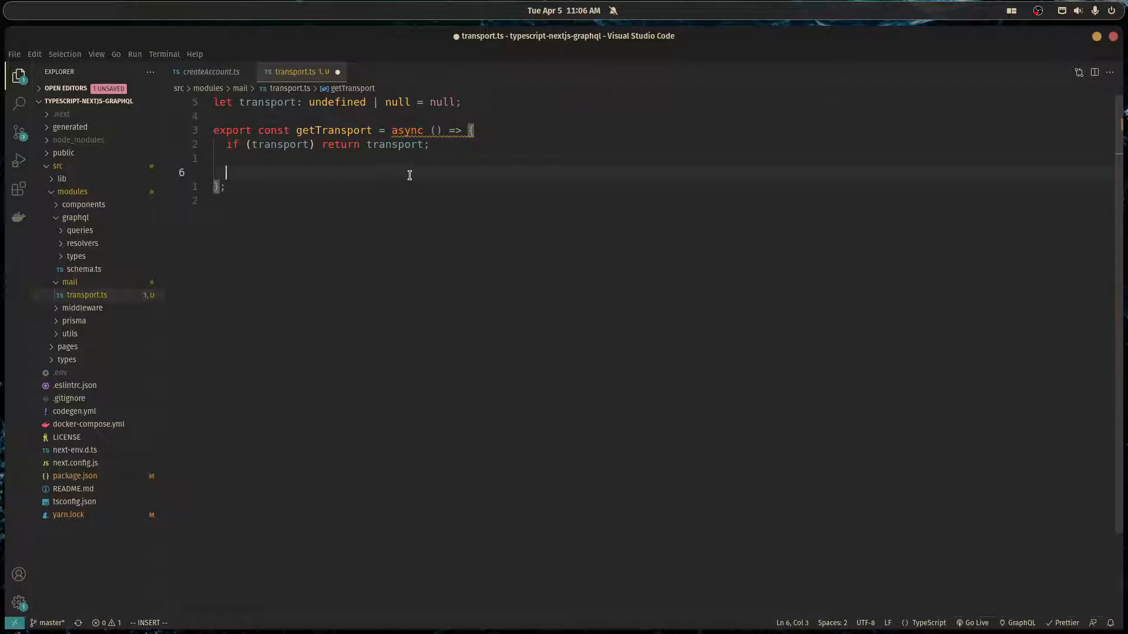
Add a TODO note about a real provider/service and begin const {user, pass} = destructuring.
{"action": "type", "text": "// TODO: use a"}
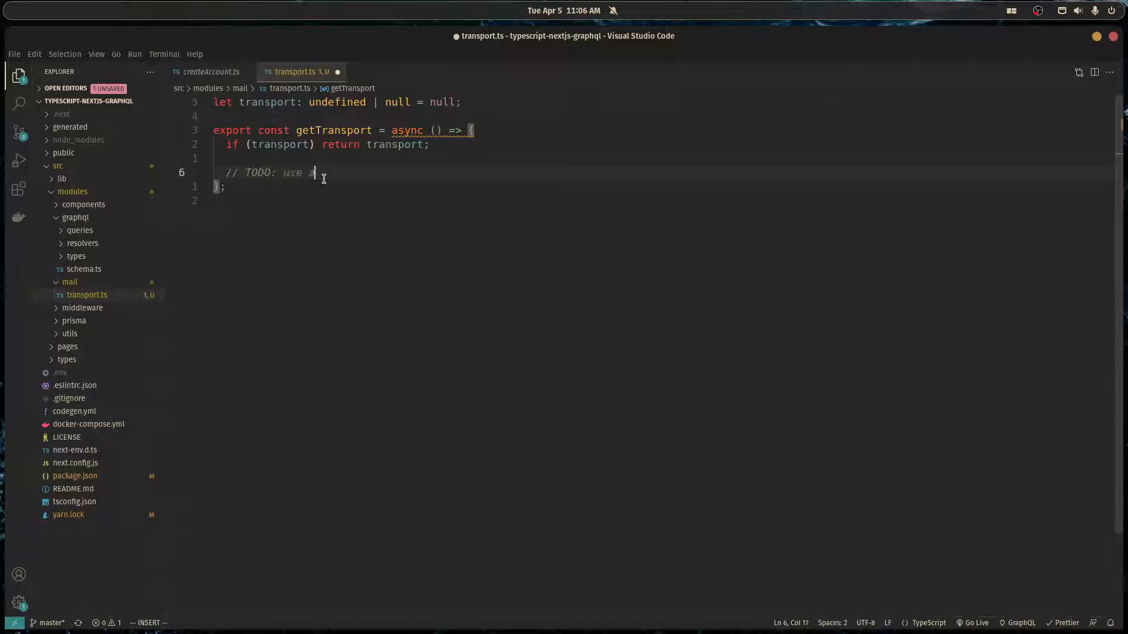
{"action": "type", "text": "real"}
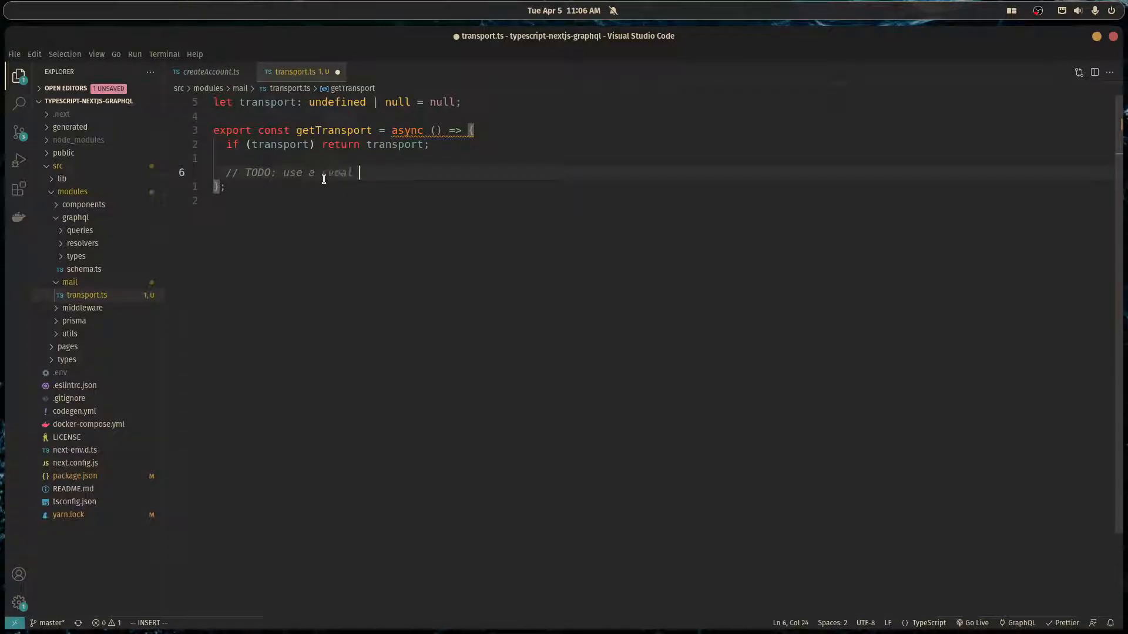
{"action": "type", "text": "pr"}
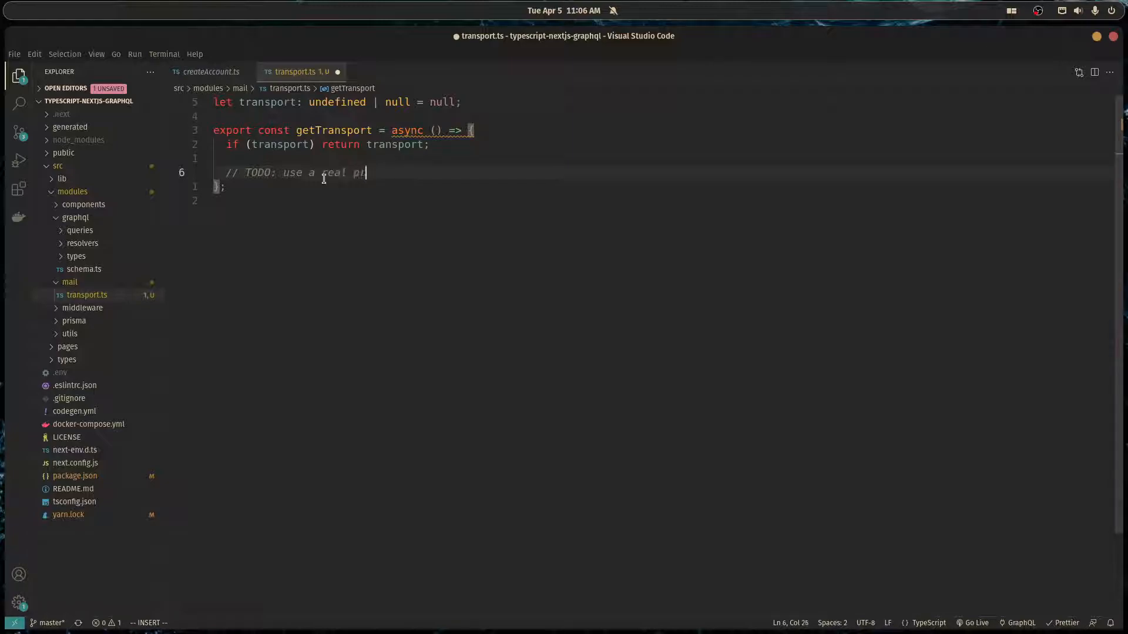
{"action": "type", "text": "rovider/servi"}
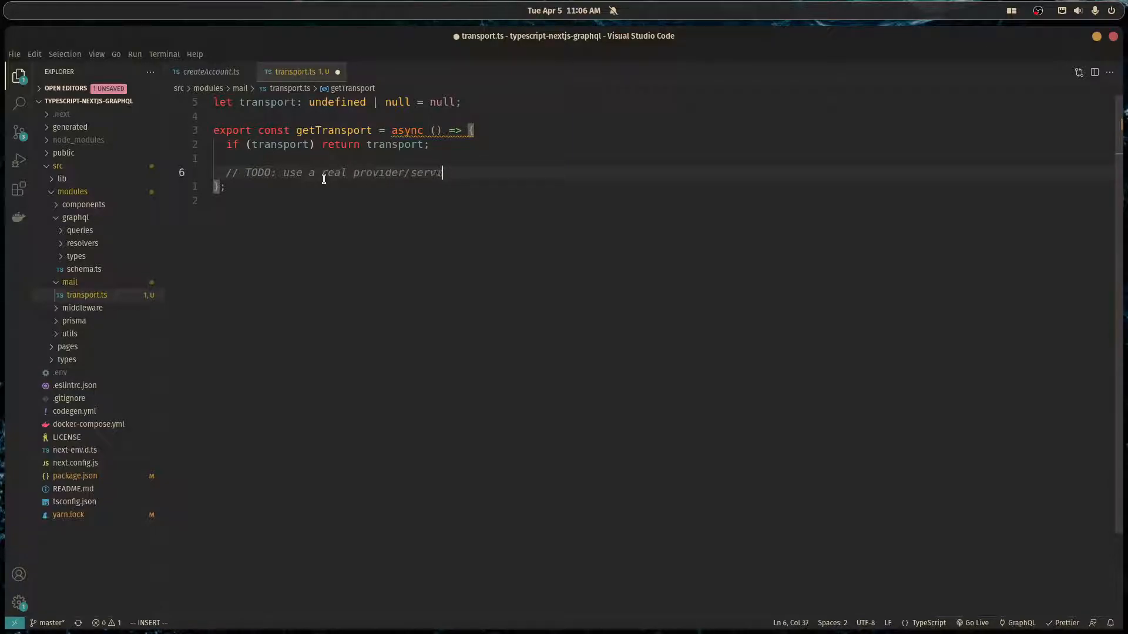
{"action": "type", "text": "const"}
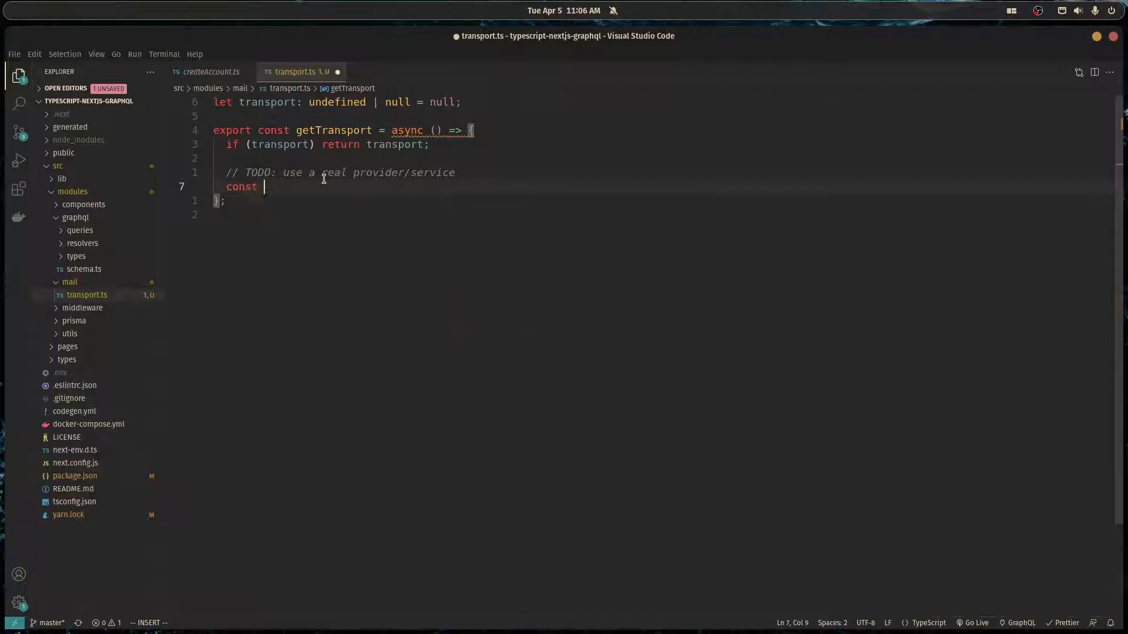
{"action": "type", "text": "{user, pass}"}
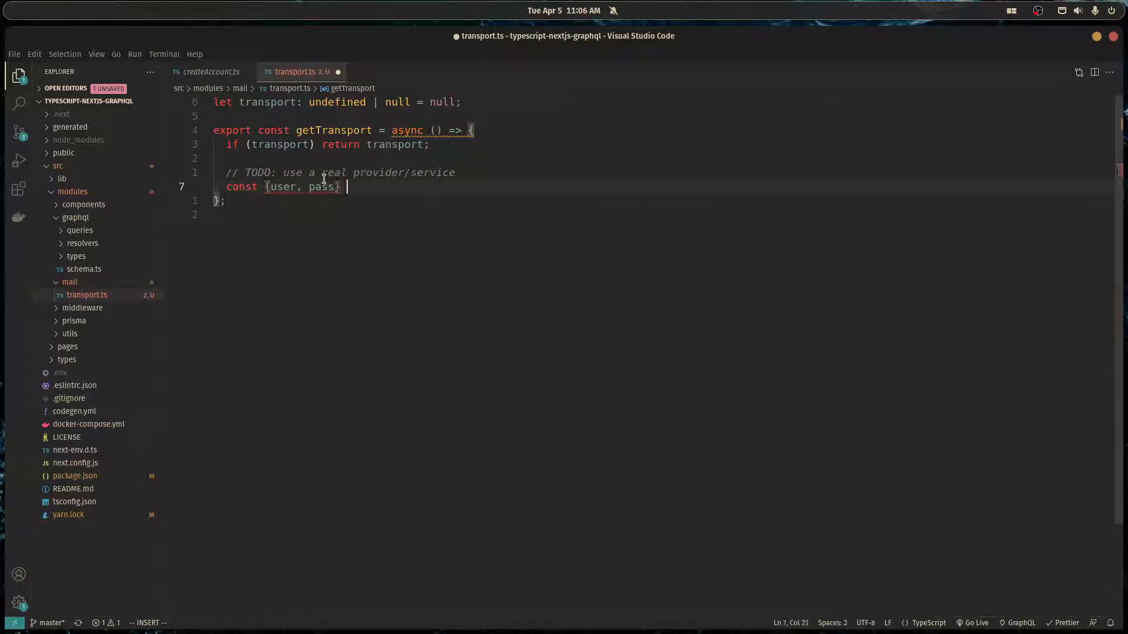
{"action": "type", "text": "="}
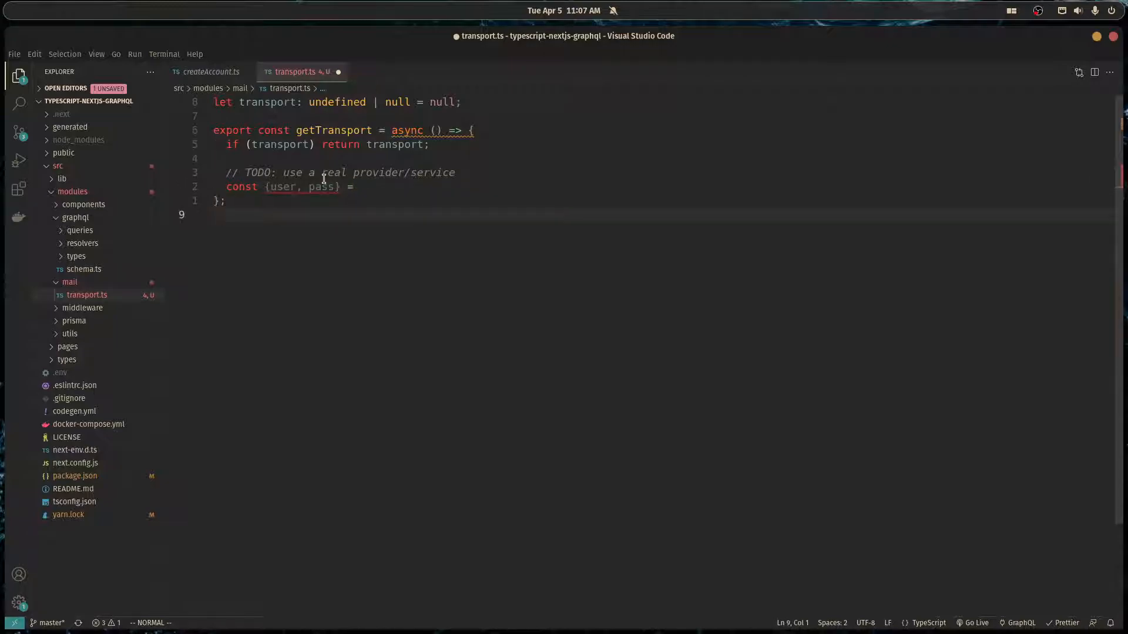
Import nodemailer and assign {user, pass} from nodemailer.createTestAccount() in getTransport.
{"action": "type", "text": "import n"}
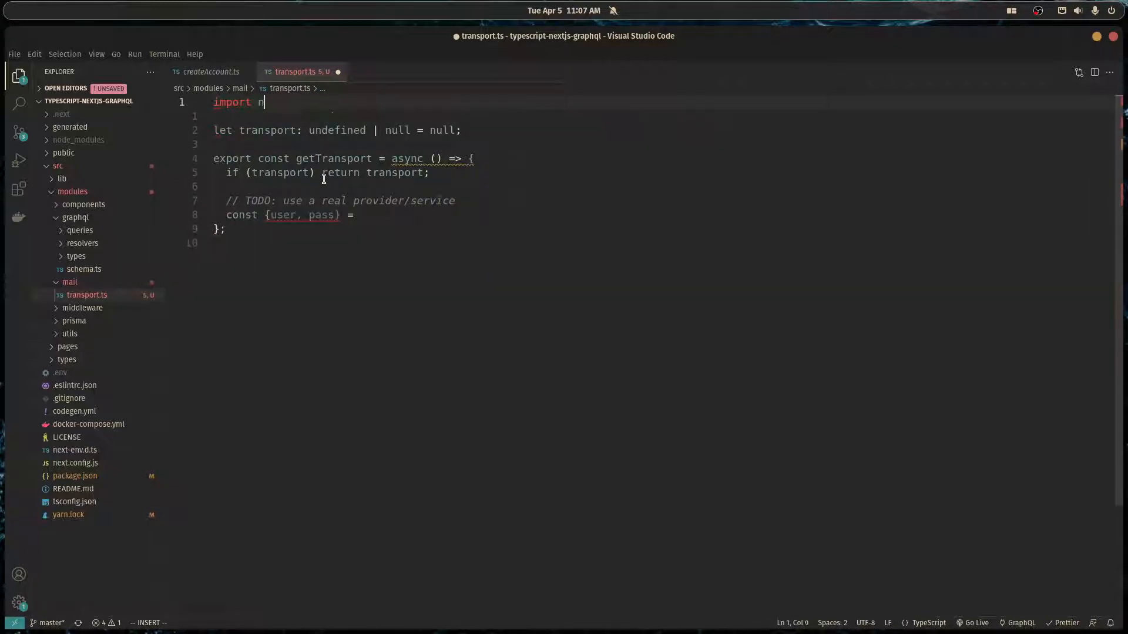
{"action": "type", "text": "odemailer fr"}
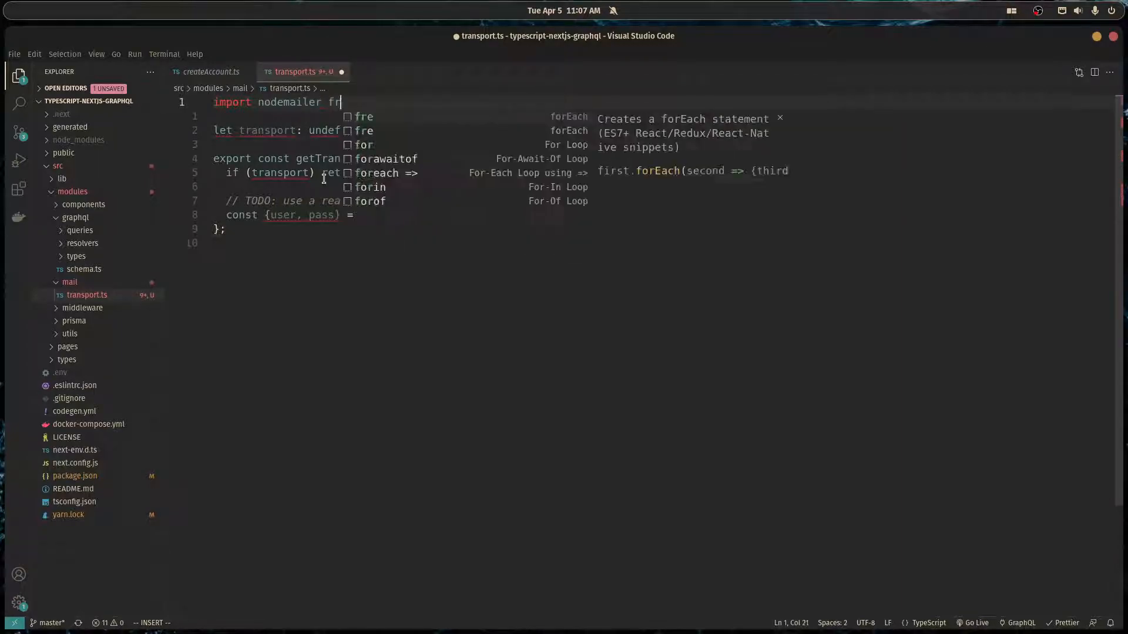
{"action": "type", "text": "from \"nodemaie"}
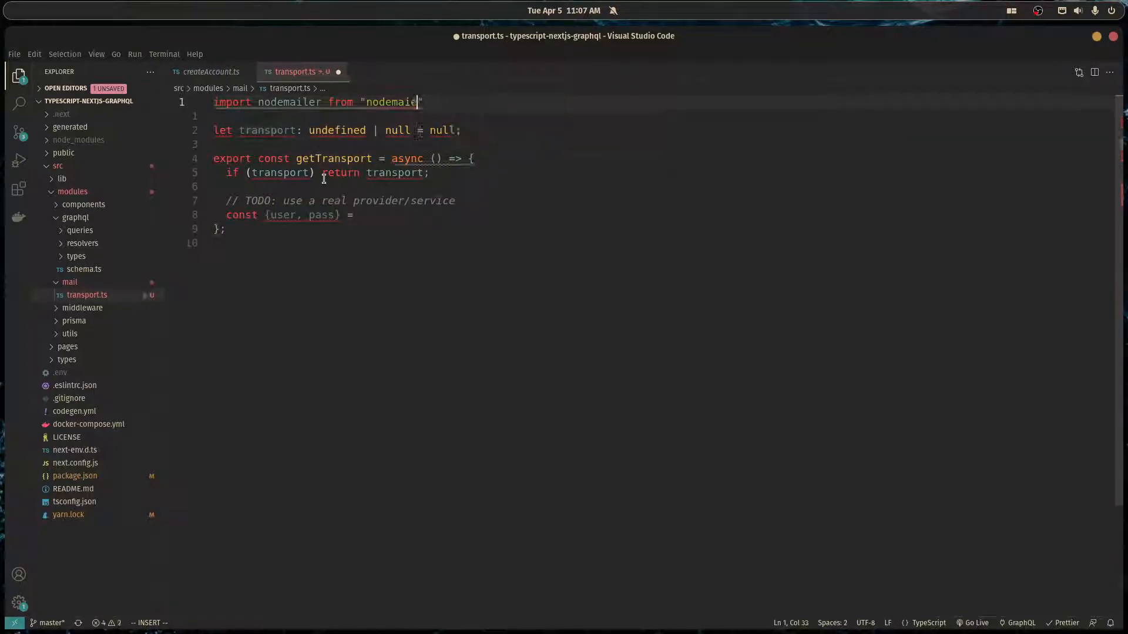
{"action": "type", "text": "ler\";"}
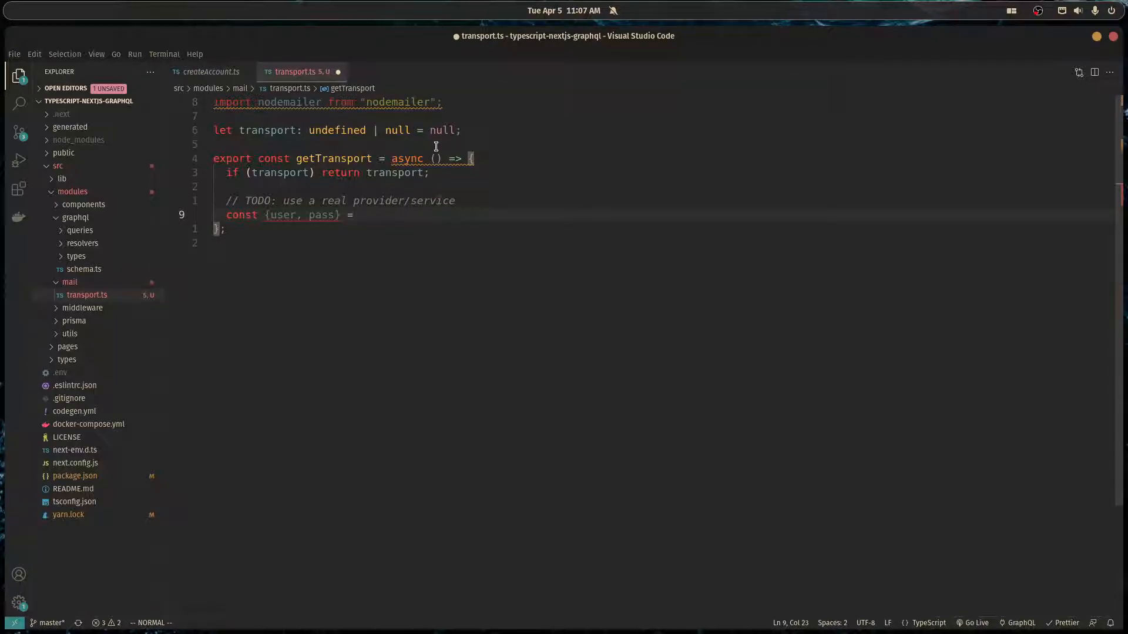
{"action": "mouse_move", "coordinate": [483, 165]}
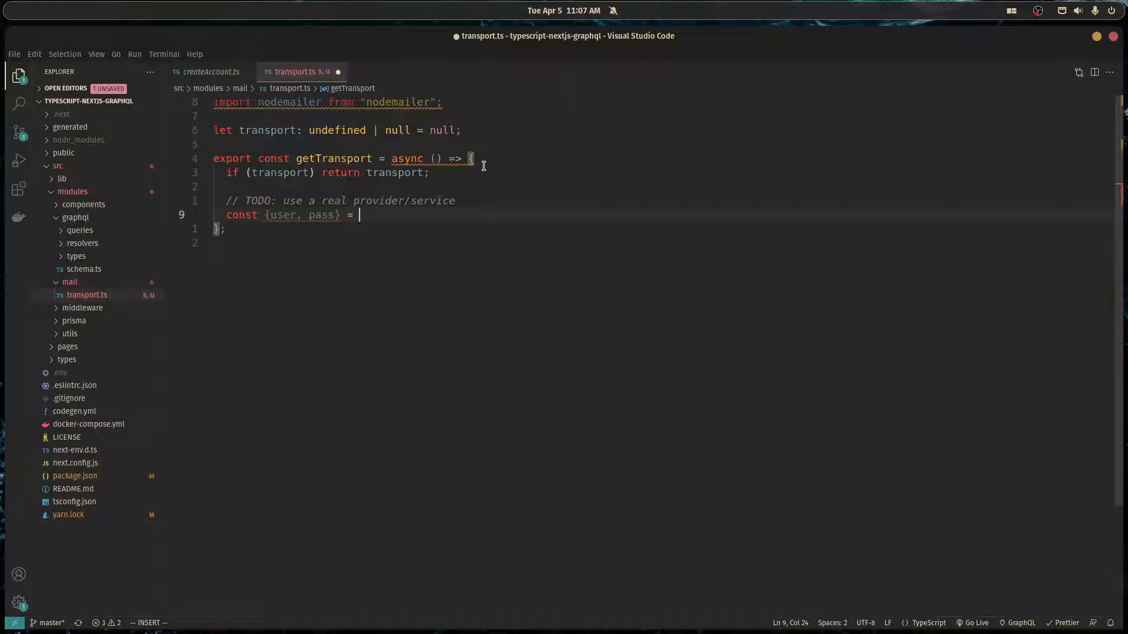
{"action": "type", "text": "nodemailer.createTestAccount();"}
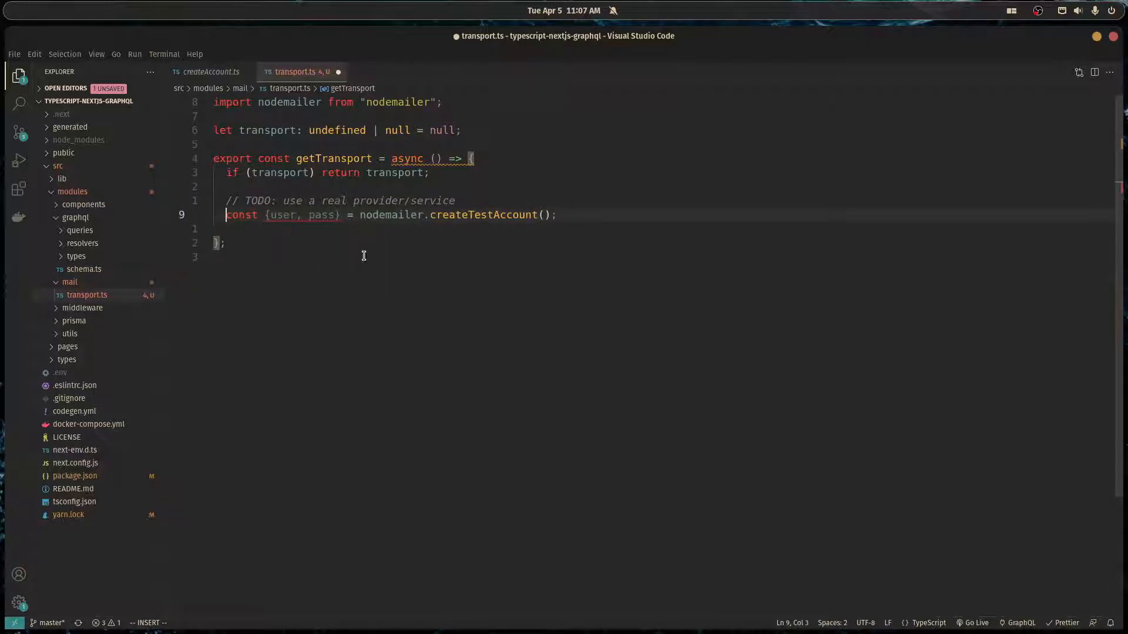
Add const host = "smtp.ether…" pointing at the Ethereal SMTP server.
{"action": "type", "text": "const"}
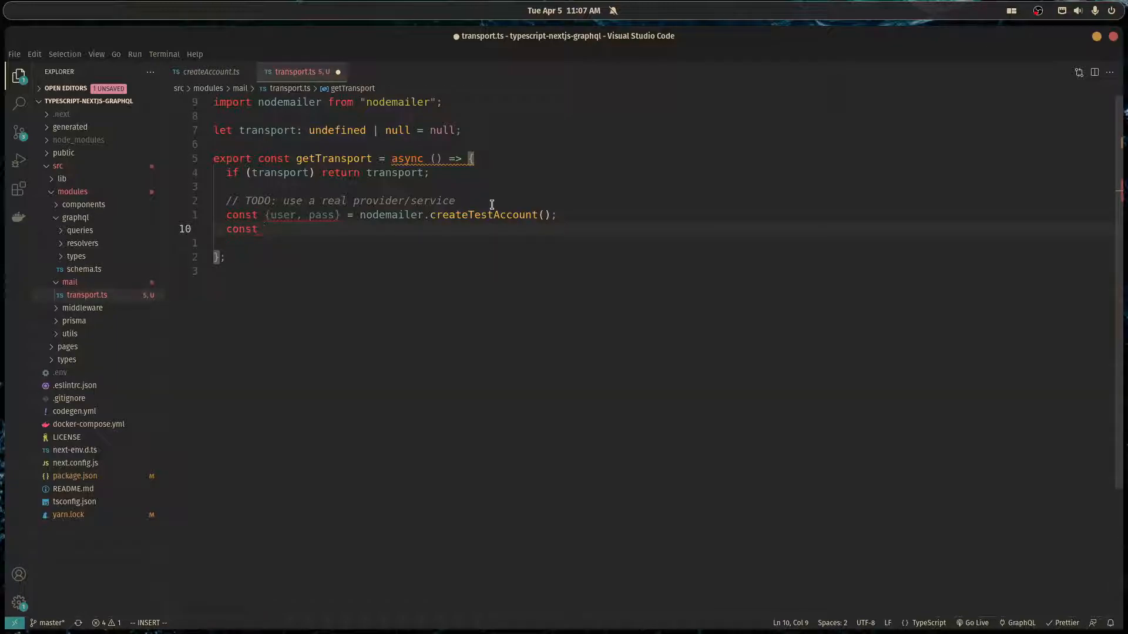
{"action": "type", "text": "host = \""}
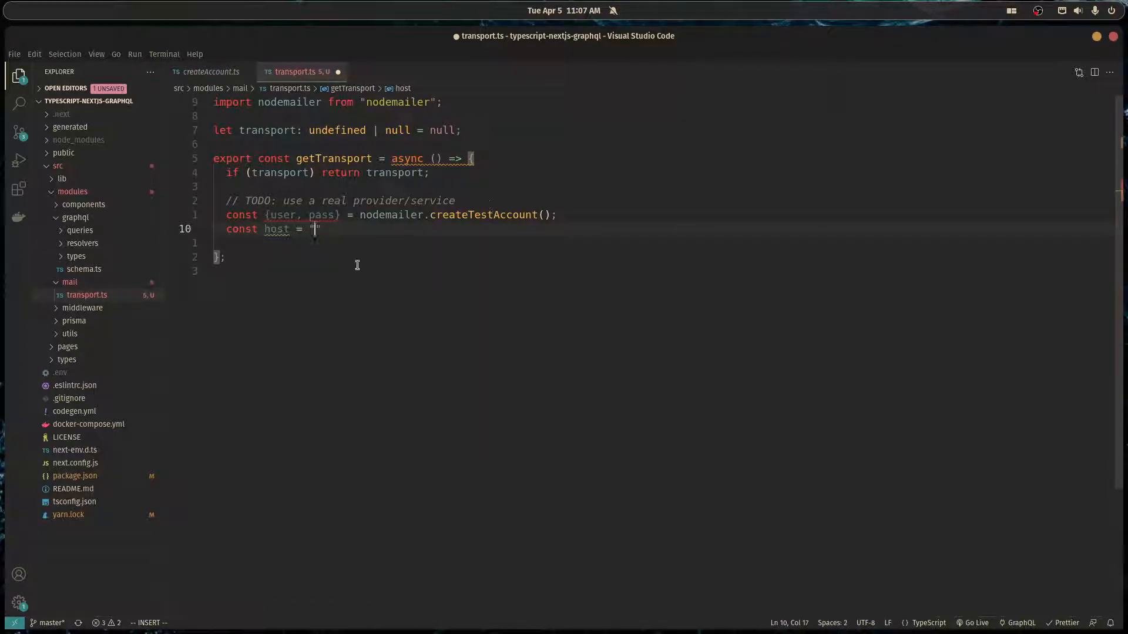
{"action": "mouse_move", "coordinate": [320, 237]}
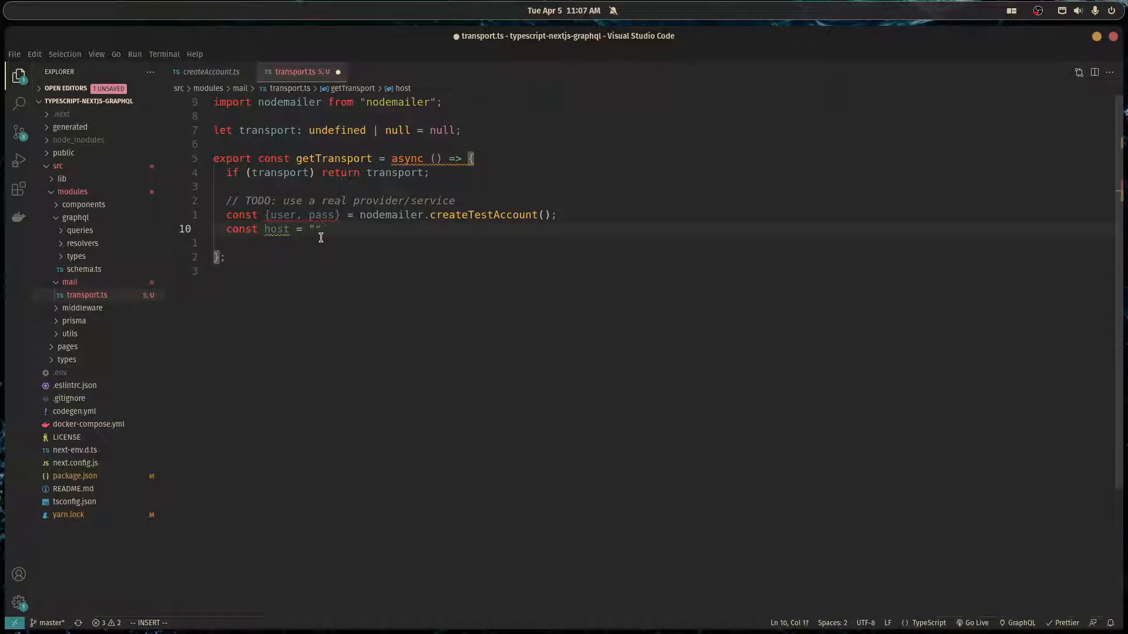
{"action": "type", "text": "smtp."}
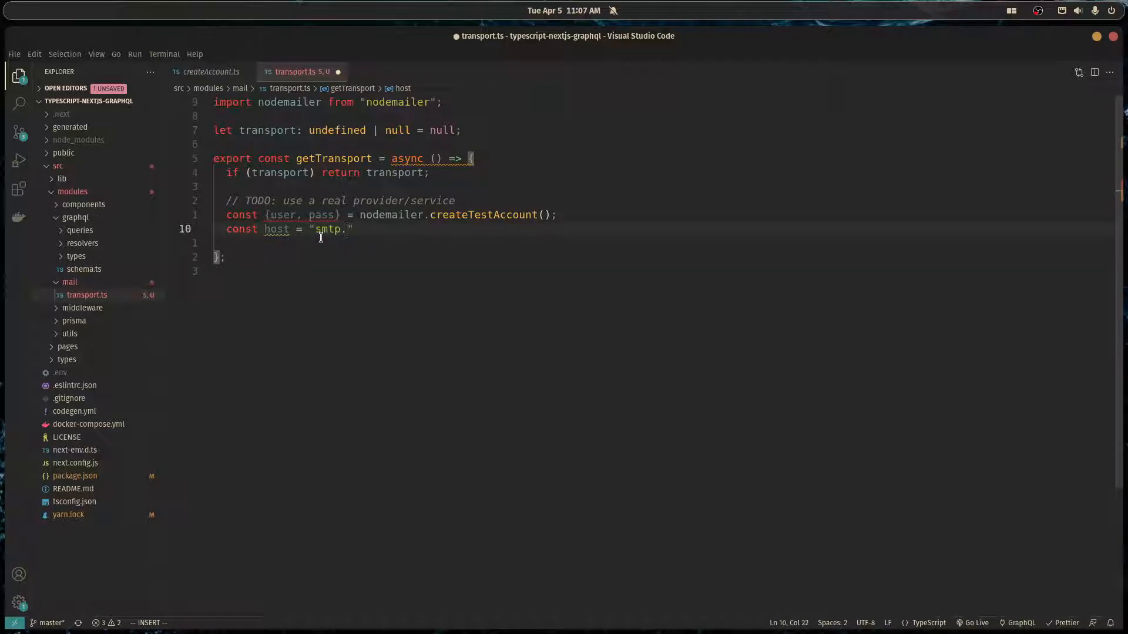
{"action": "type", "text": "ethereal.mail"}
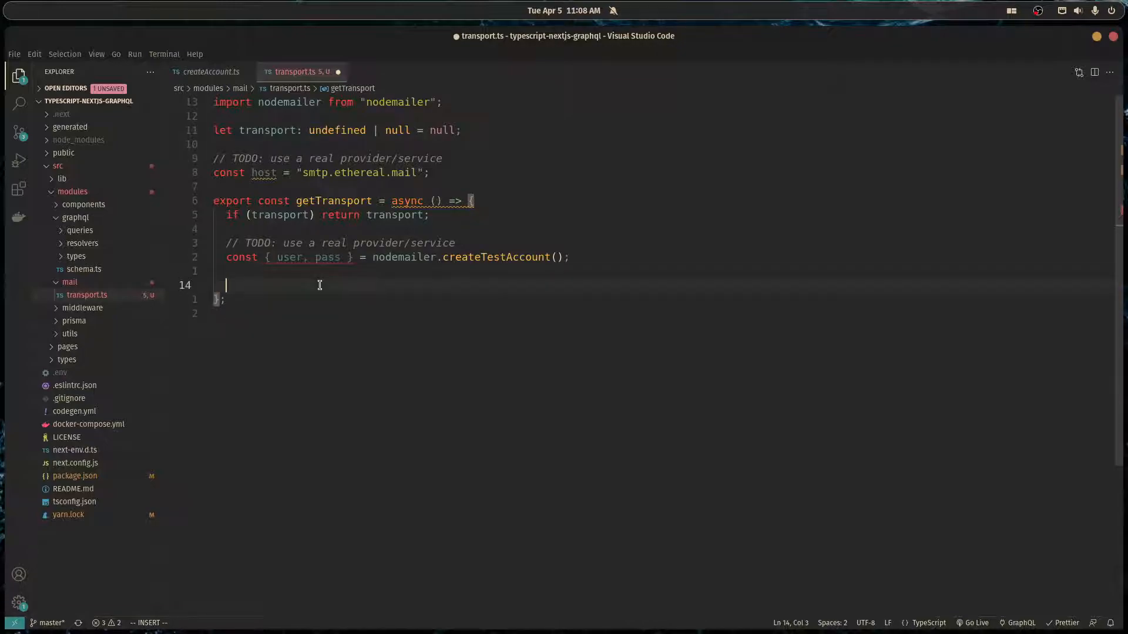
Assign transport = nodemailer.createTransport with host, port 587, secure when NODE_ENV === "production", and auth {user, pass}.
{"action": "type", "text": "transport"}
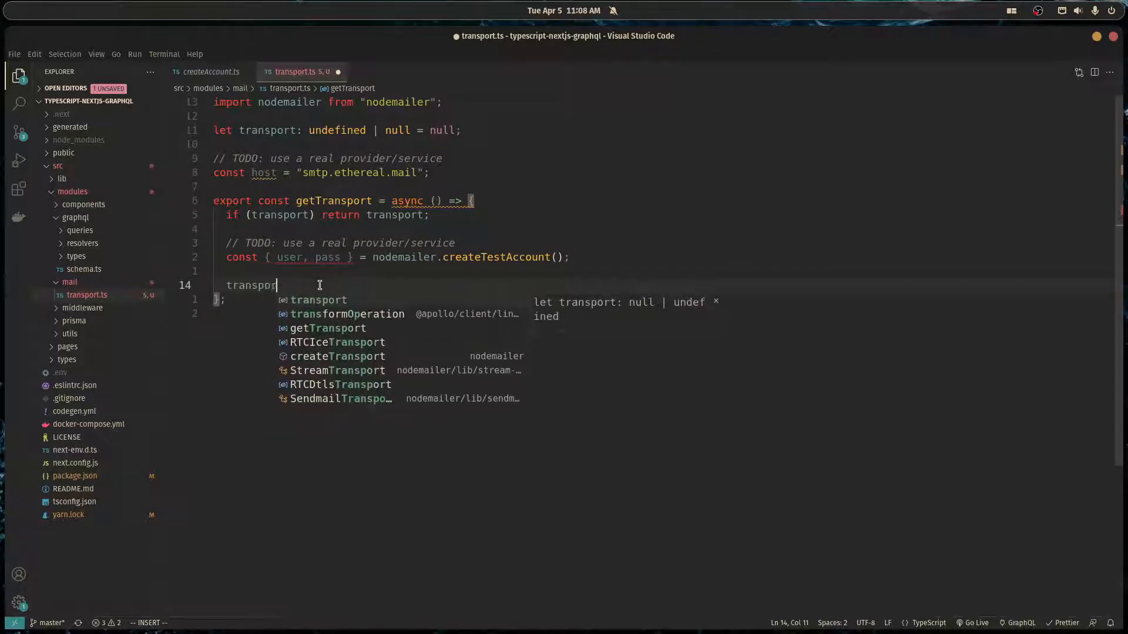
{"action": "type", "text": "= nodem"}
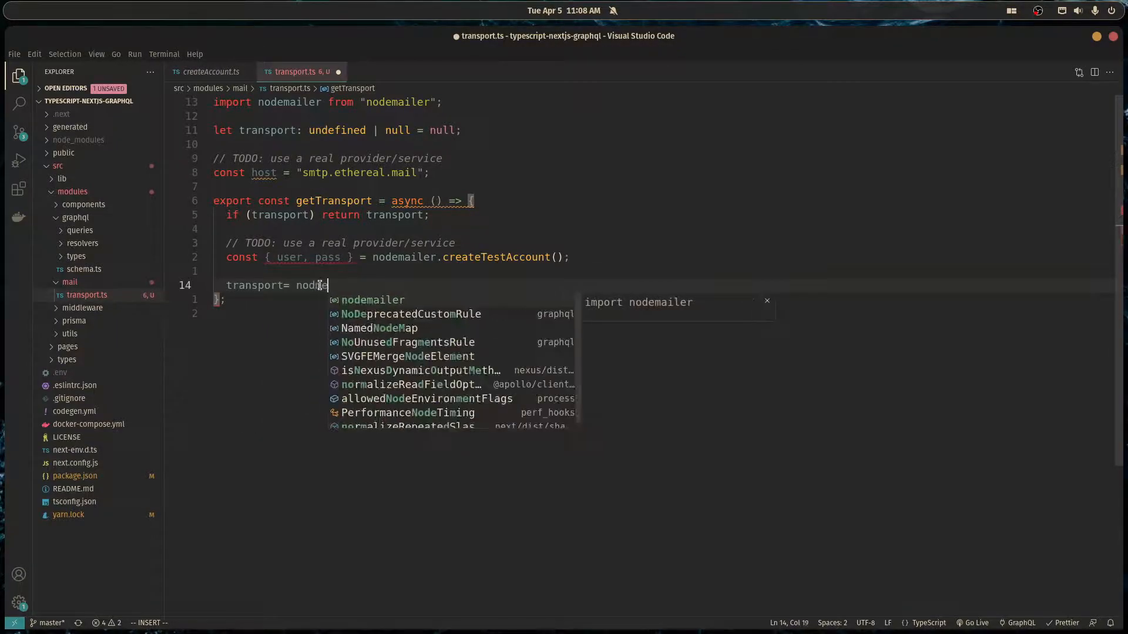
{"action": "type", "text": "ailer."}
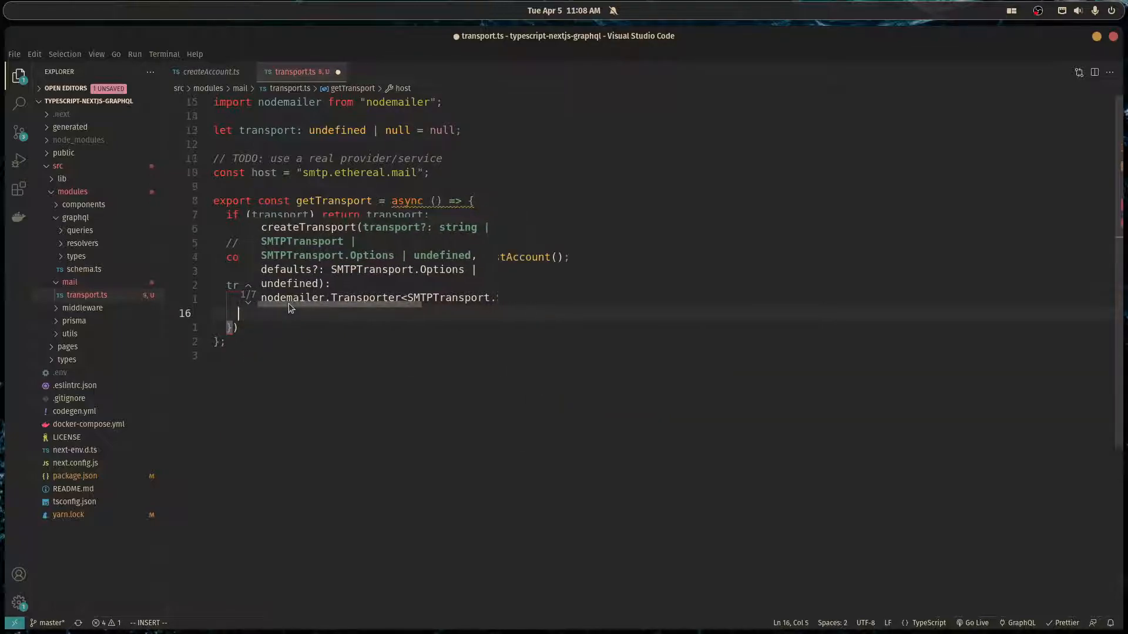
{"action": "mouse_move", "coordinate": [332, 201]}
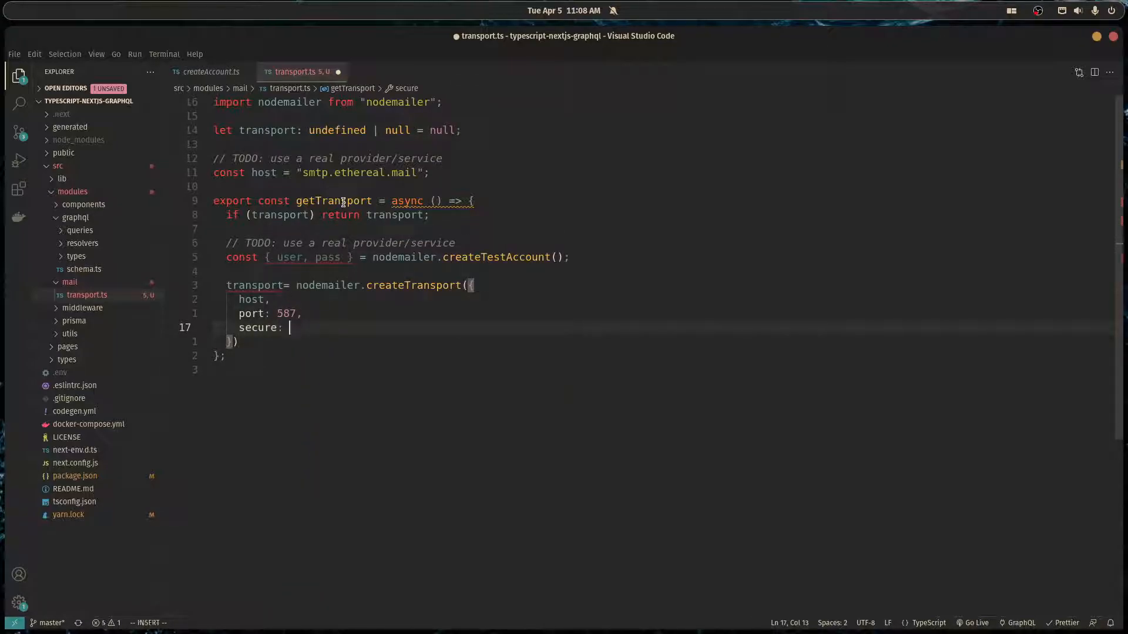
{"action": "type", "text": "pr"}
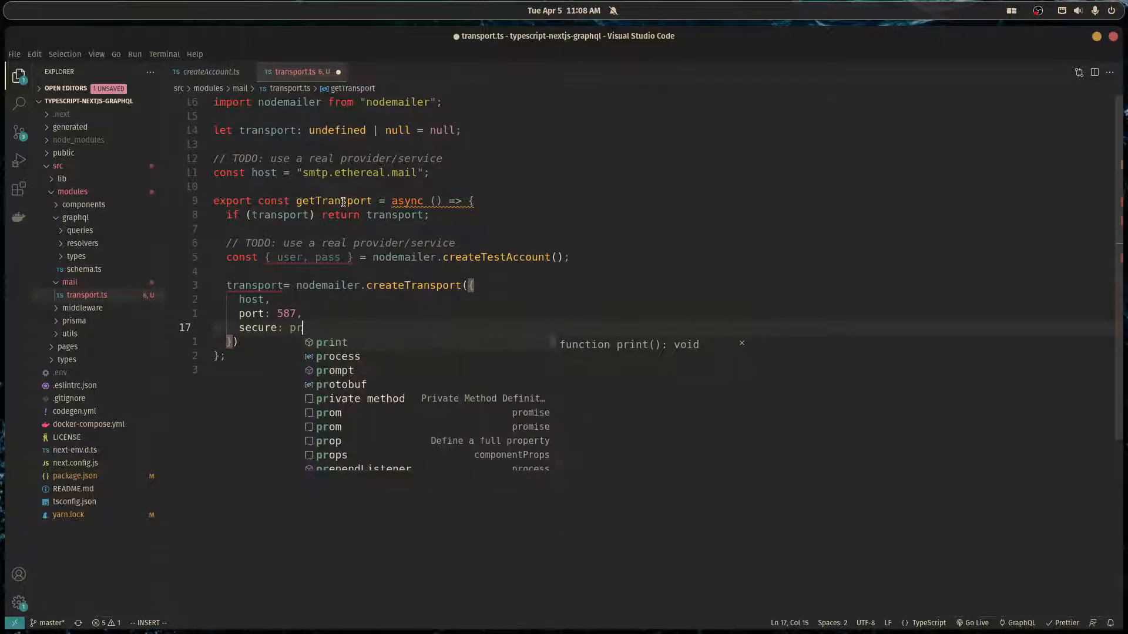
{"action": "type", "text": "ocess.env."}
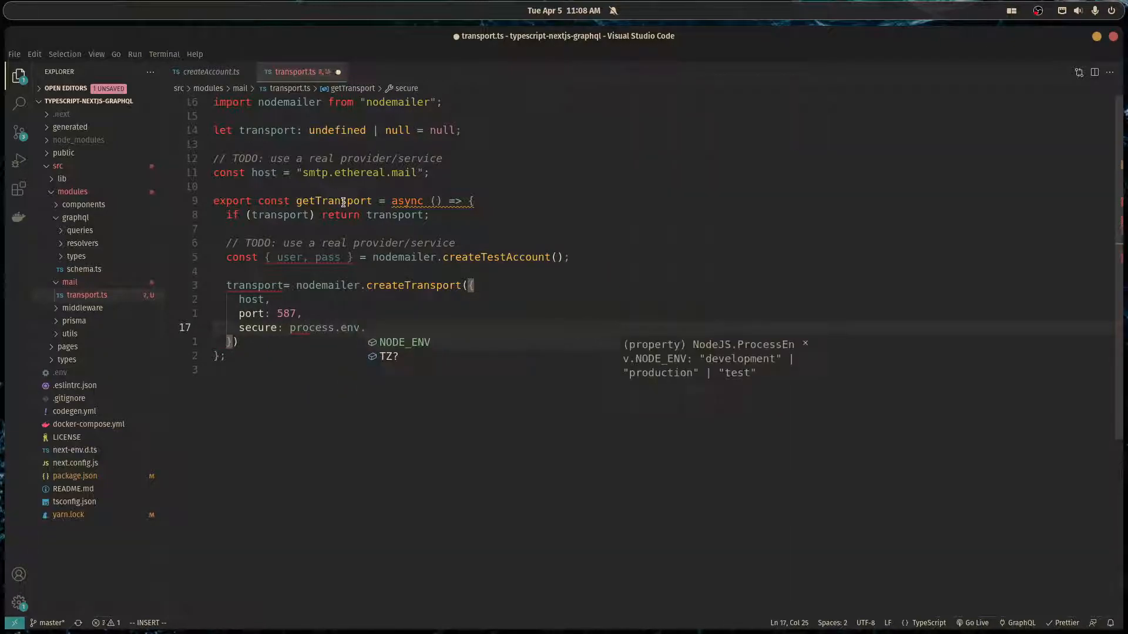
{"action": "type", "text": "NODE_ENV ===="}
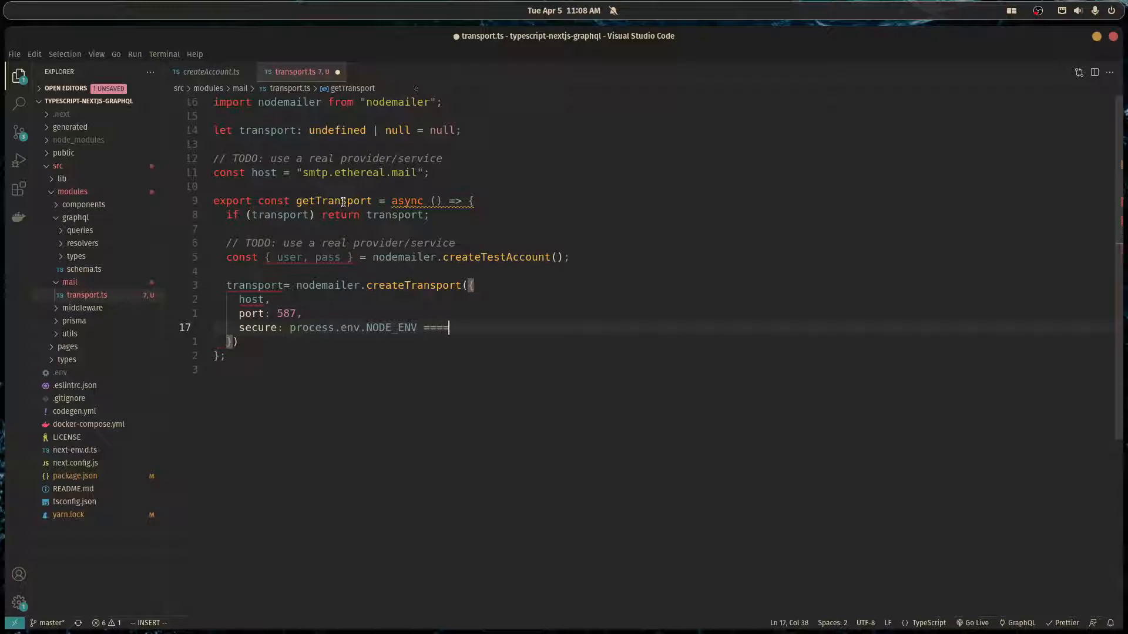
{"action": "type", "text": "\"producm\""}
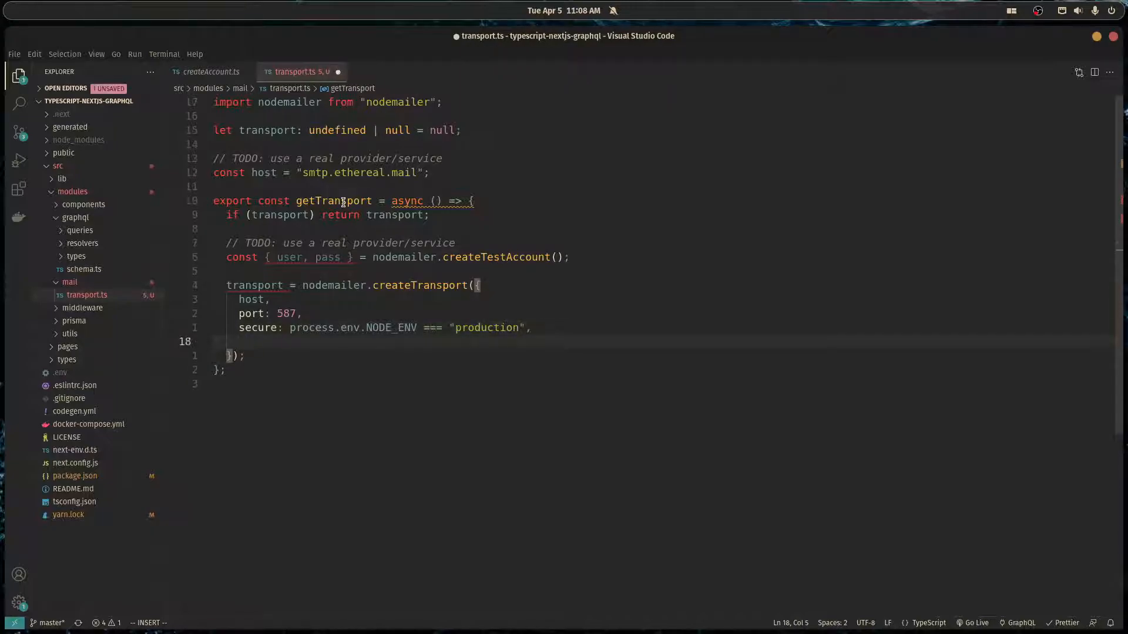
{"action": "type", "text": "auth: {"}
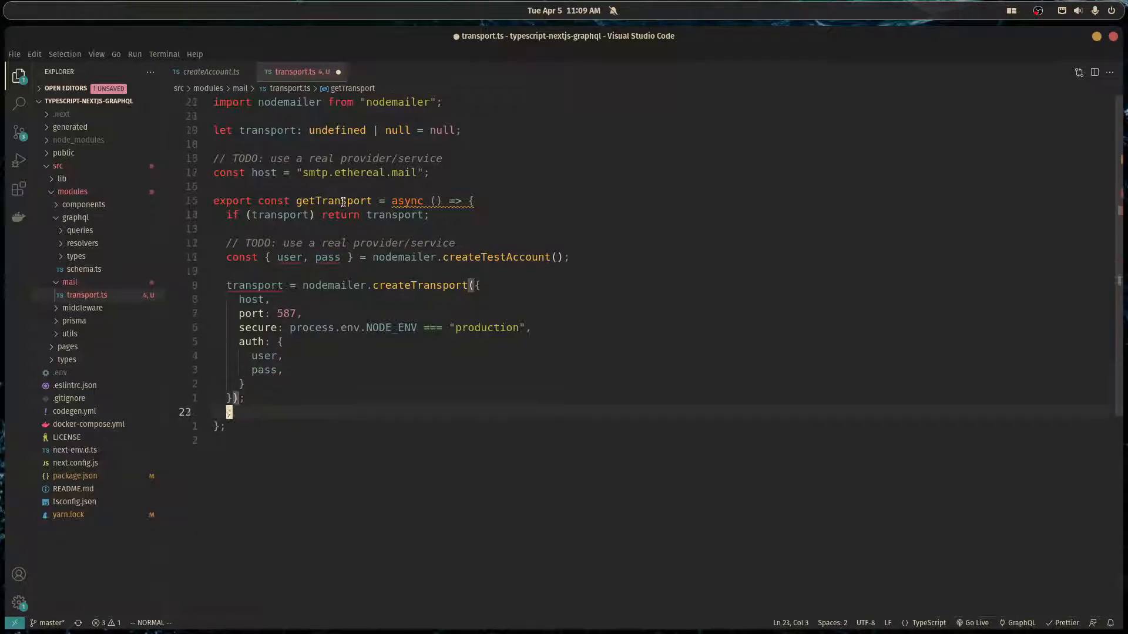
Return transport, type it as nodemailer.Transporter<SentMessageInfo>, and await createTestAccount.
{"action": "type", "text": "return transport;"}
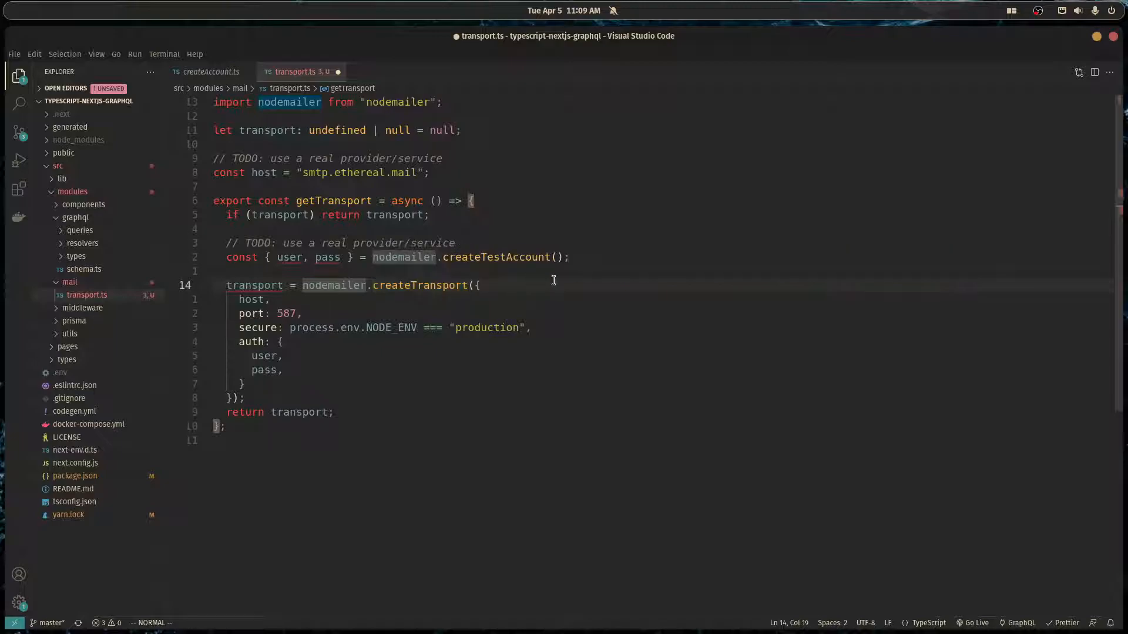
{"action": "mouse_move", "coordinate": [420, 284]}
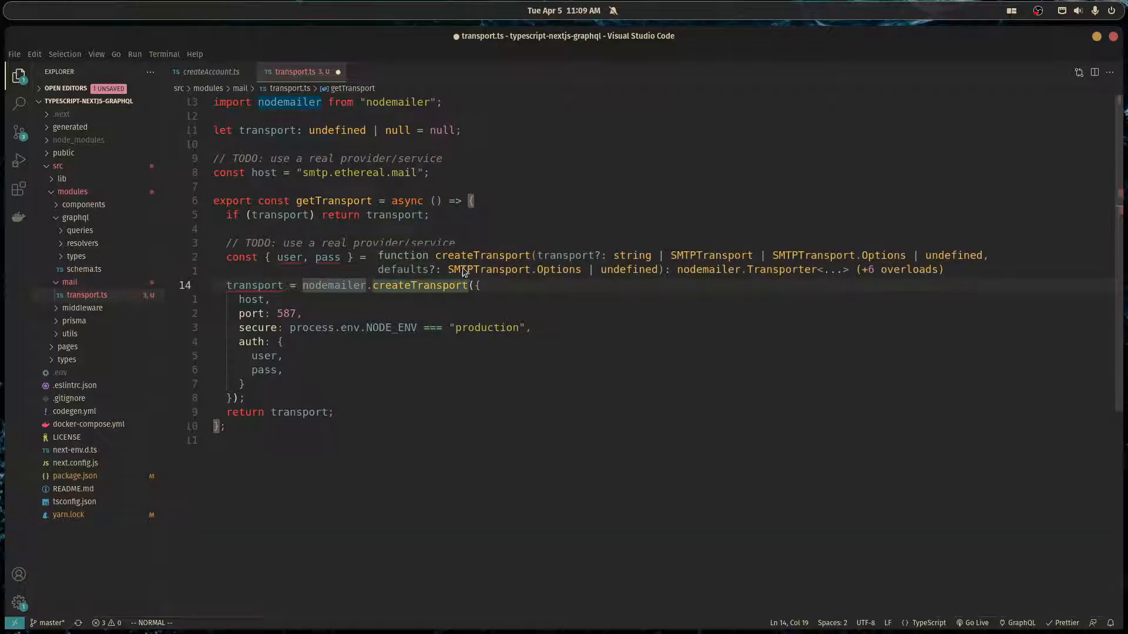
{"action": "mouse_move", "coordinate": [566, 280]}
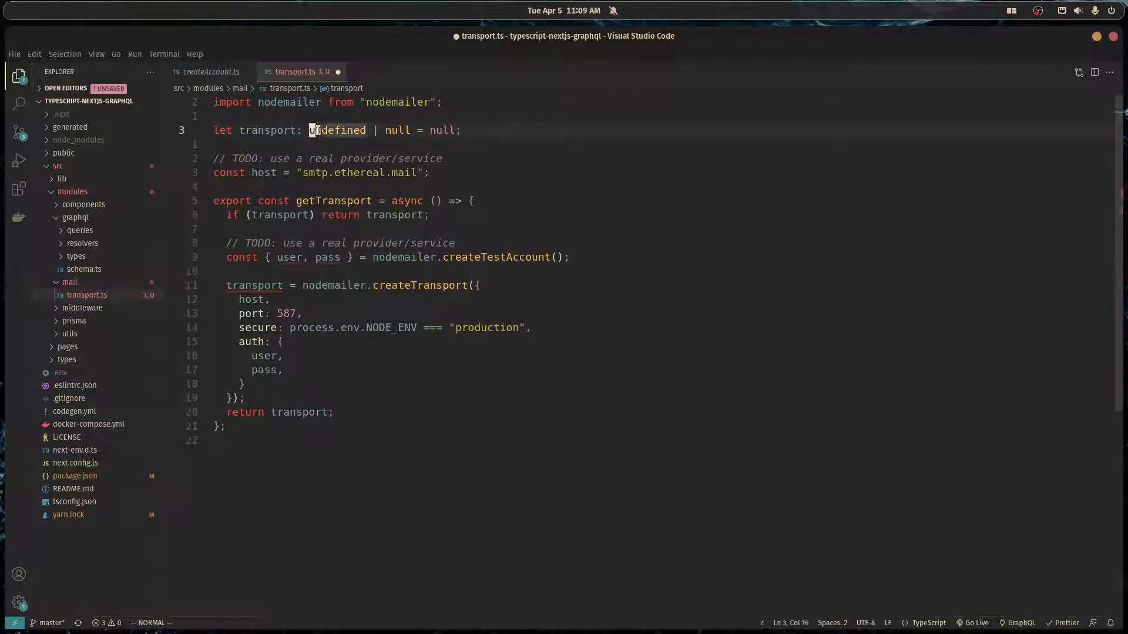
{"action": "type", "text": "Transporter<SentMessageInfo>"}
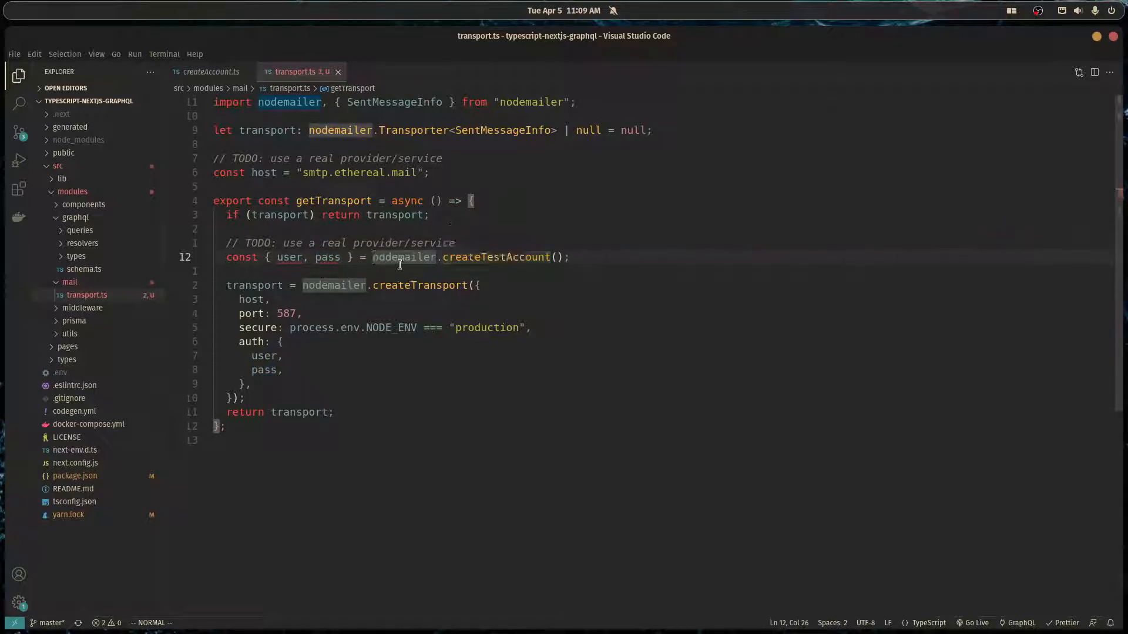
{"action": "type", "text": "await"}
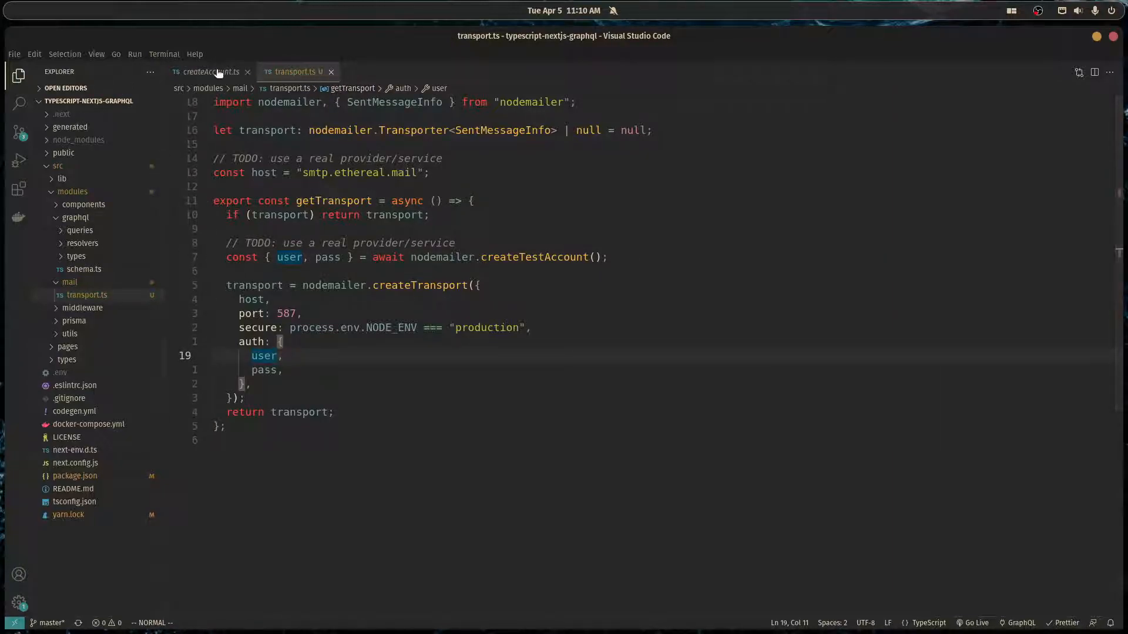
{"action": "left_click", "coordinate": [209, 72]}
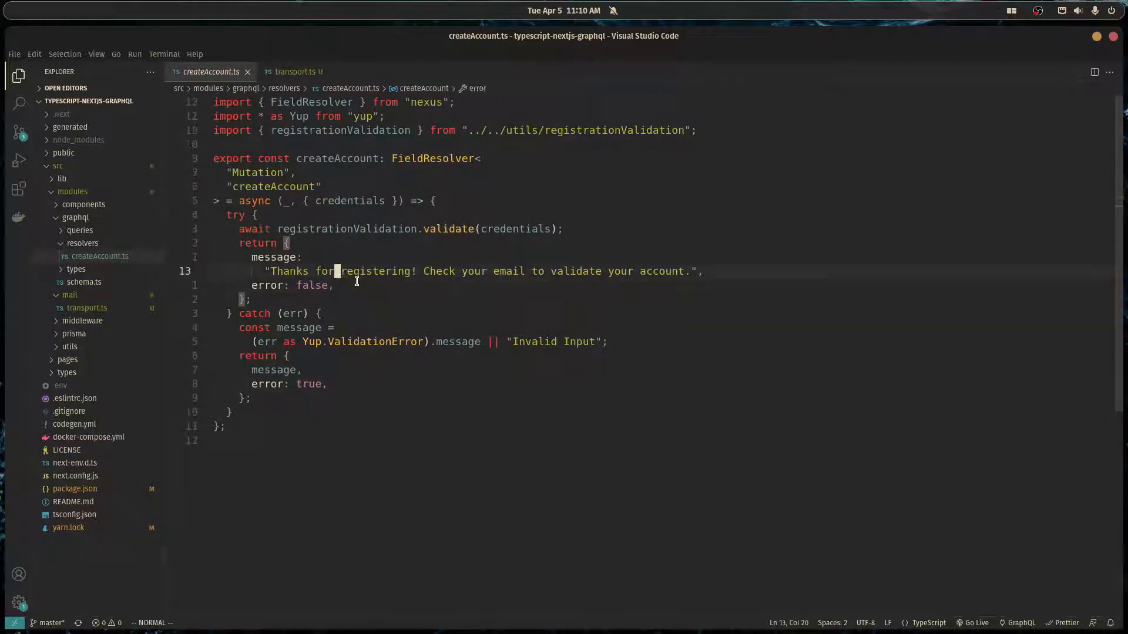
{"action": "type", "text": "const transport="}
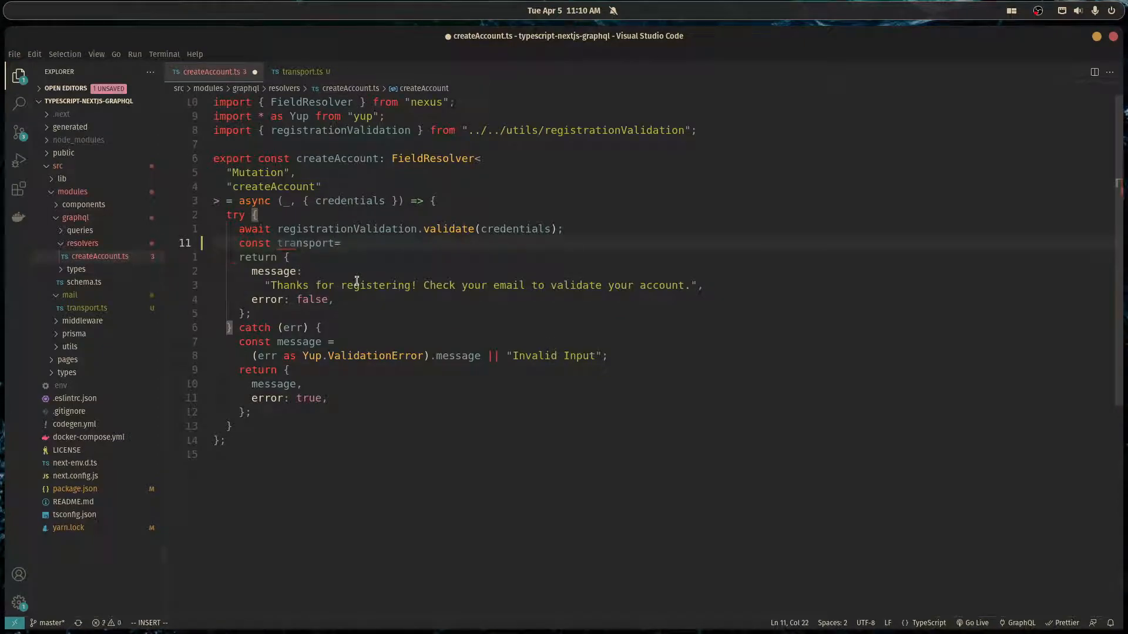
{"action": "type", "text": "await ge"}
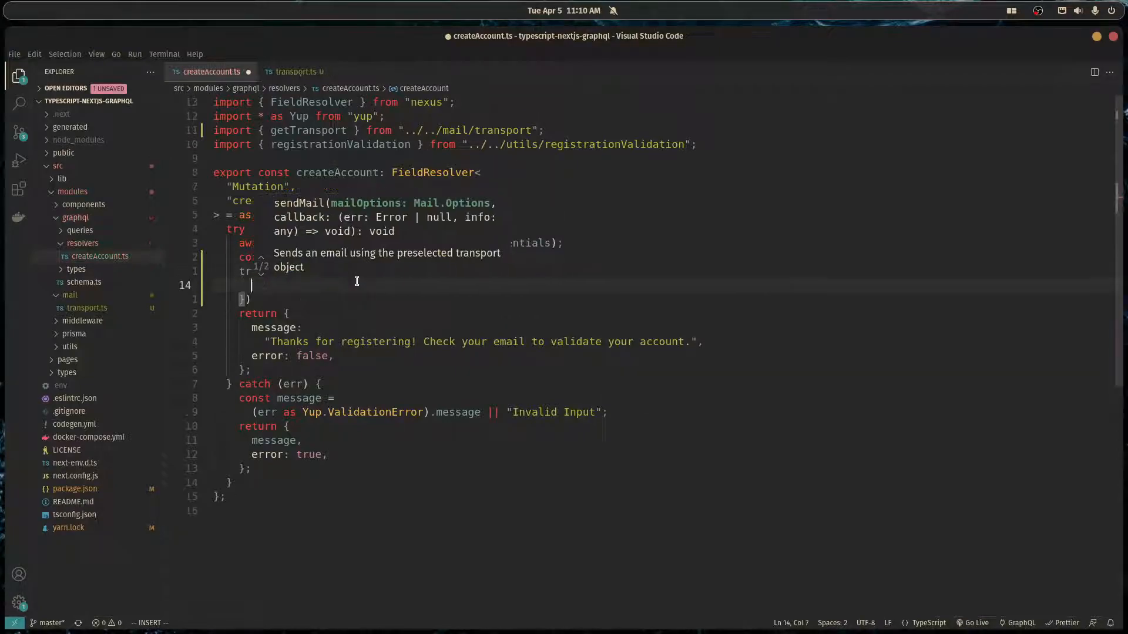
{"action": "type", "text": "."}
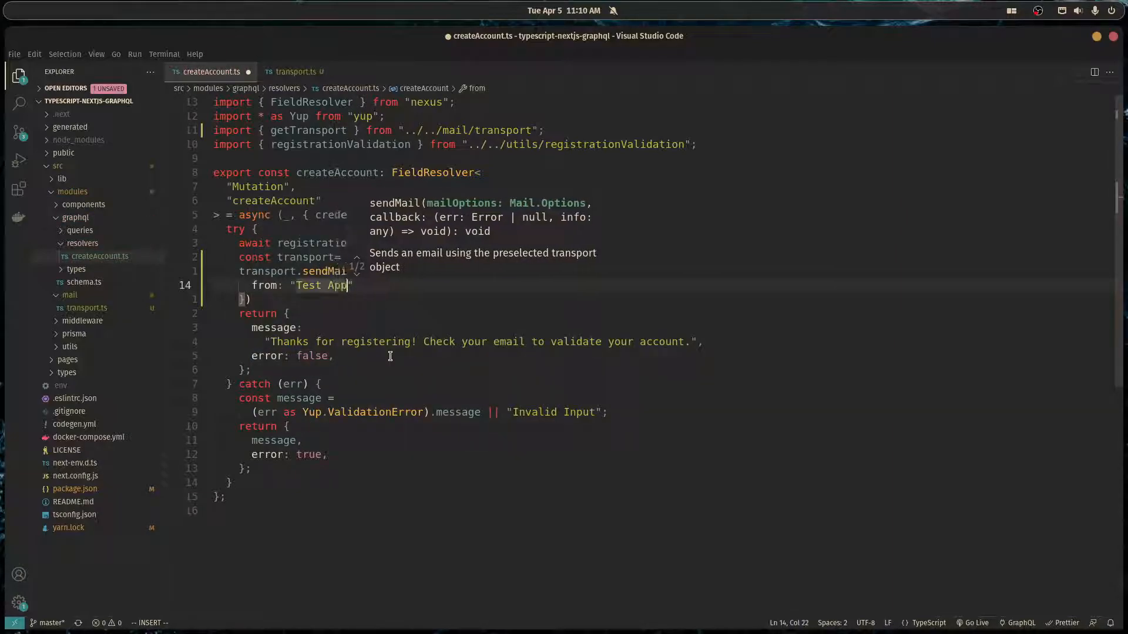
{"action": "type", "text": "<test"}
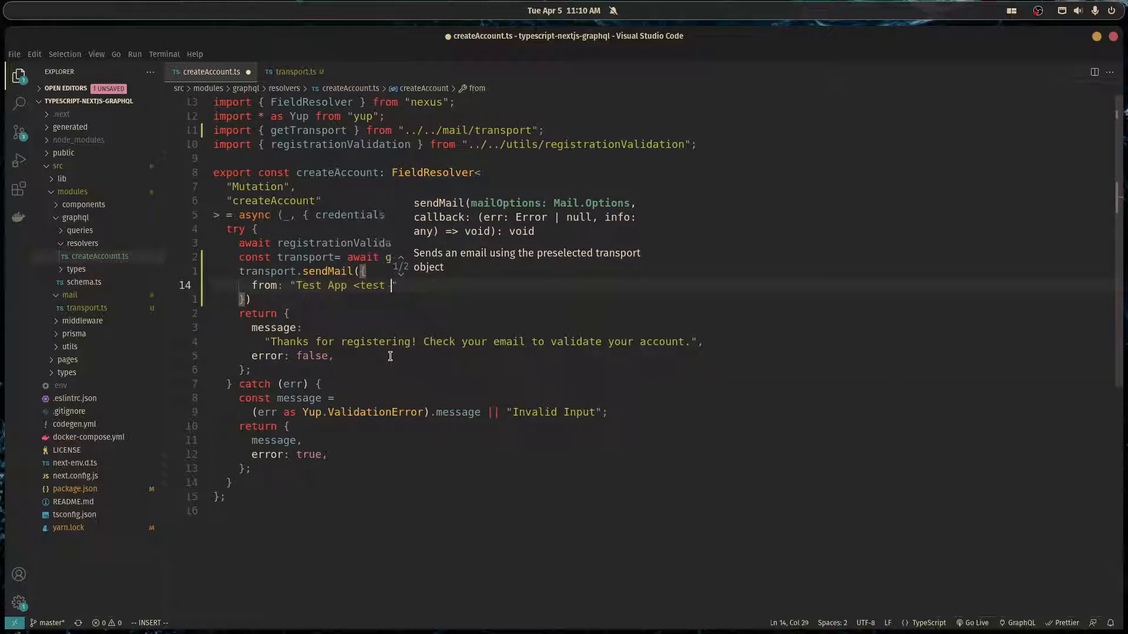
{"action": "type", "text": "-noreply@"}
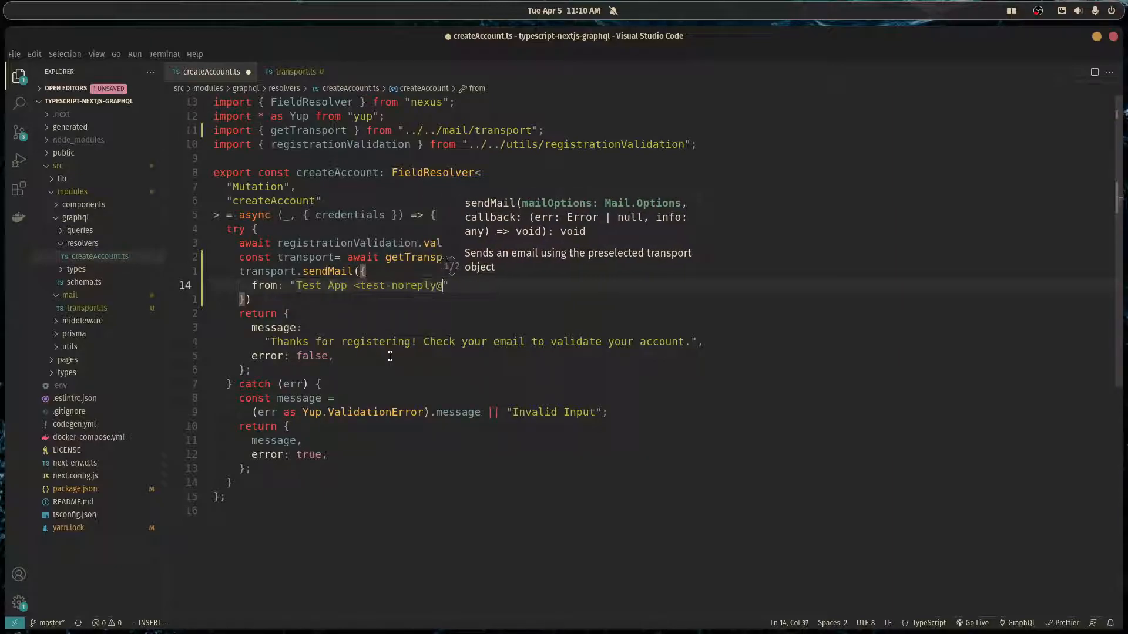
{"action": "type", "text": "app.com>"}
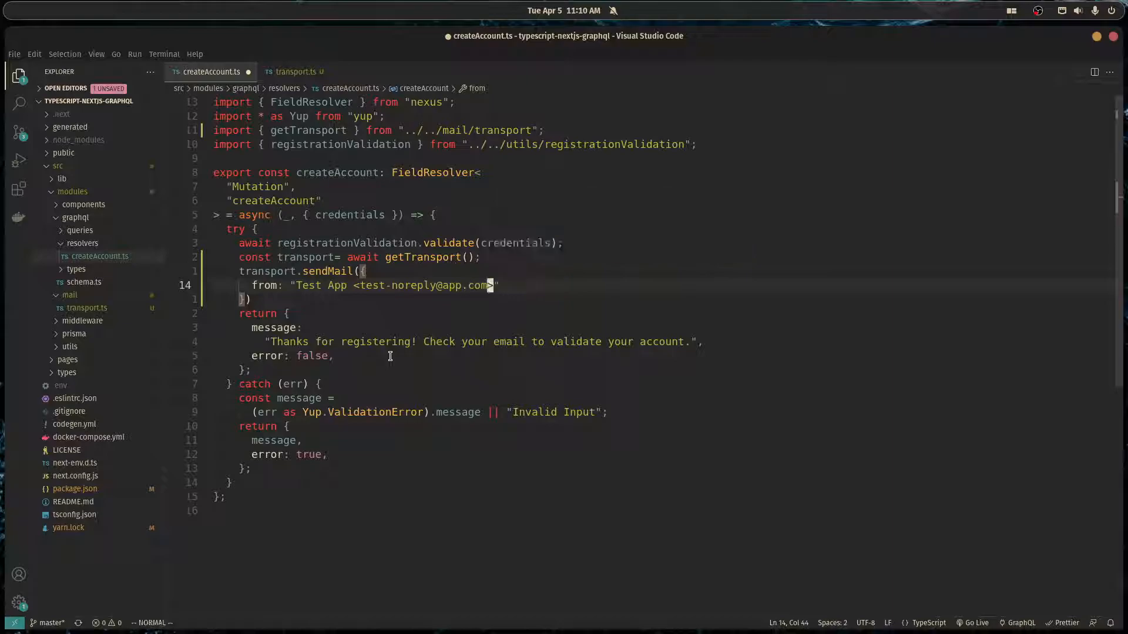
{"action": "key", "text": "ctrl+s"}
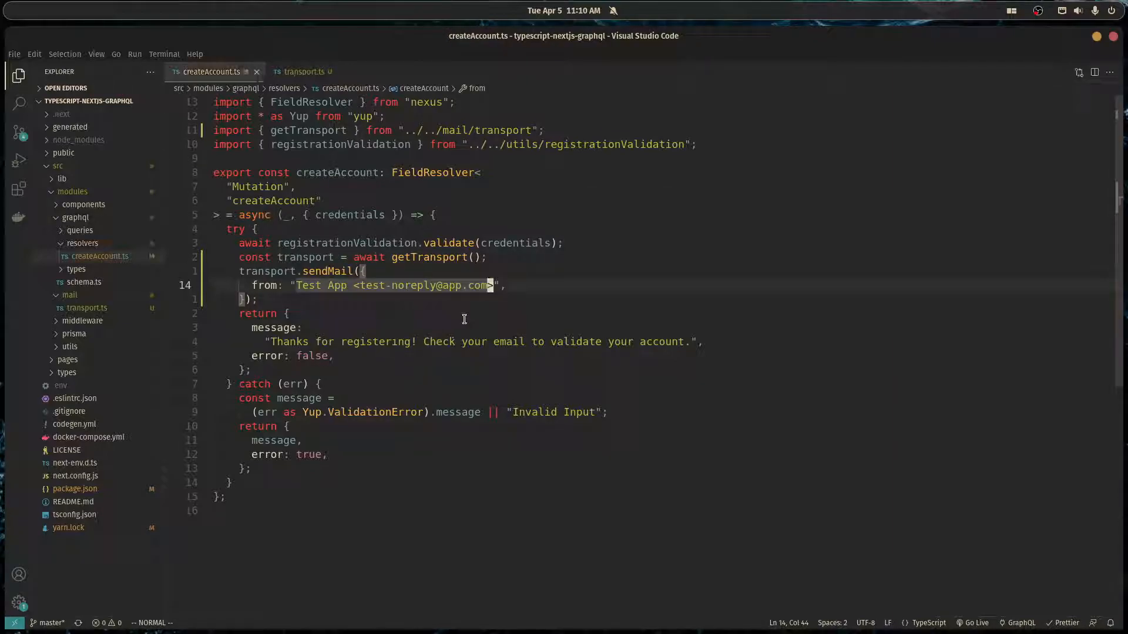
Set to: credentials.email, subject `Welcome to TestApp, ${credentials.username}!`, and start an html field.
{"action": "type", "text": "to:"}
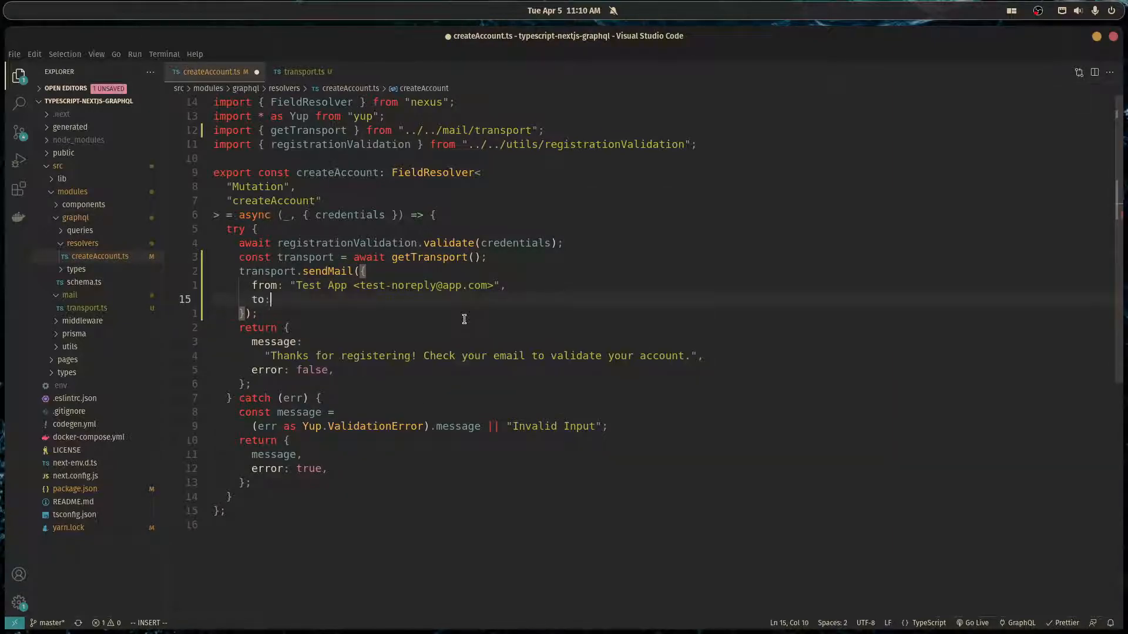
{"action": "type", "text": "c"}
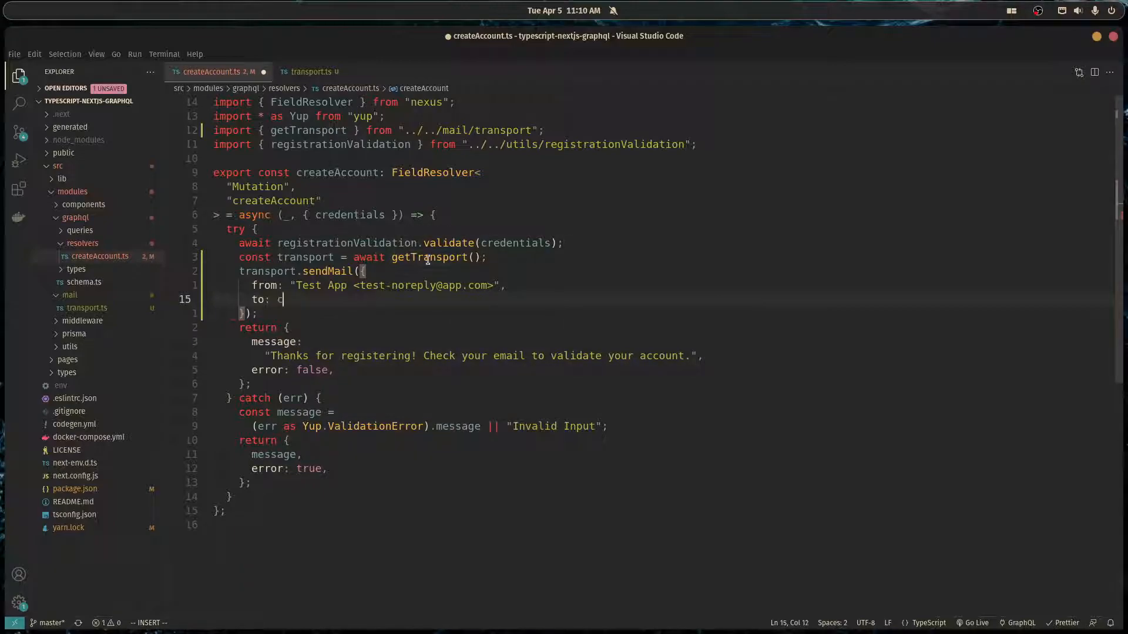
{"action": "type", "text": "redentials.email,"}
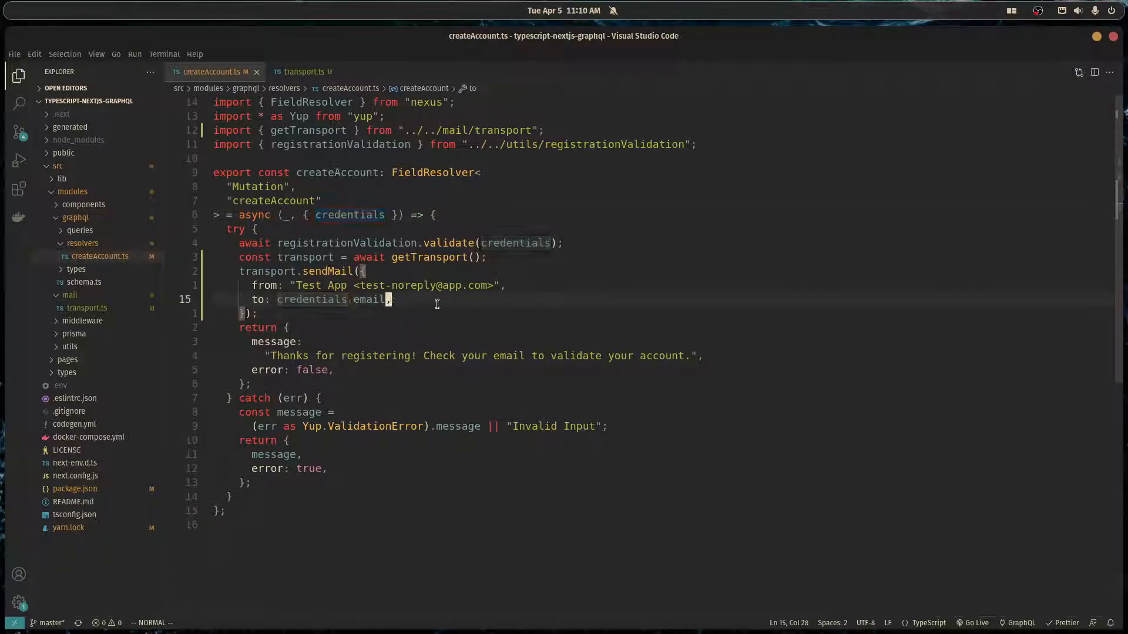
{"action": "key", "text": "Enter"}
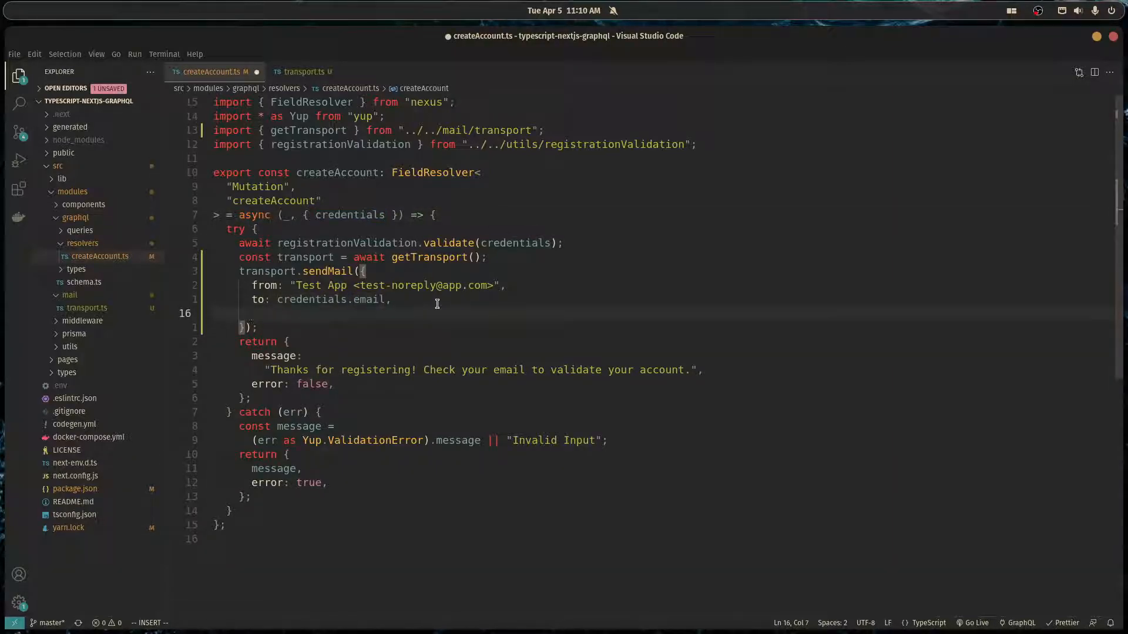
{"action": "type", "text": "subject: `Welcome to"}
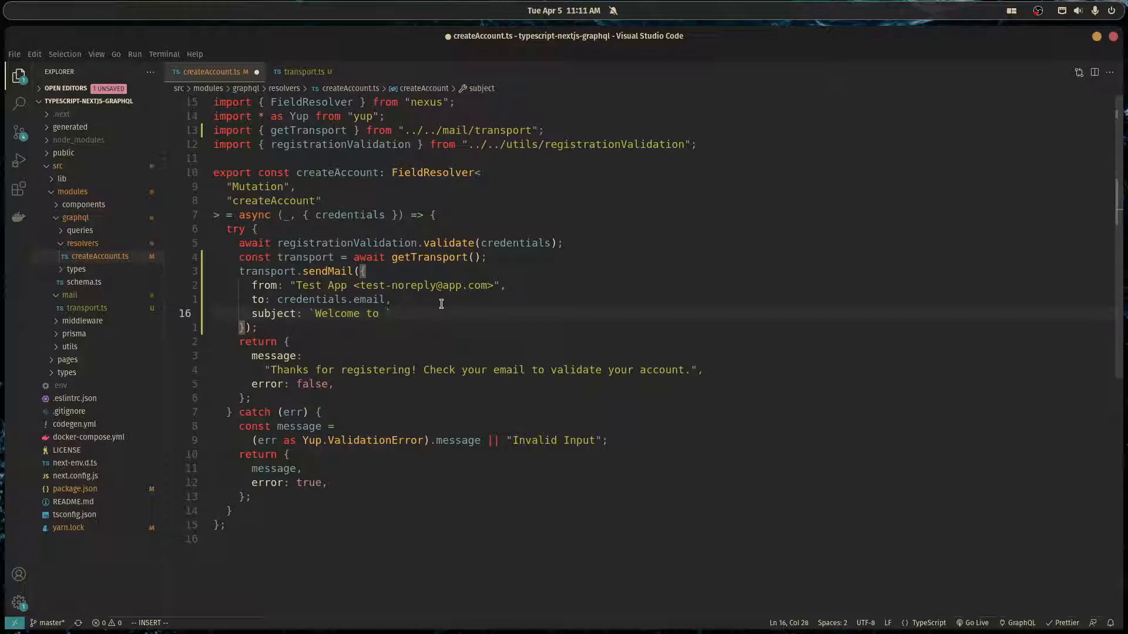
{"action": "type", "text": "TestApp, ${credentials.username}!"}
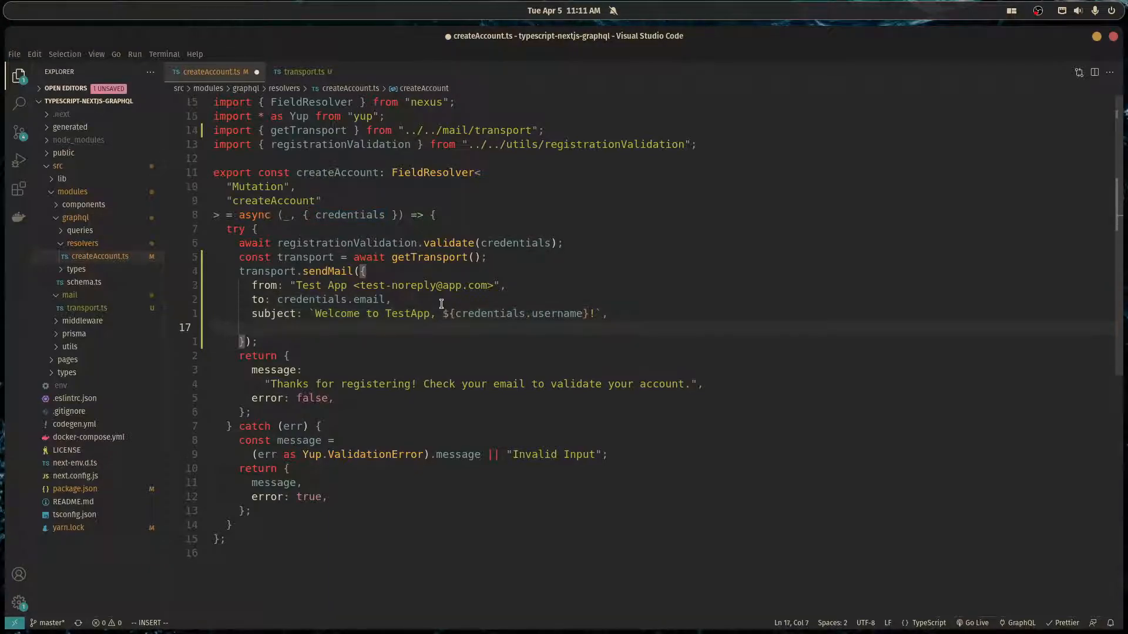
{"action": "type", "text": "html: `"}
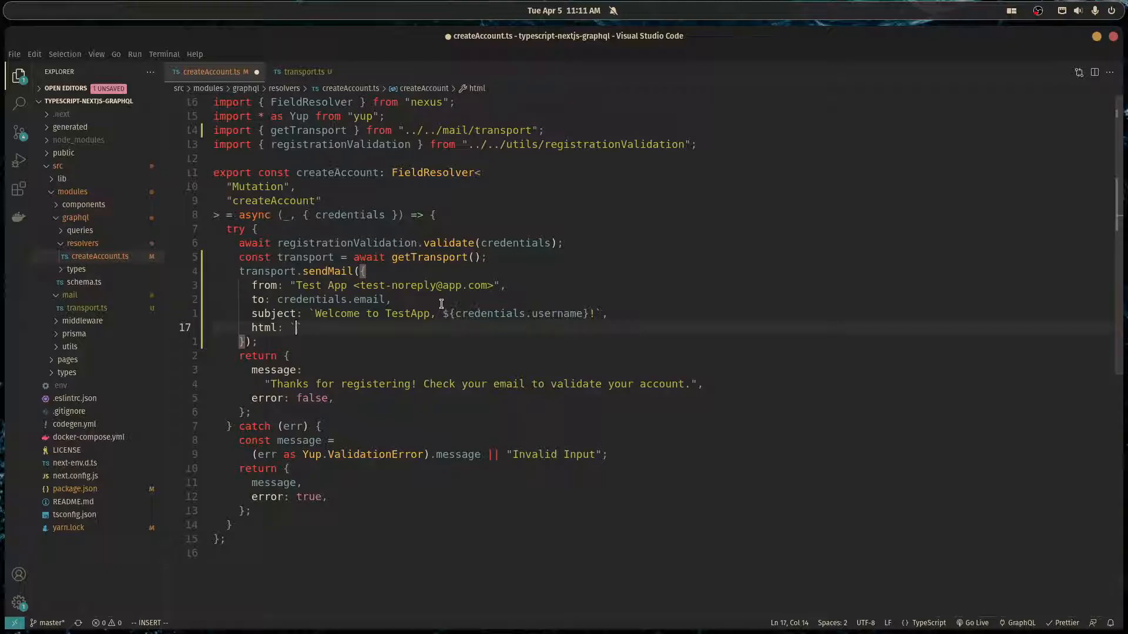
Write the html body's <h1>Verify your account!</h1> heading and the explanatory <p> paragraph.
{"action": "type", "text": "<h1"}
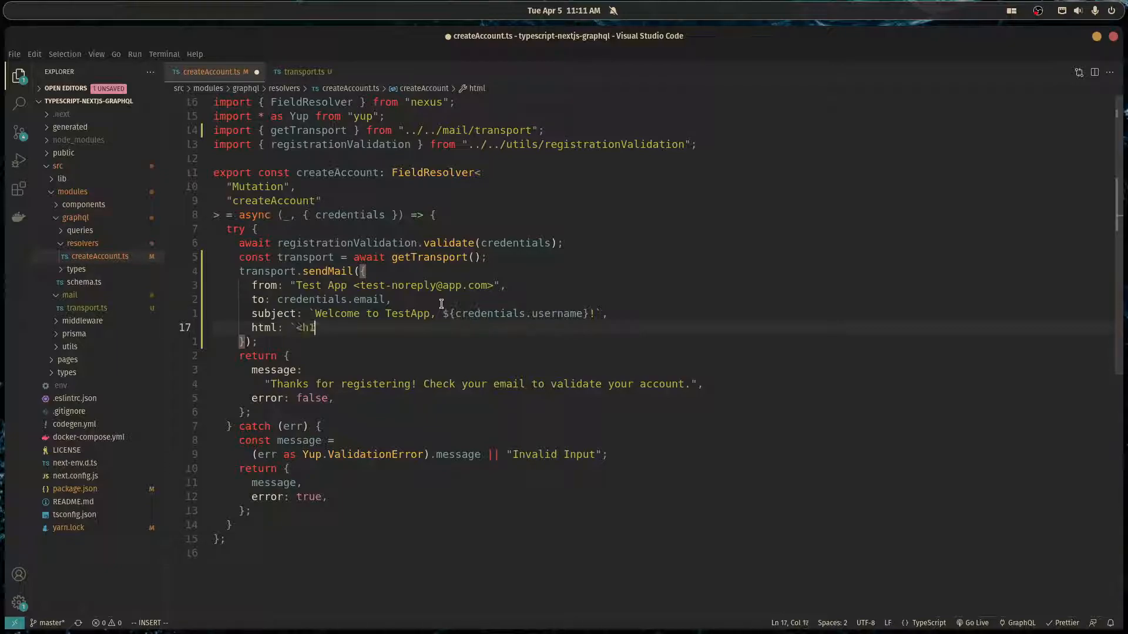
{"action": "type", "text": ">Welco`"}
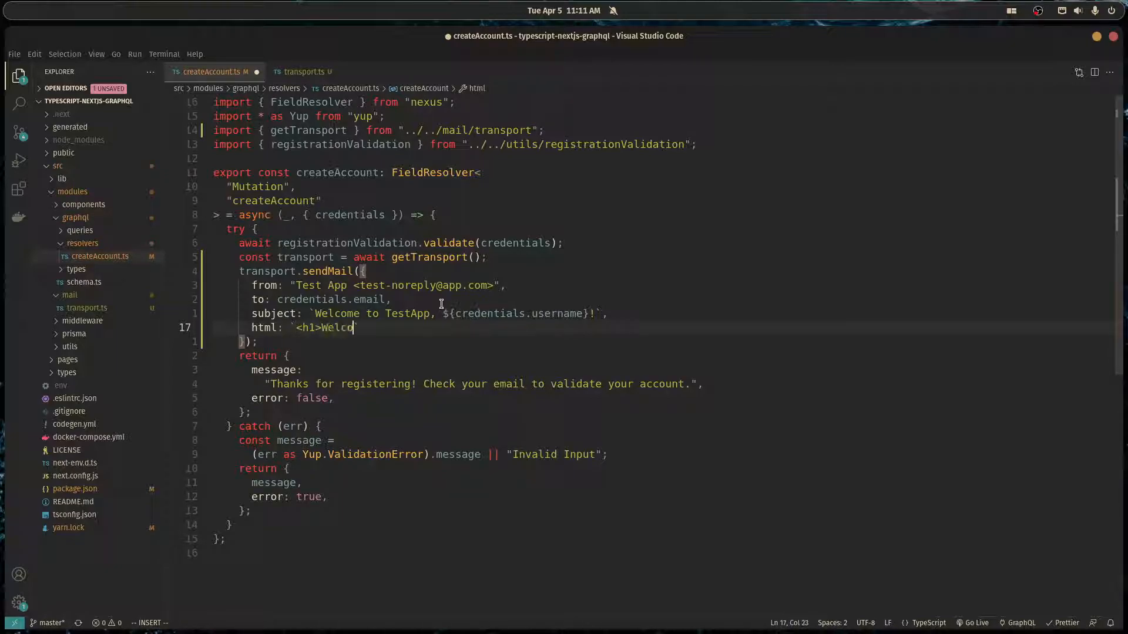
{"action": "key", "text": "BackSpace"}
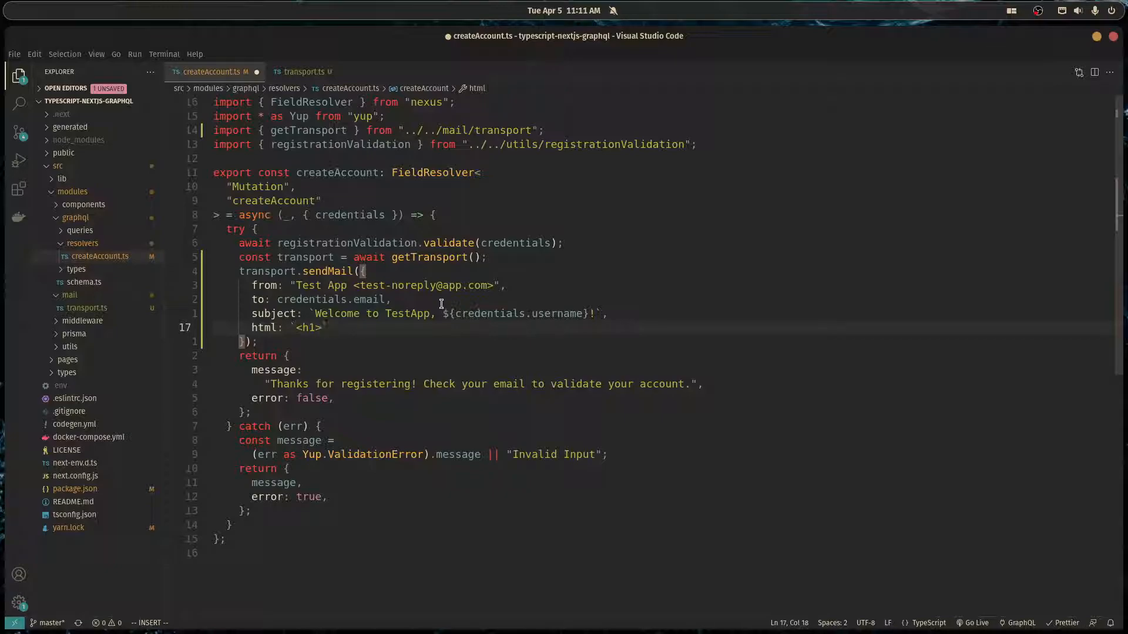
{"action": "type", "text": "Verify your"}
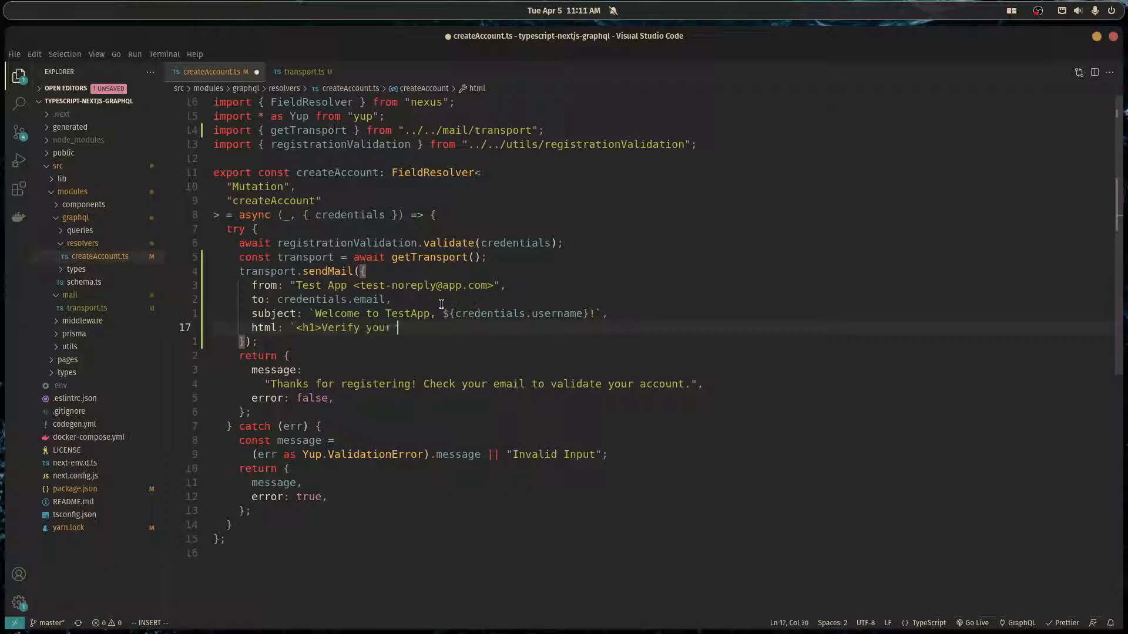
{"action": "type", "text": "account!<h1"}
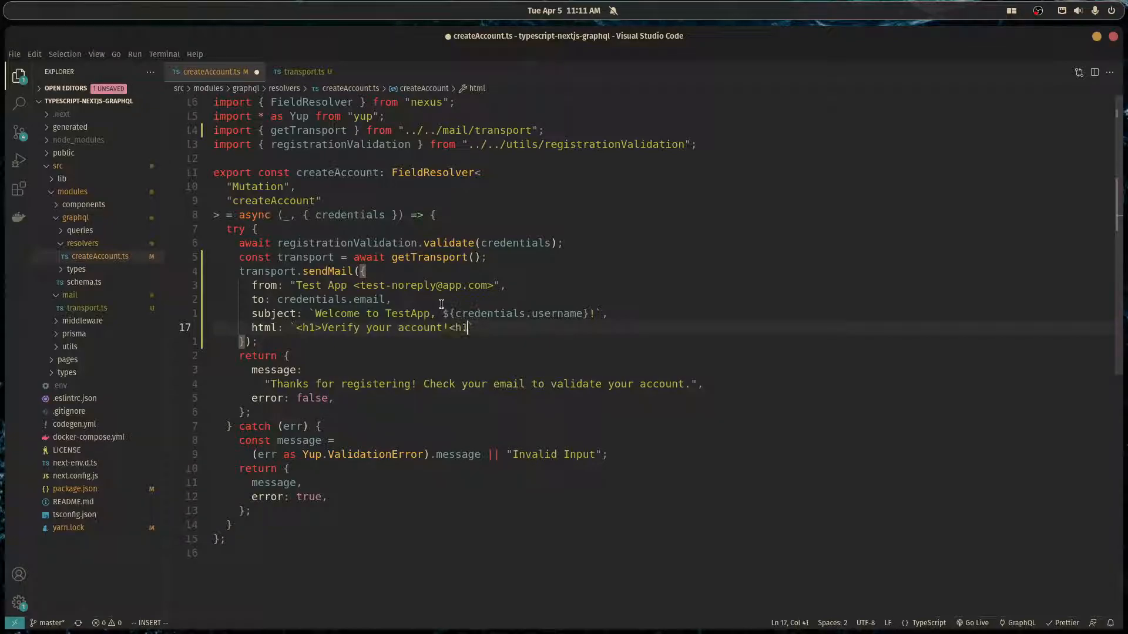
{"action": "type", "text": "</h1>"}
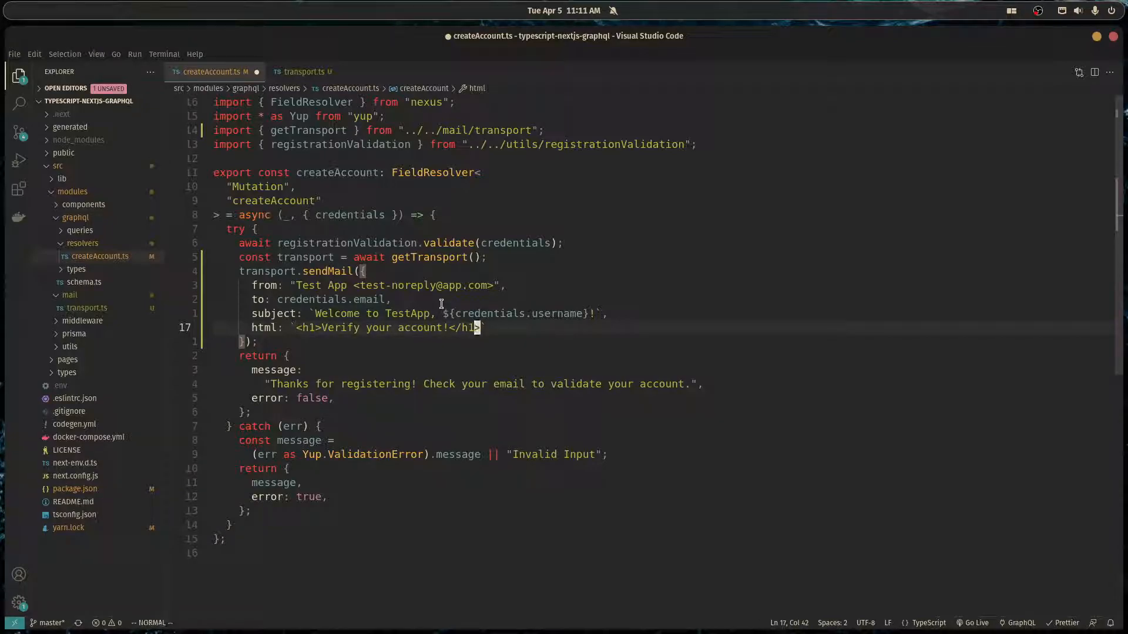
{"action": "type", "text": "\\"}
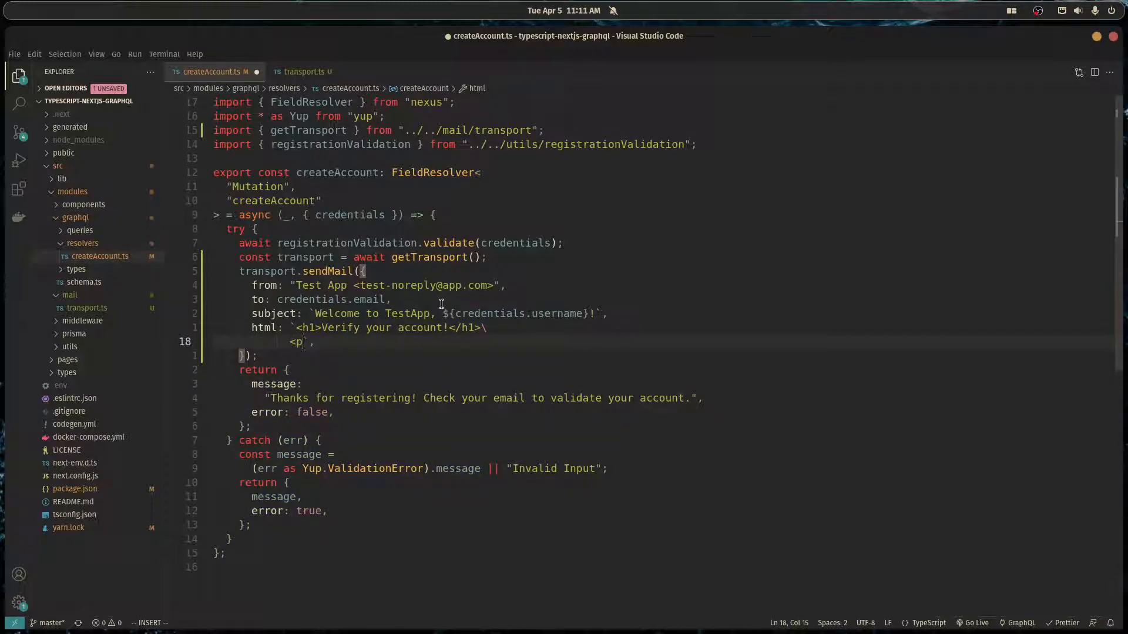
{"action": "type", "text": ">Please click the li"}
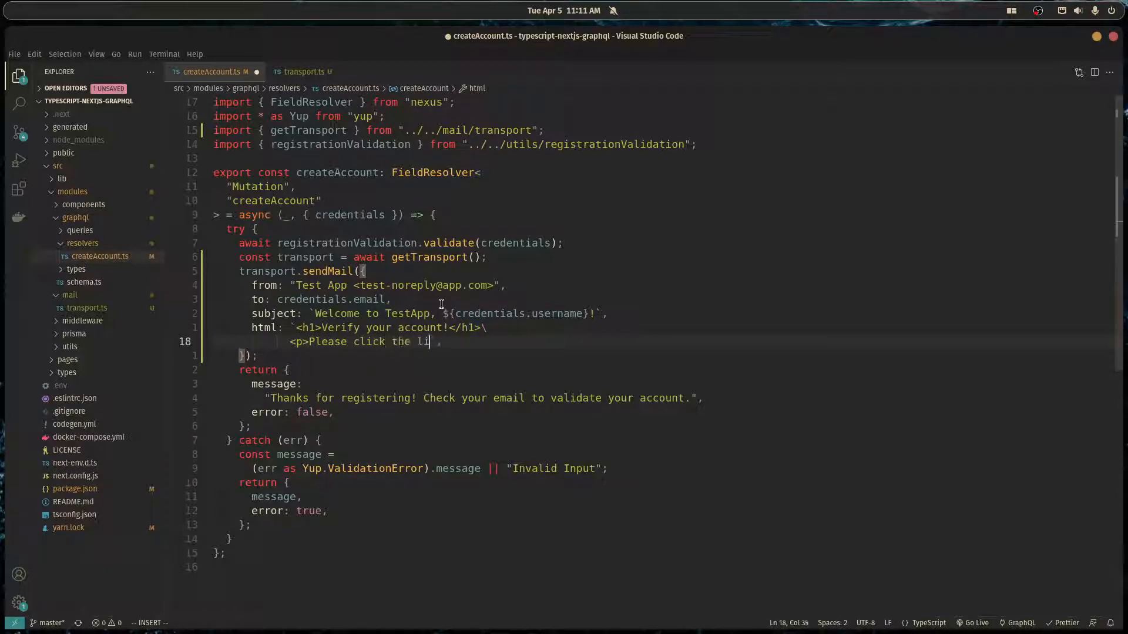
{"action": "type", "text": "nk below t"}
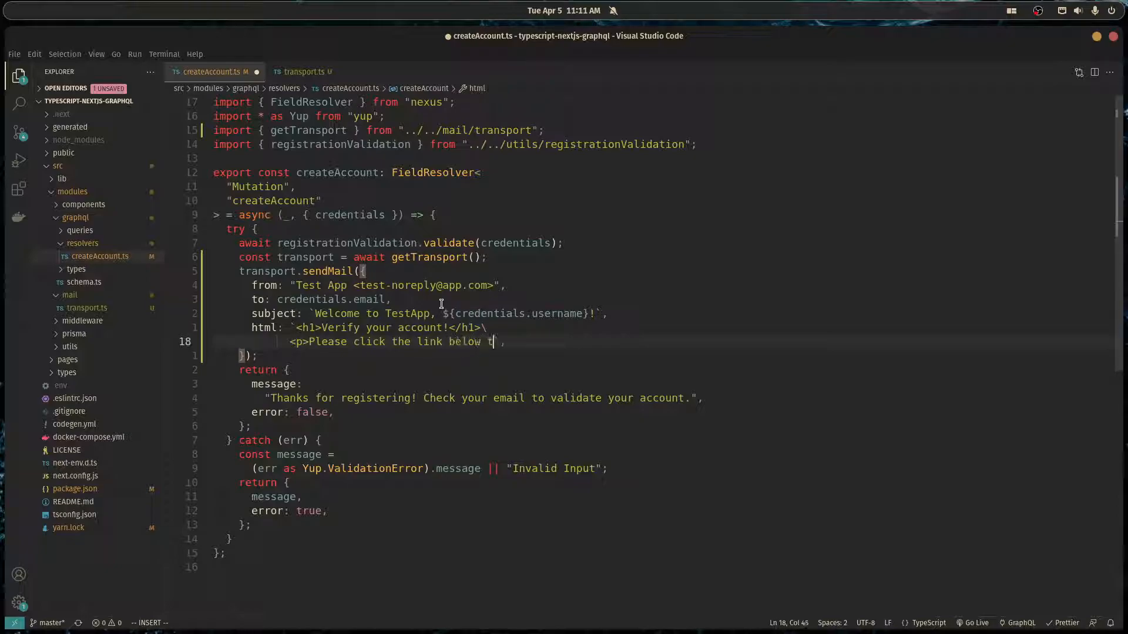
{"action": "type", "text": "o verify your c"}
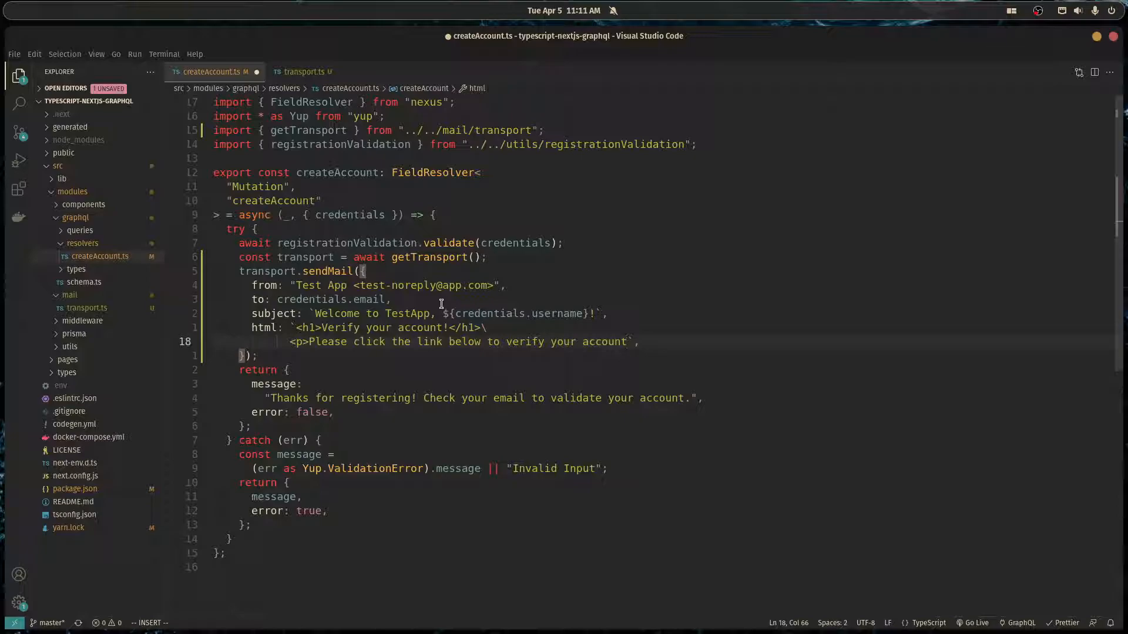
{"action": "type", "text": "</p>\\"}
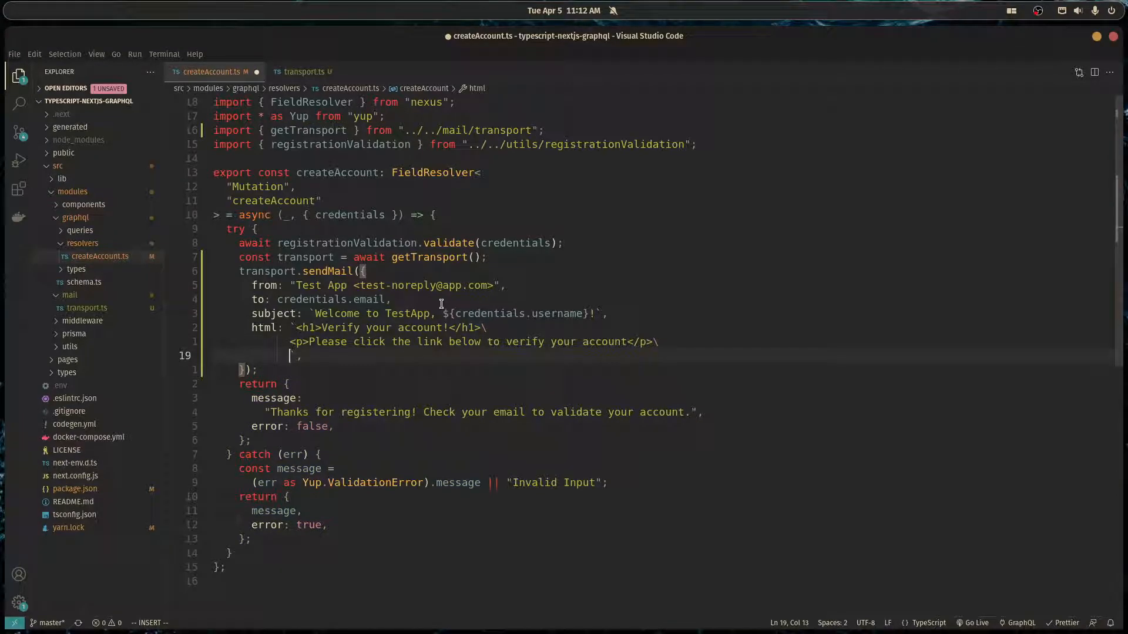
{"action": "type", "text": "<a"}
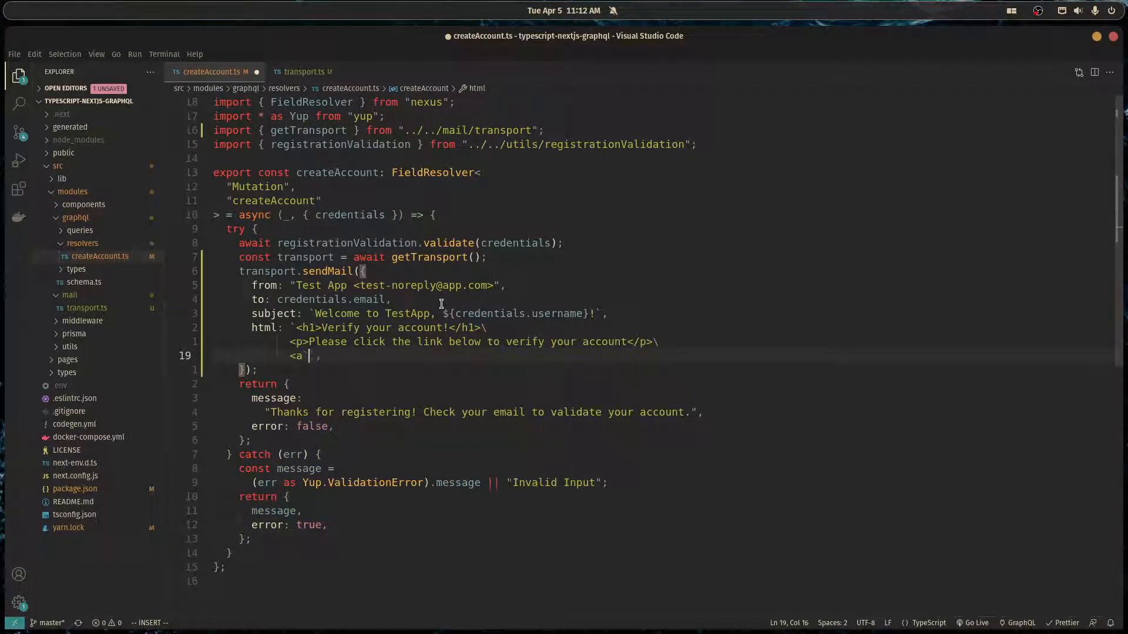
{"action": "type", "text": "href=\"ht"}
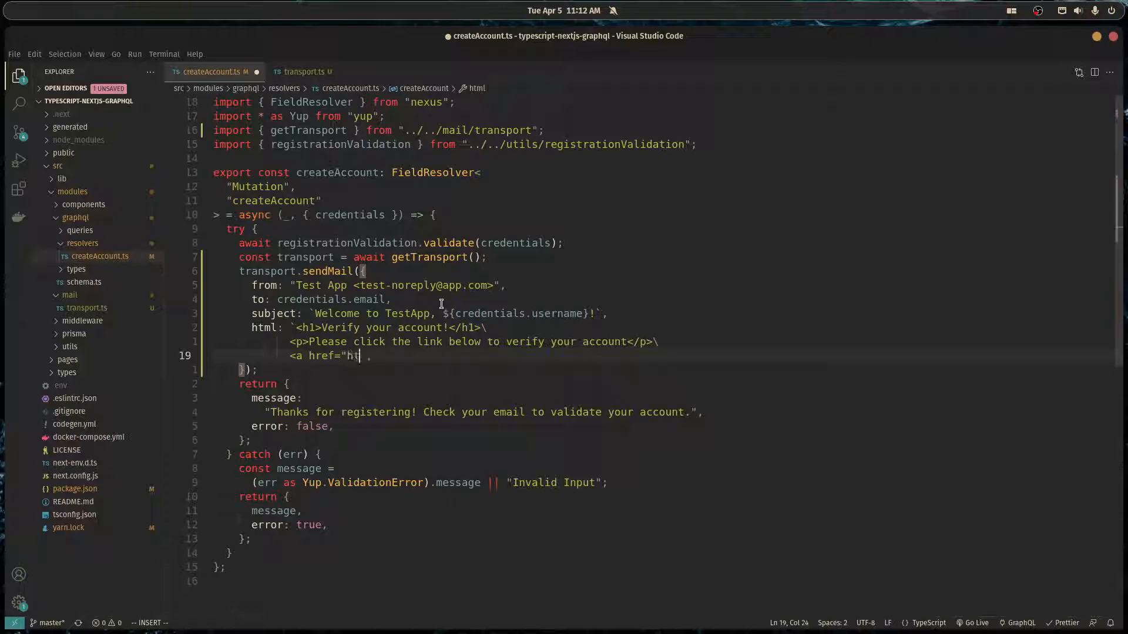
{"action": "type", "text": "tp://"}
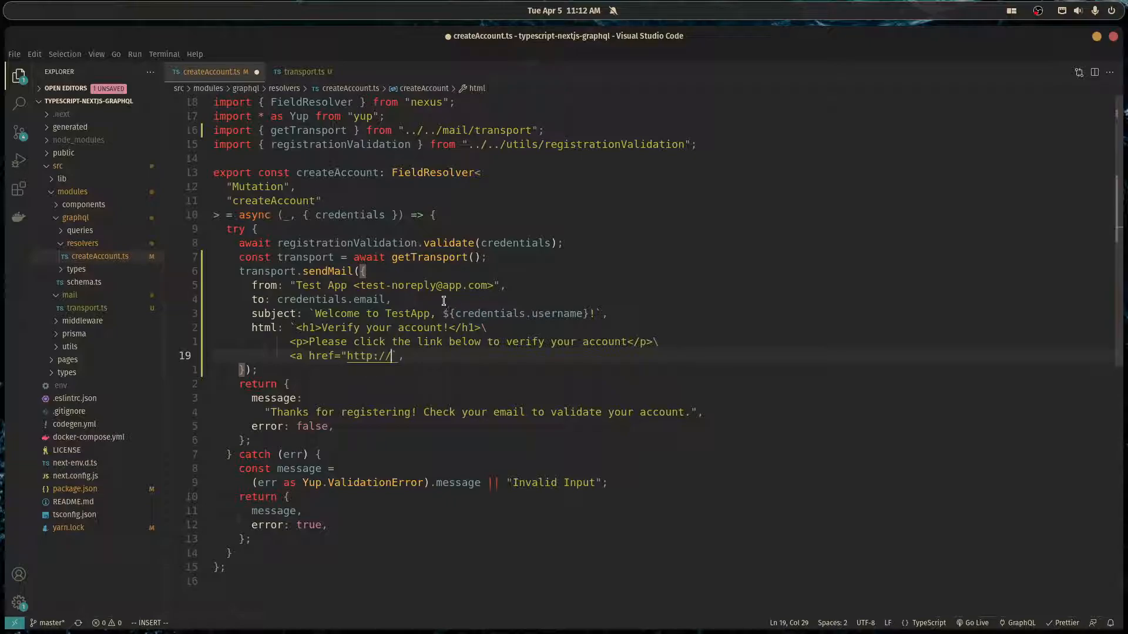
{"action": "mouse_move", "coordinate": [347, 243]}
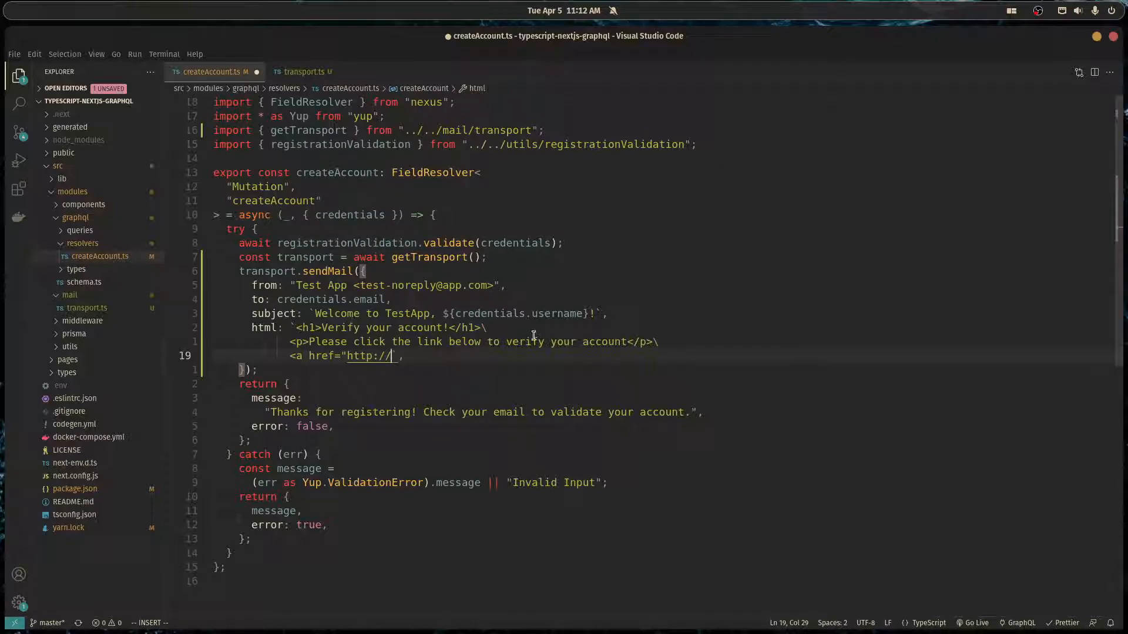
{"action": "type", "text": "http"}
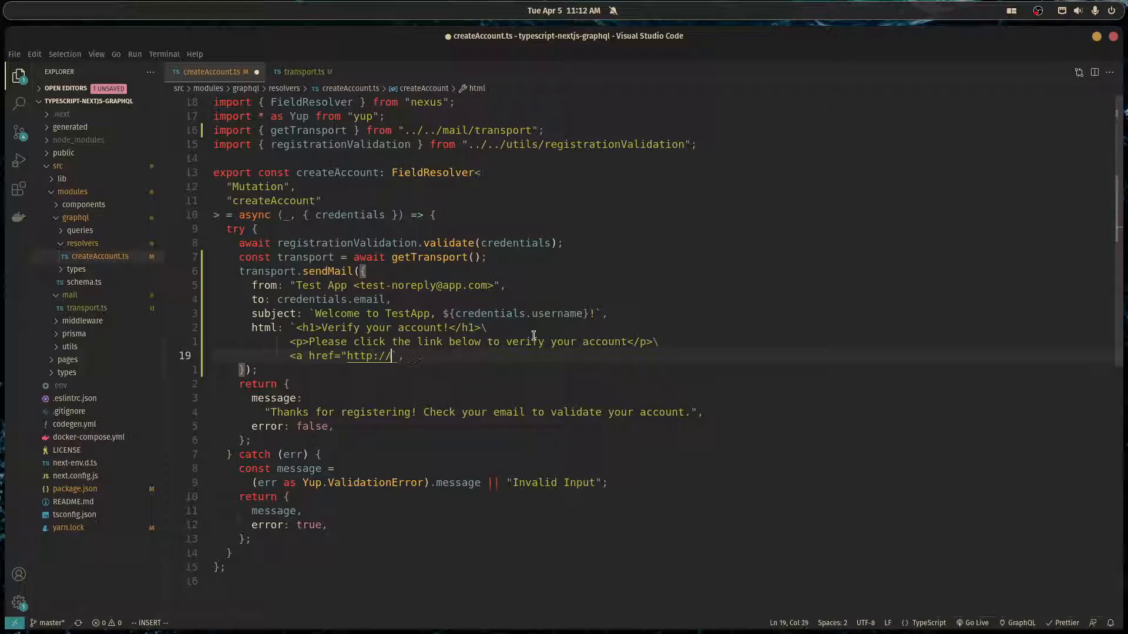
{"action": "type", "text": "duckduckgo.com"}
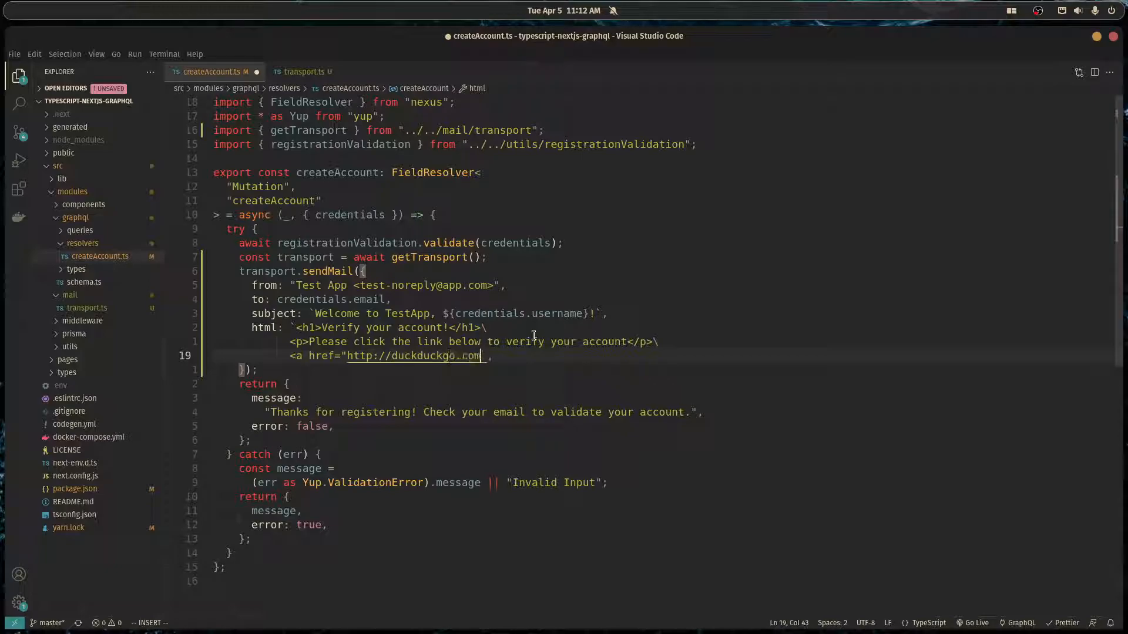
{"action": "type", "text": "t"}
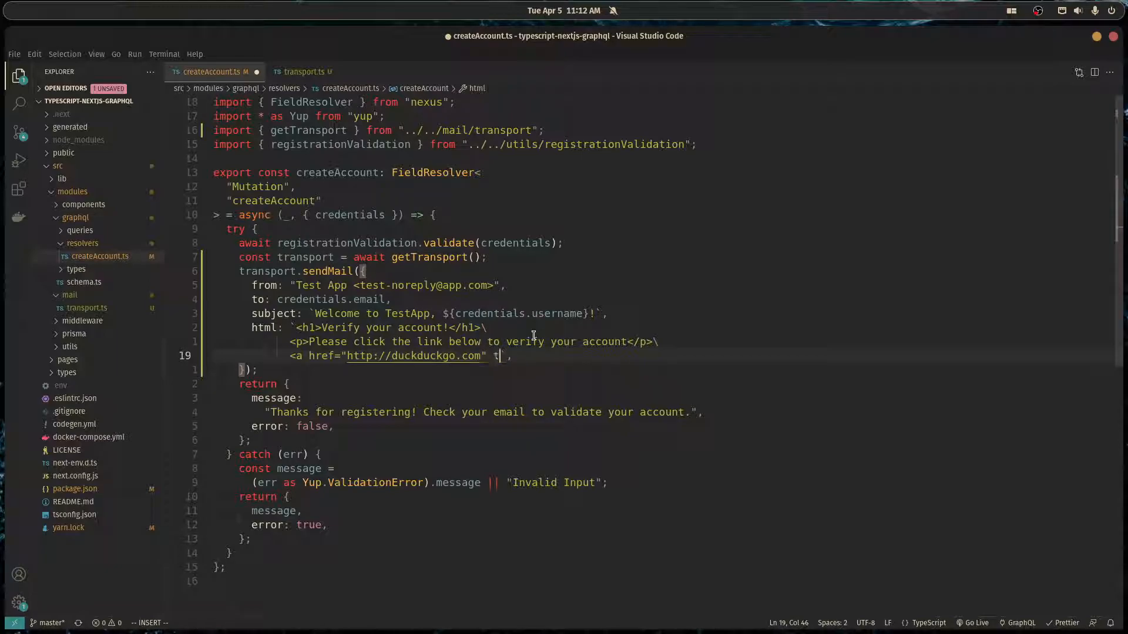
{"action": "type", "text": "arget=\"_blank"}
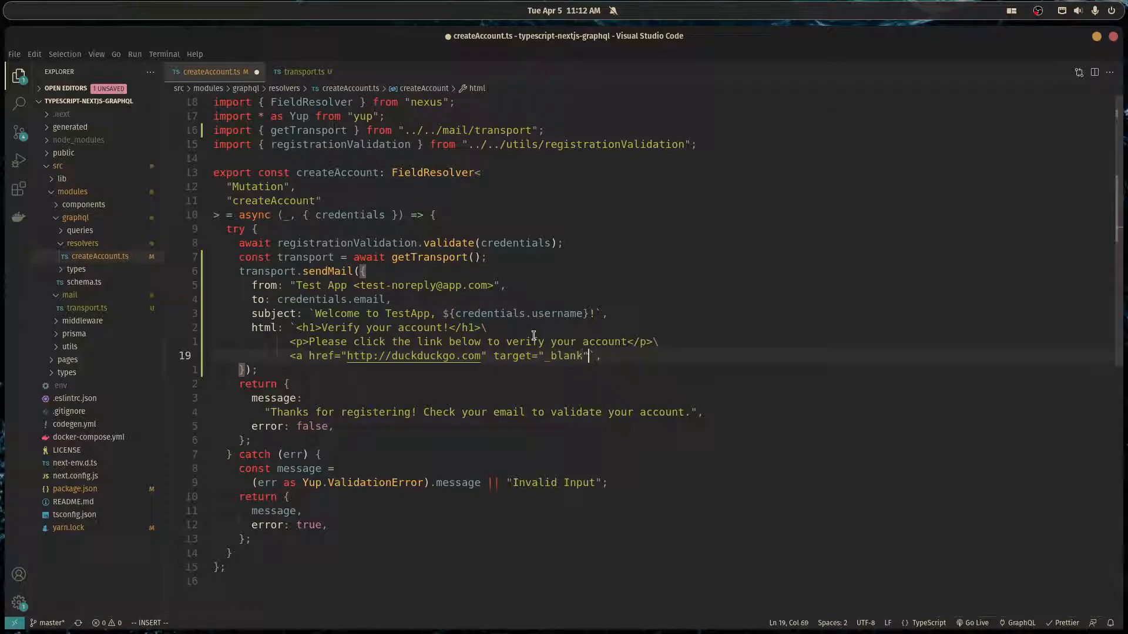
{"action": "type", "text": ">Re"}
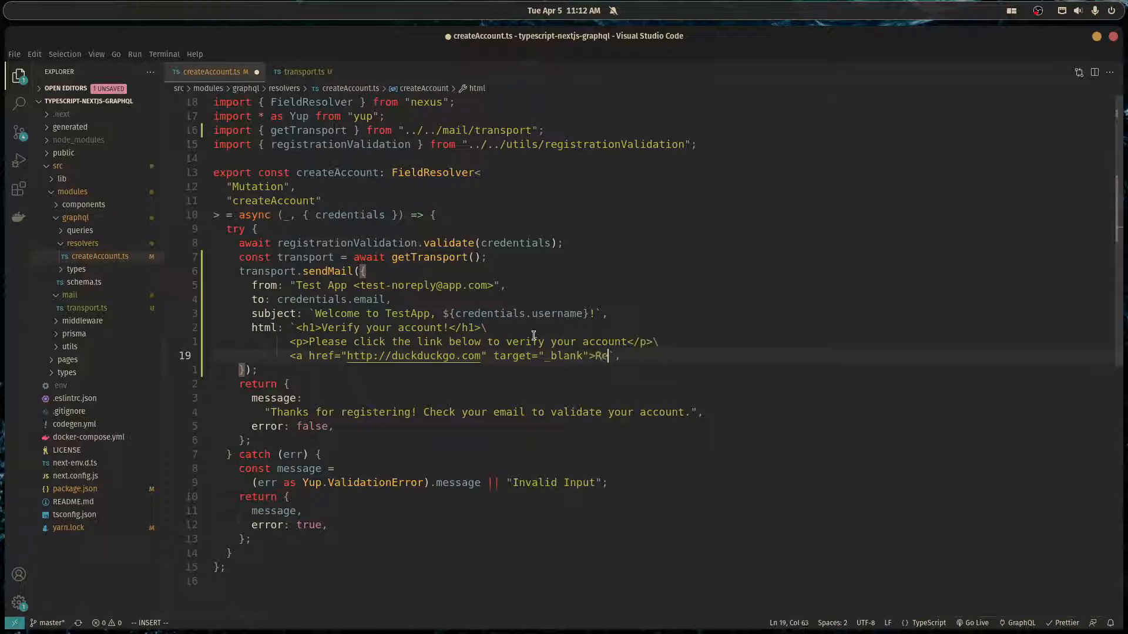
{"action": "type", "text": "g"}
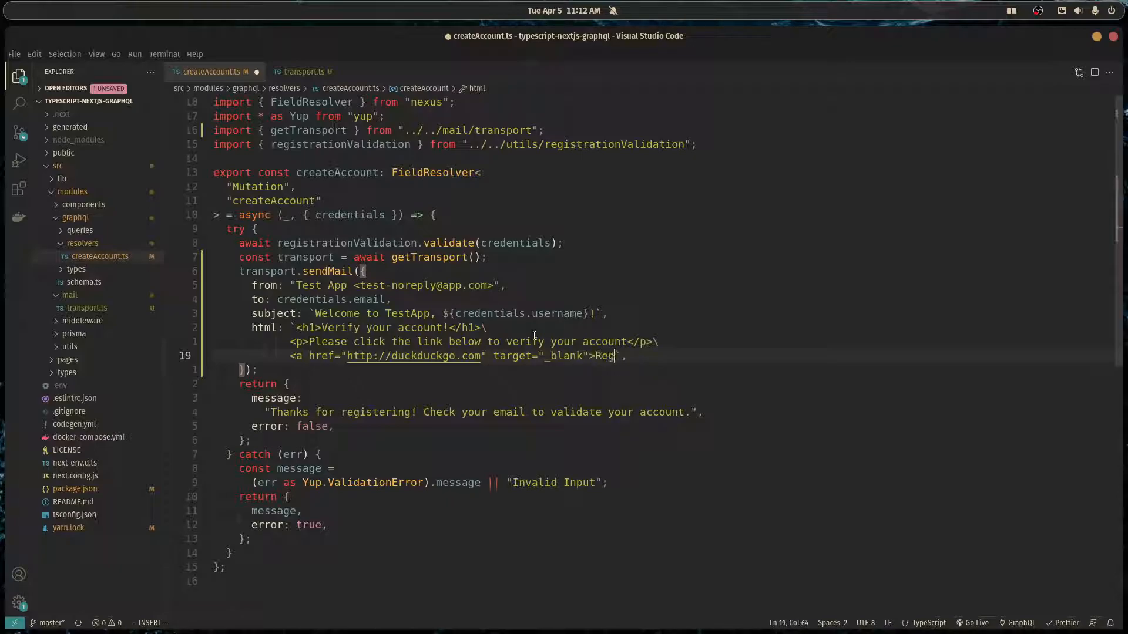
{"action": "type", "text": "ister Account</a>"}
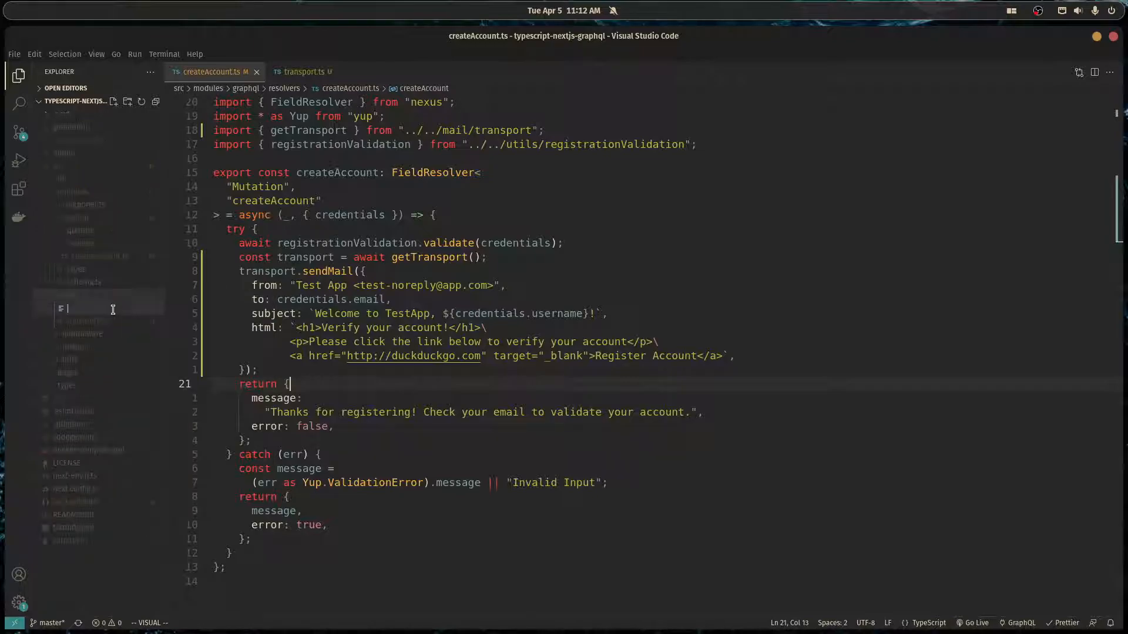
Create verifyAccount.ts exporting a generateVerificationEmail arrow function with typed parameters.
{"action": "type", "text": "verify"}
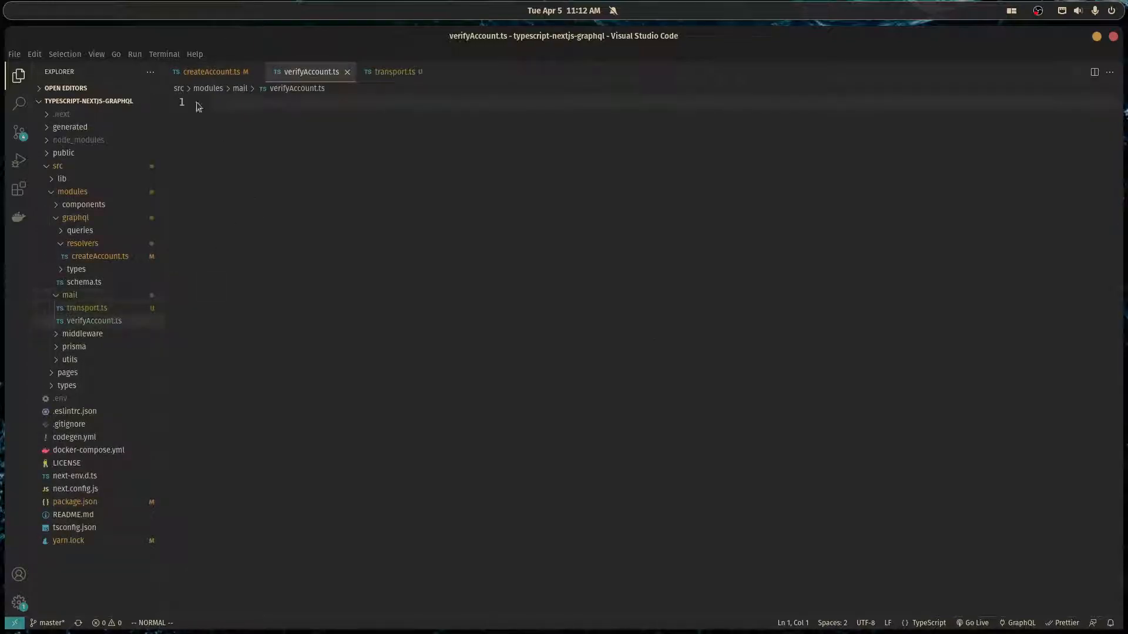
{"action": "type", "text": "export const generateVerif"}
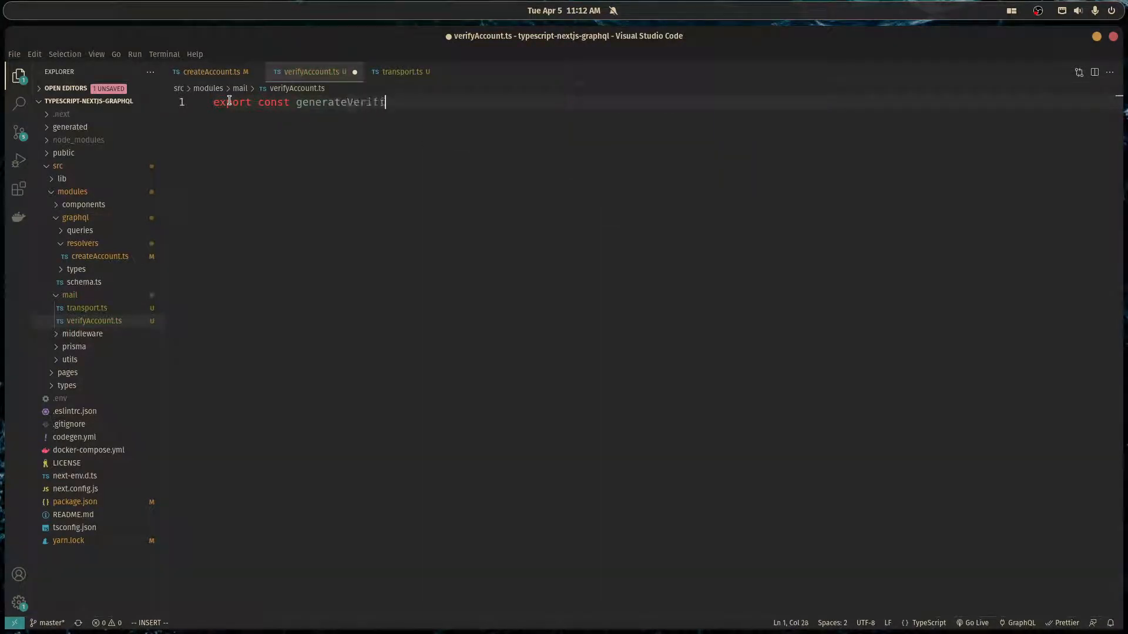
{"action": "type", "text": "icationEmail = ()"}
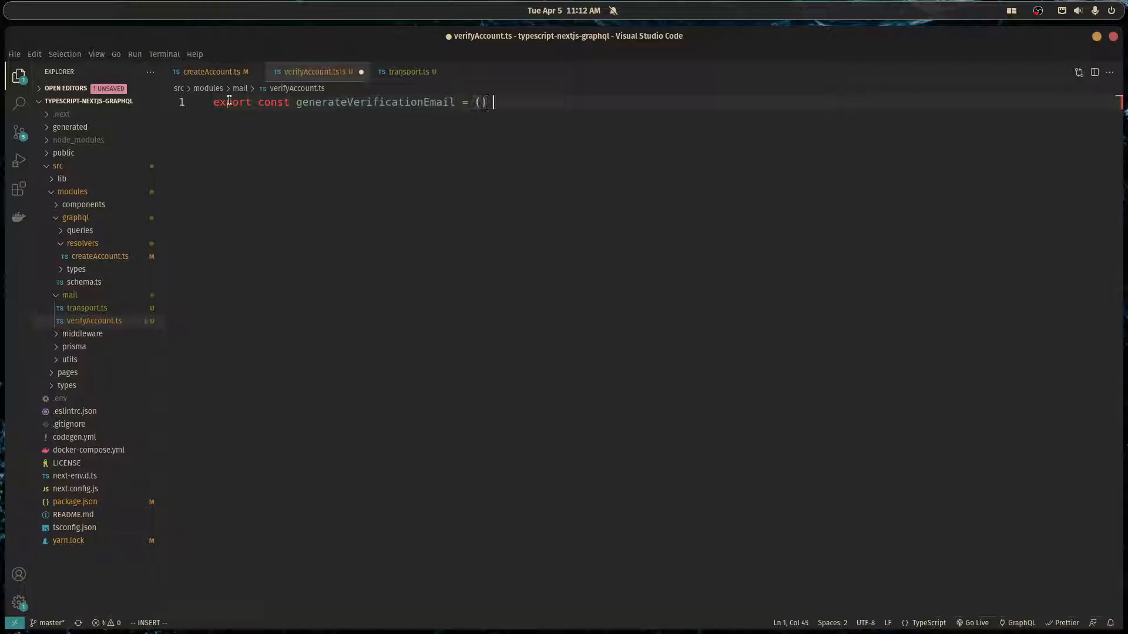
{"action": "type", "text": "=> {"}
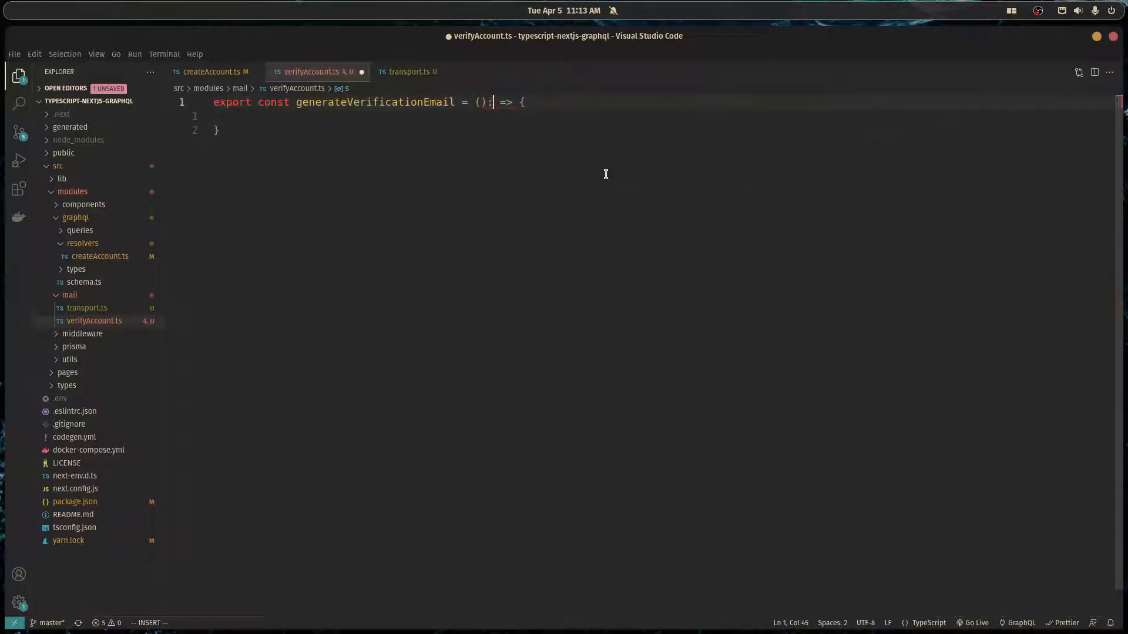
{"action": "left_click", "coordinate": [209, 71]}
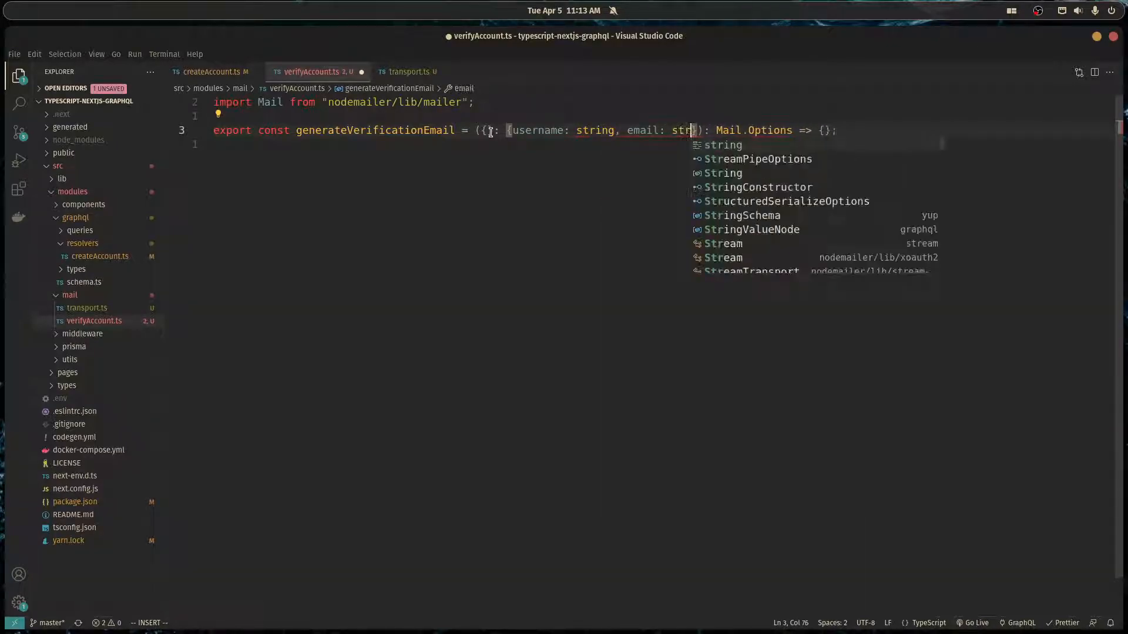
{"action": "key", "text": "Escape"}
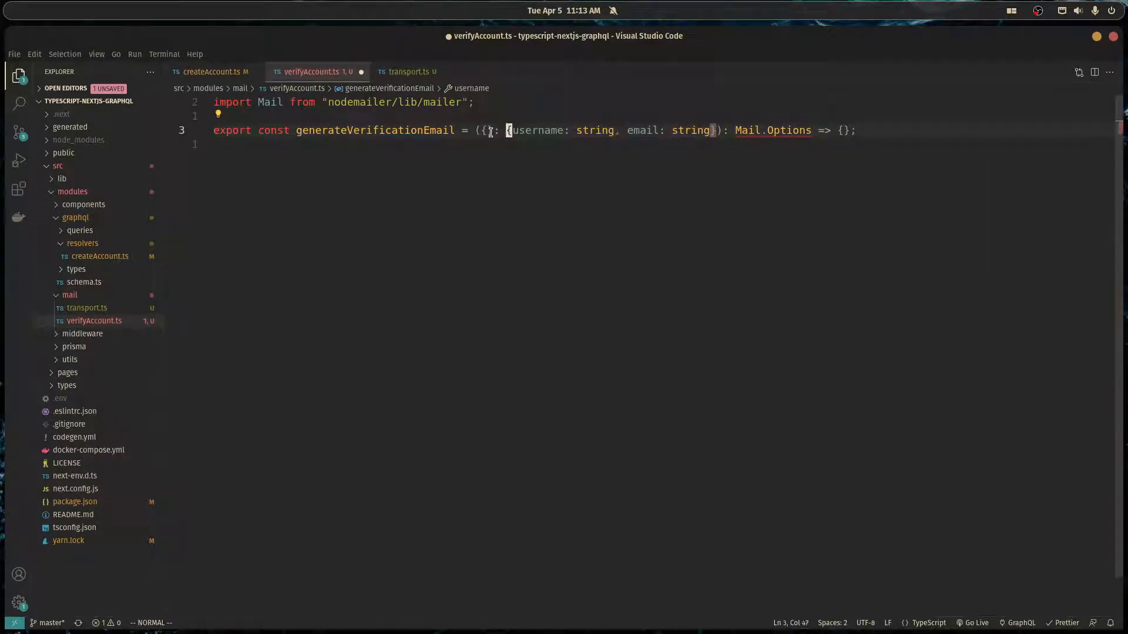
Destructure username and email in the function's parameter, then move to createAccount.
{"action": "type", "text": "username,"}
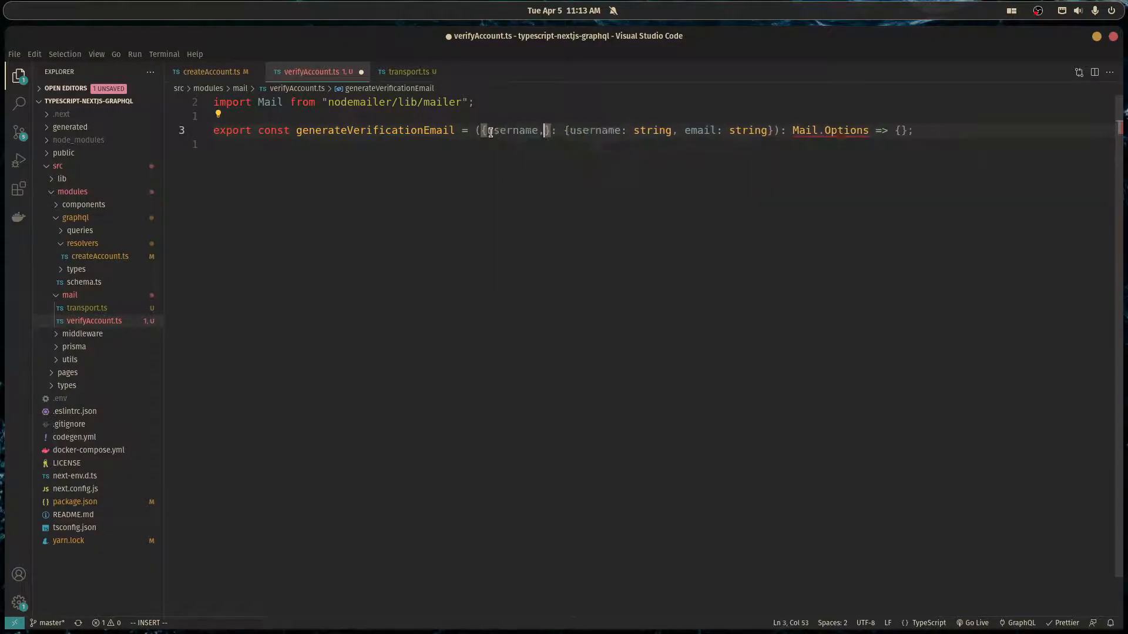
{"action": "type", "text": "email,"}
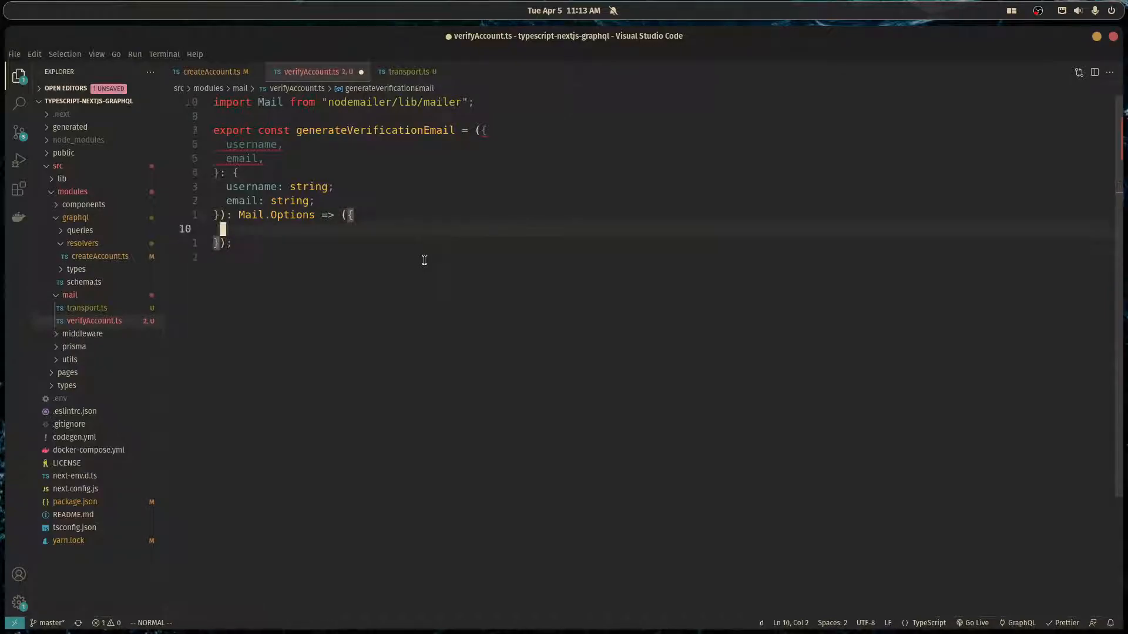
{"action": "left_click", "coordinate": [209, 72]}
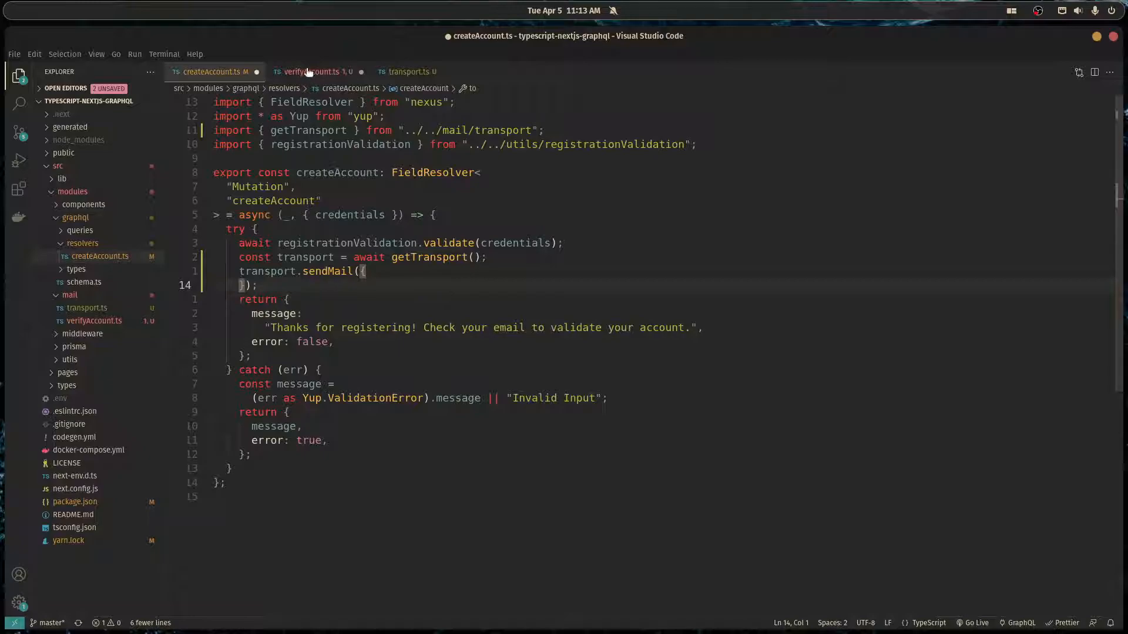
Return from, to, subject and html mail options in generateVerificationEmail and start calling it in createAccount.
{"action": "left_click", "coordinate": [309, 72]}
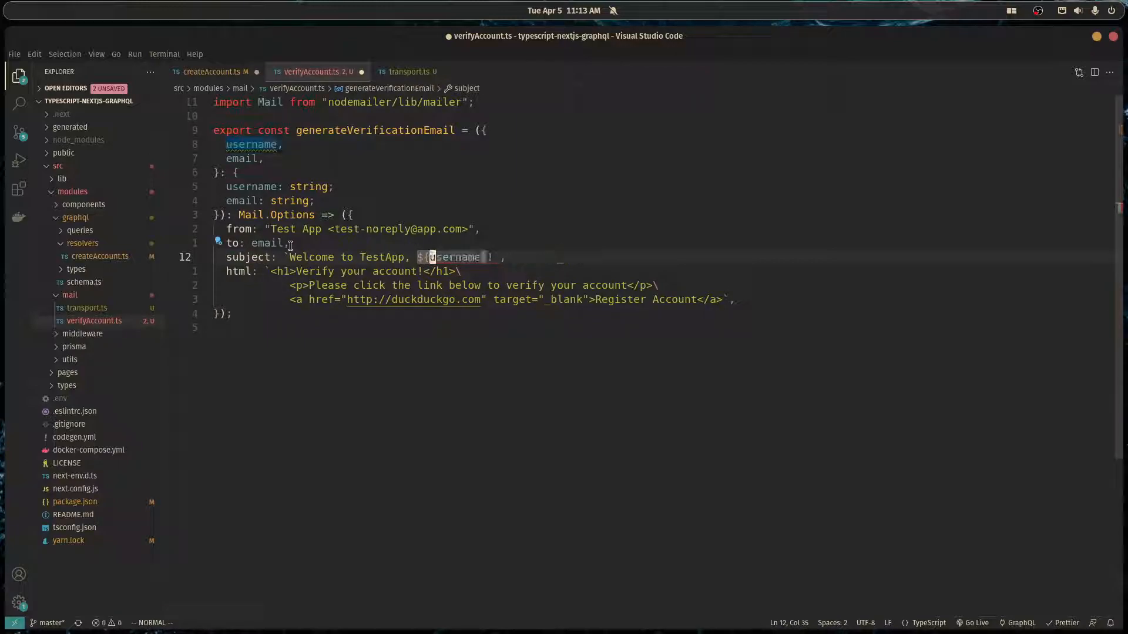
{"action": "left_click", "coordinate": [211, 72]}
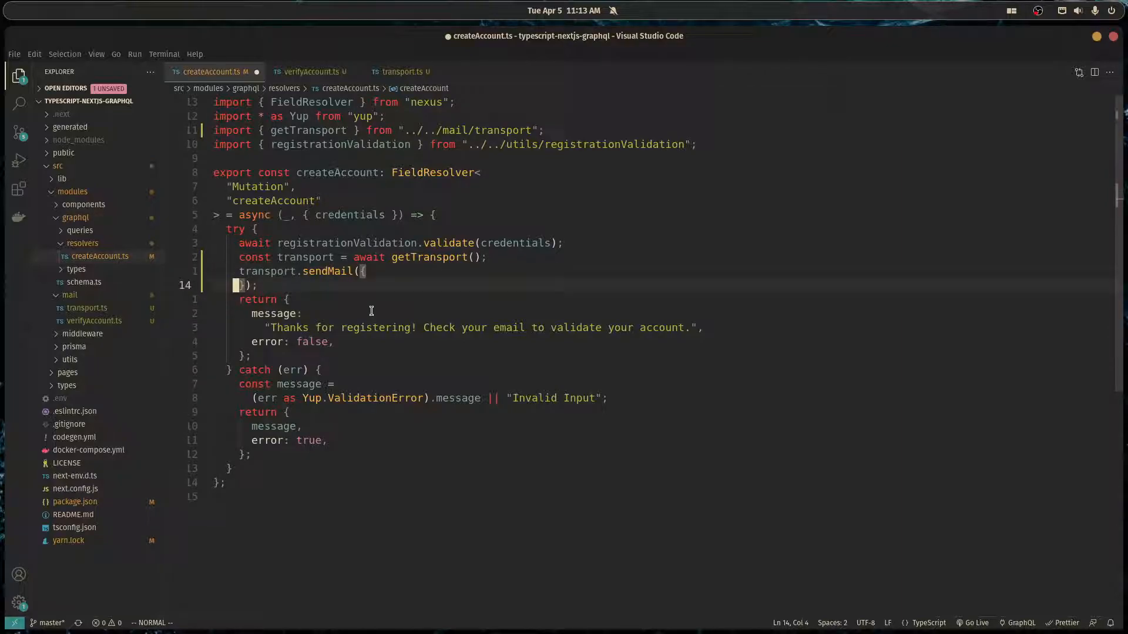
{"action": "type", "text": "ger"}
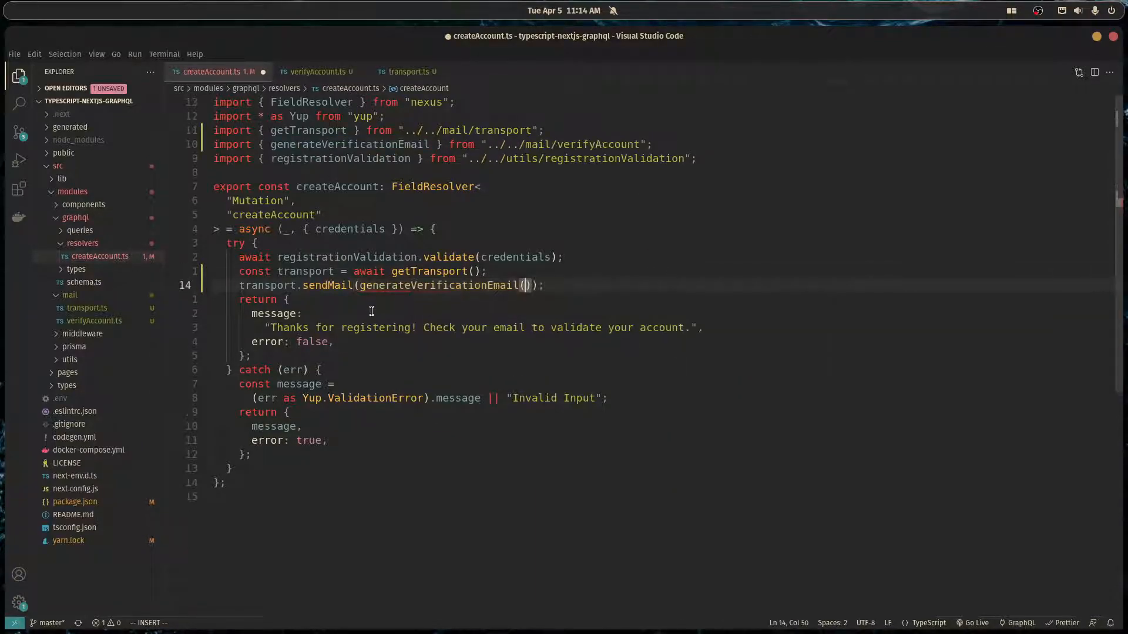
Pass { username: credentials.username, email: credentials.email } to generateVerificationEmail inside sendMail and save.
{"action": "type", "text": "{"}
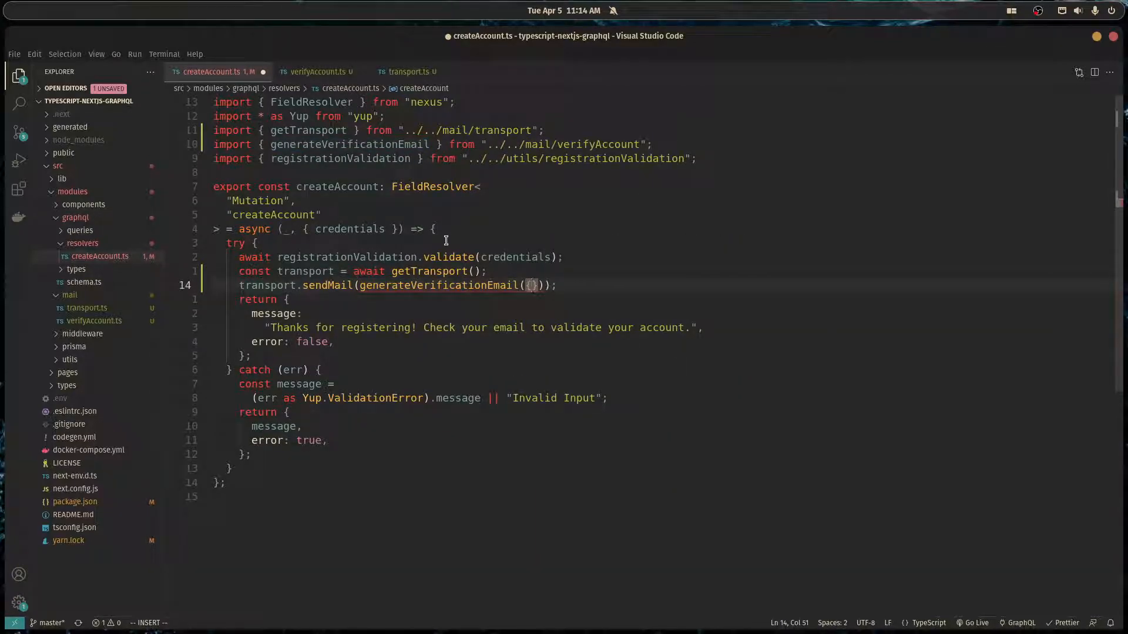
{"action": "type", "text": "username:"}
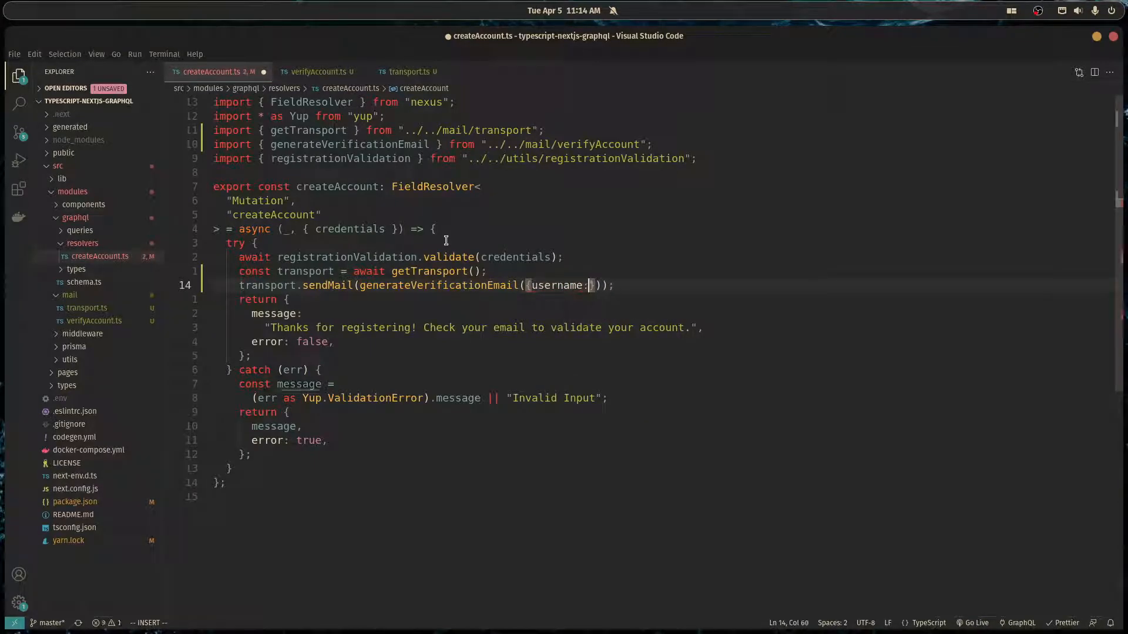
{"action": "type", "text": "credentials.username,"}
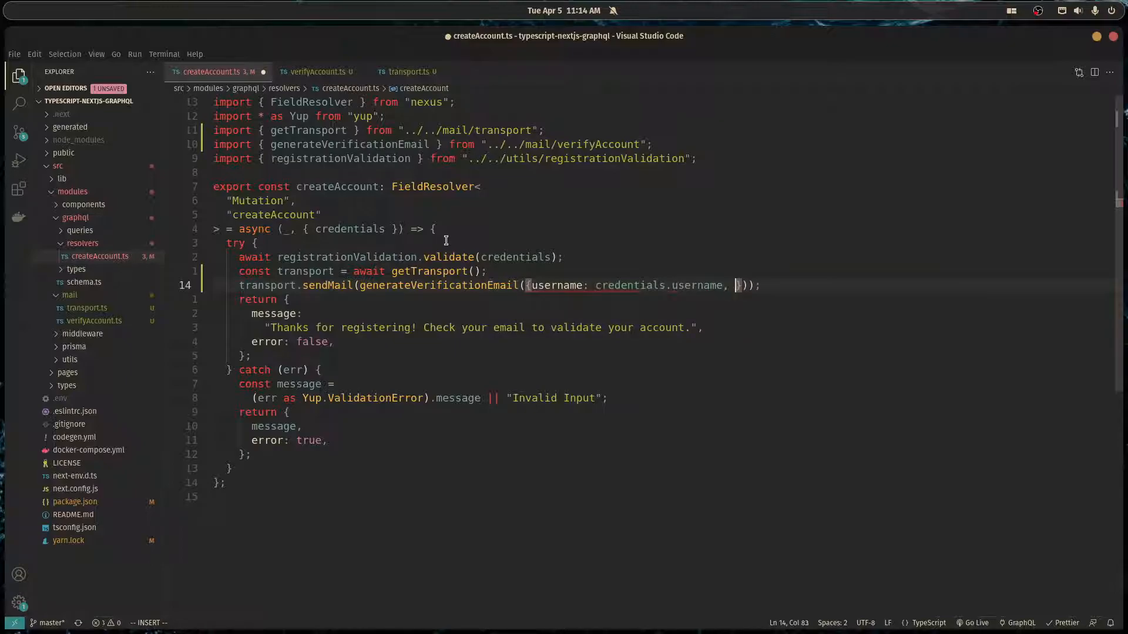
{"action": "type", "text": "email: credentials.email,"}
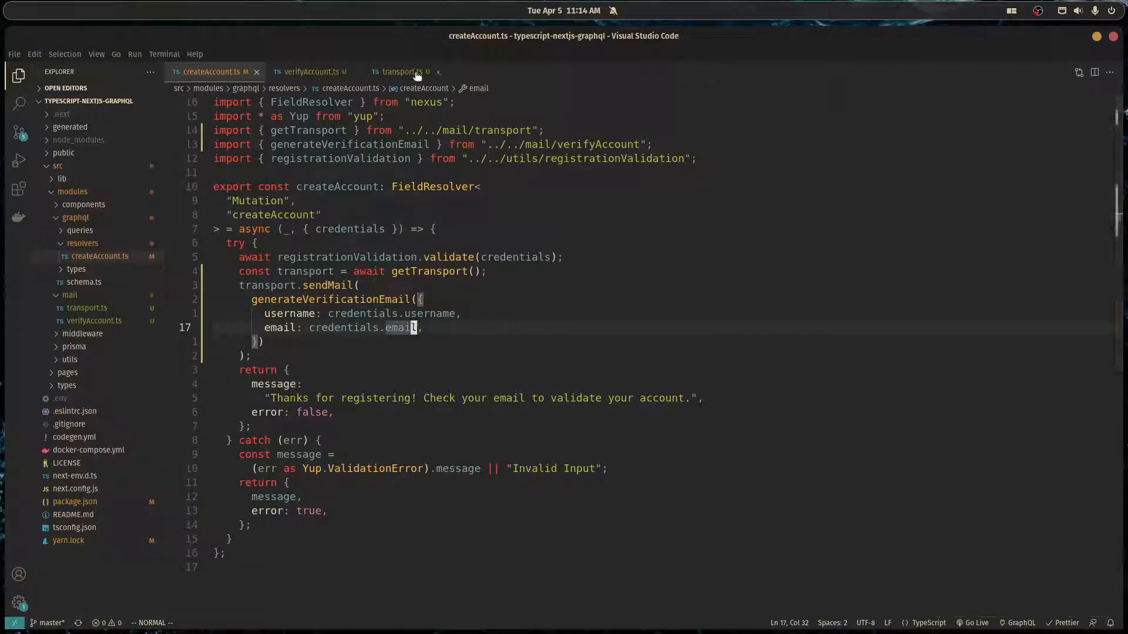
{"action": "left_click", "coordinate": [308, 72]}
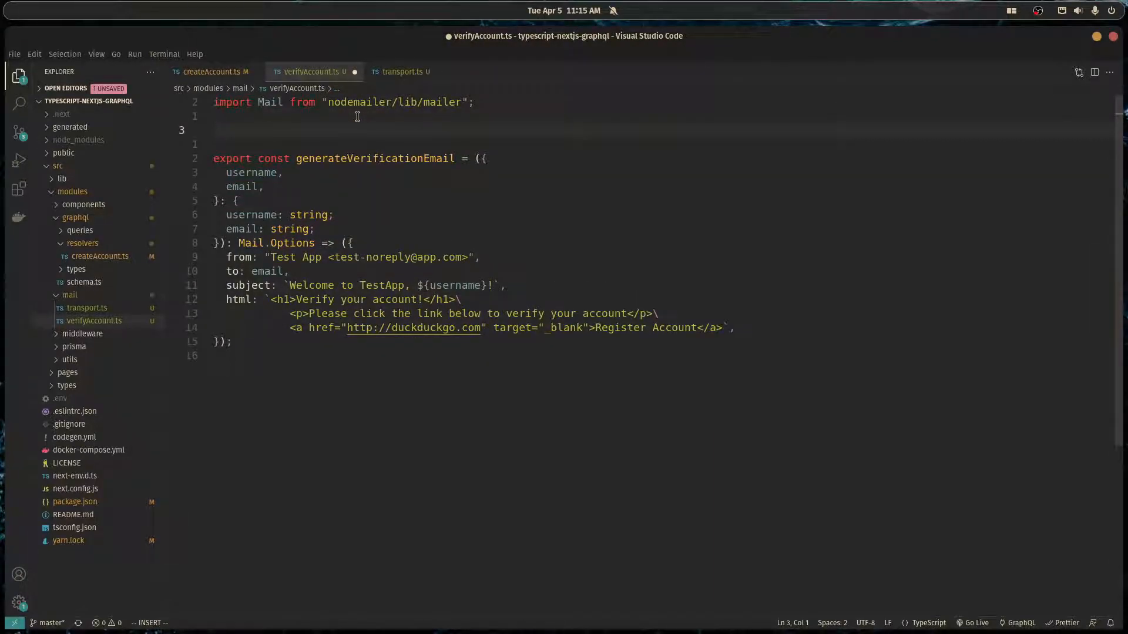
Declare interface EmailInput with username and email string fields in verifyAccount.ts.
{"action": "type", "text": "interface"}
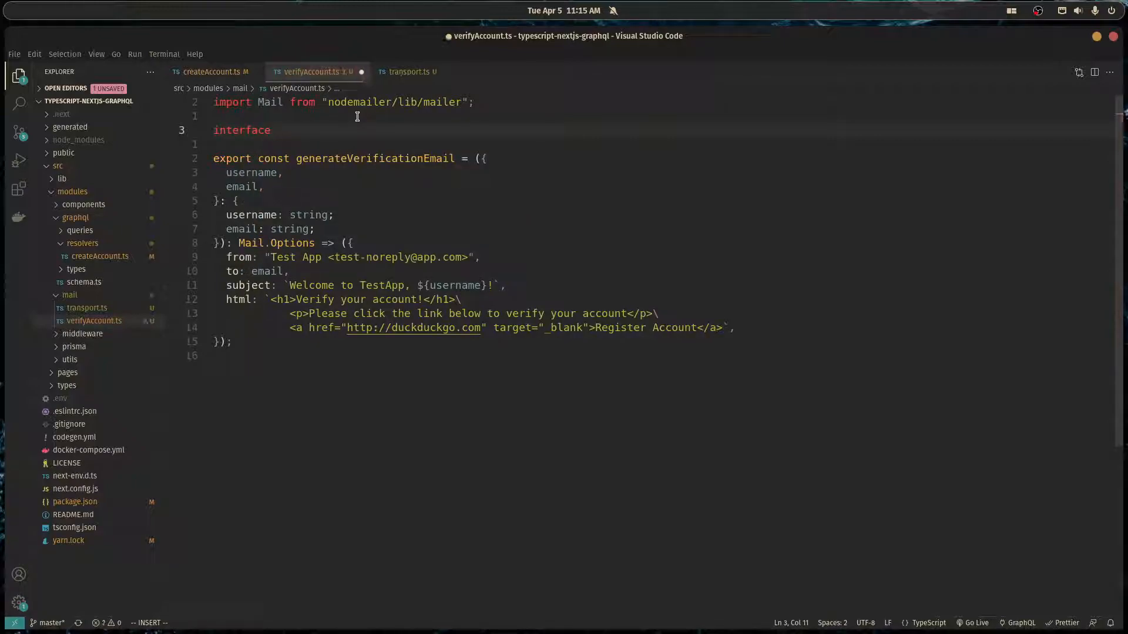
{"action": "type", "text": "Q"}
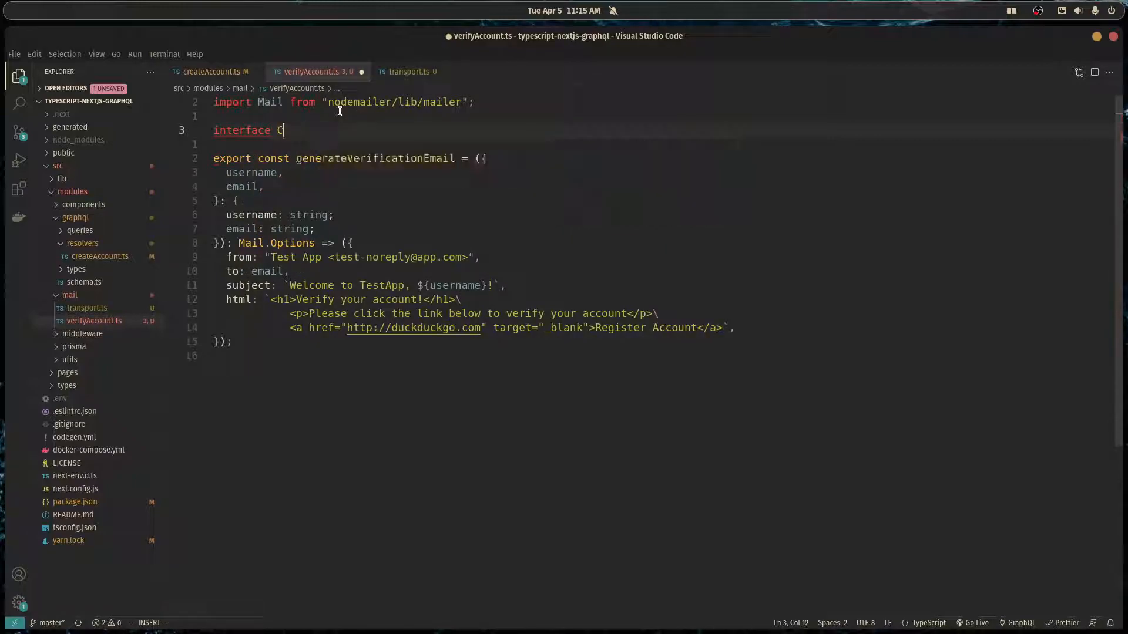
{"action": "key", "text": "Backspace"}
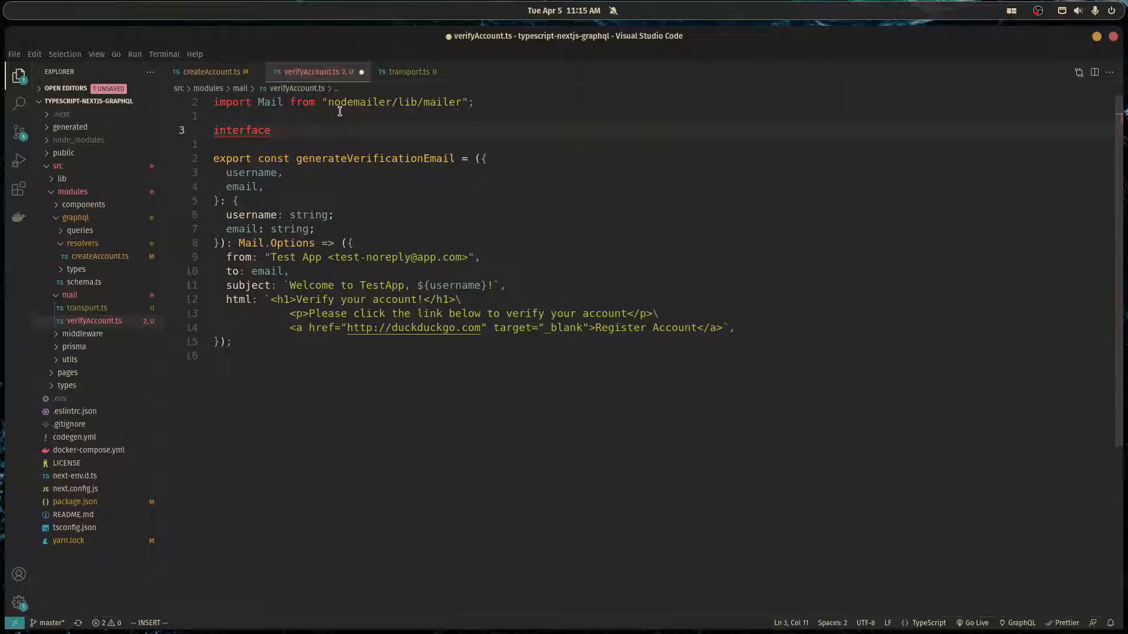
{"action": "type", "text": "EmailInput {"}
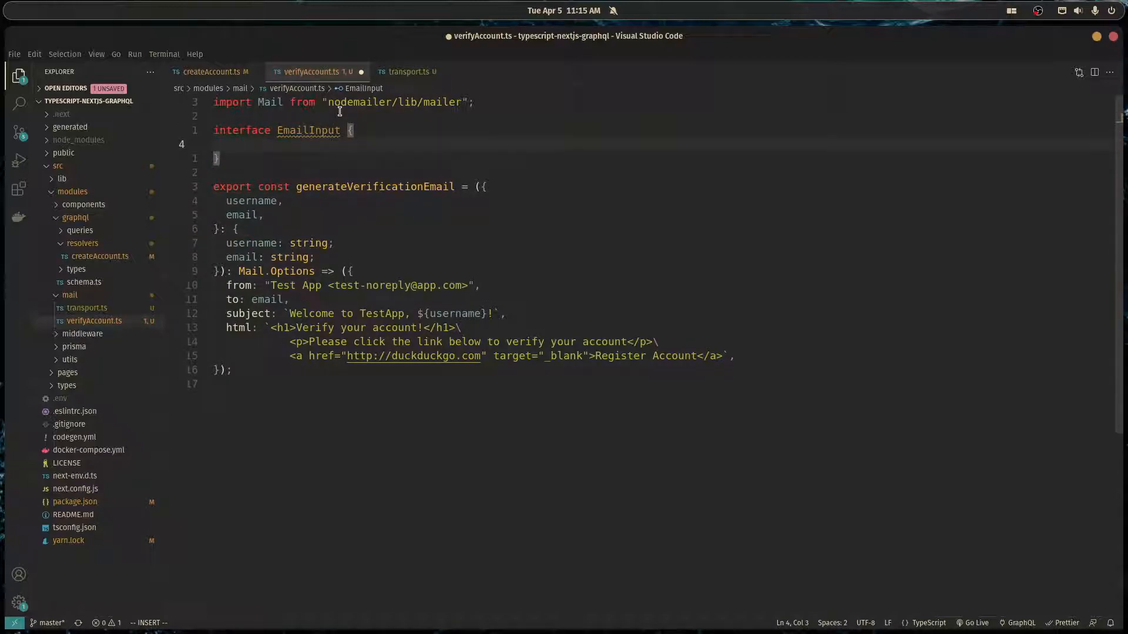
{"action": "type", "text": "username;"}
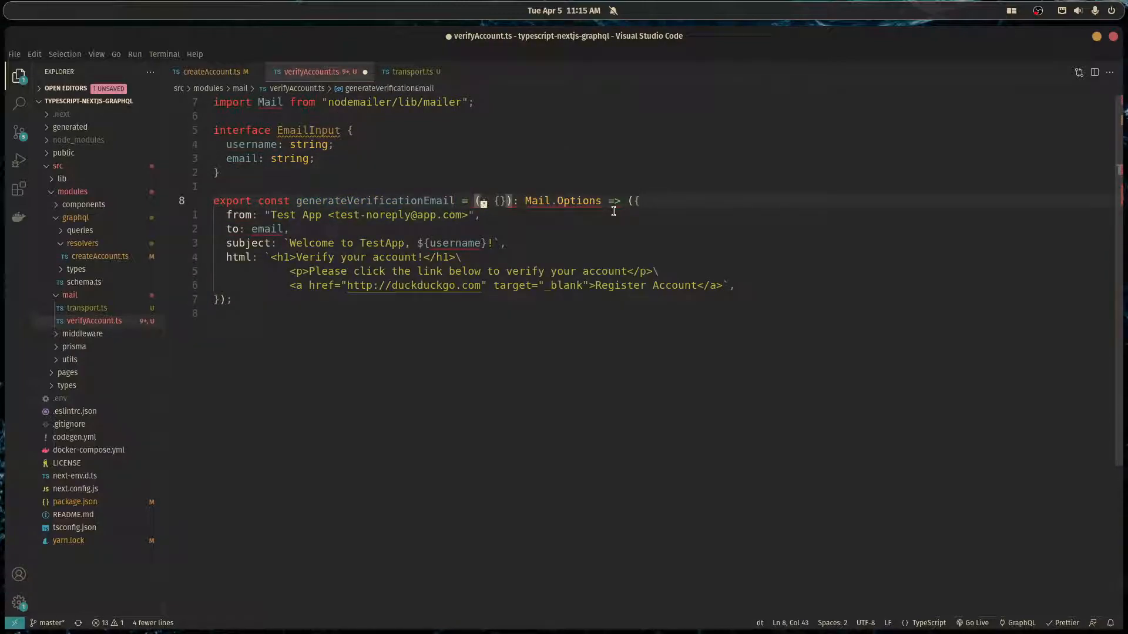
Change the parameter to credentials: EmailInput and use credentials.username and credentials.email in the options.
{"action": "type", "text": "creds:"}
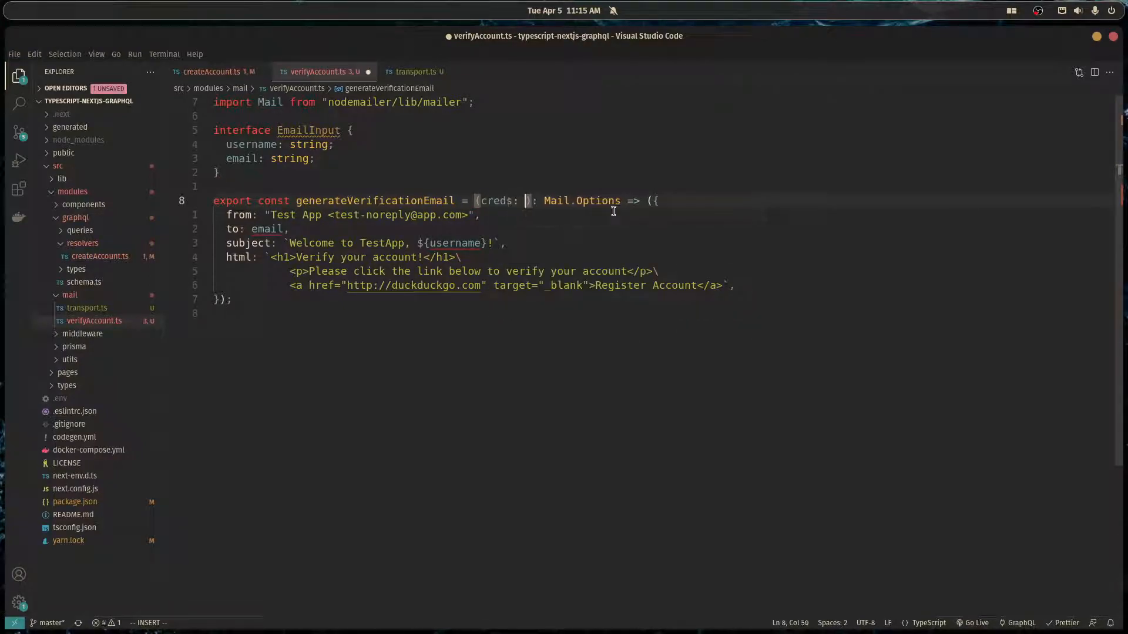
{"action": "type", "text": "EmailInput"}
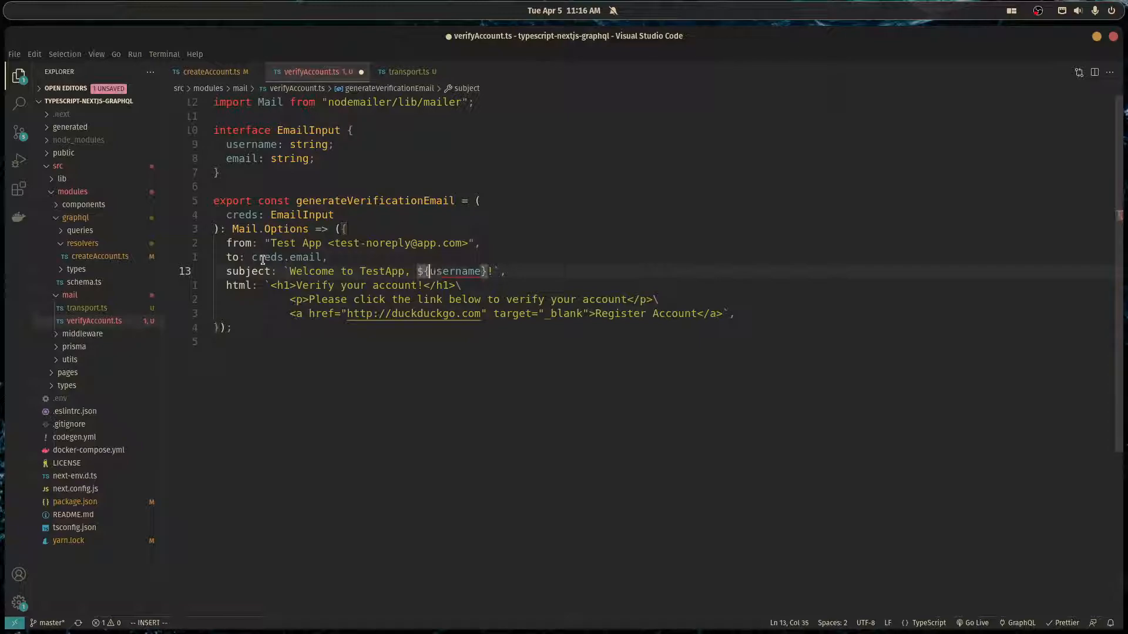
{"action": "type", "text": "credentials."}
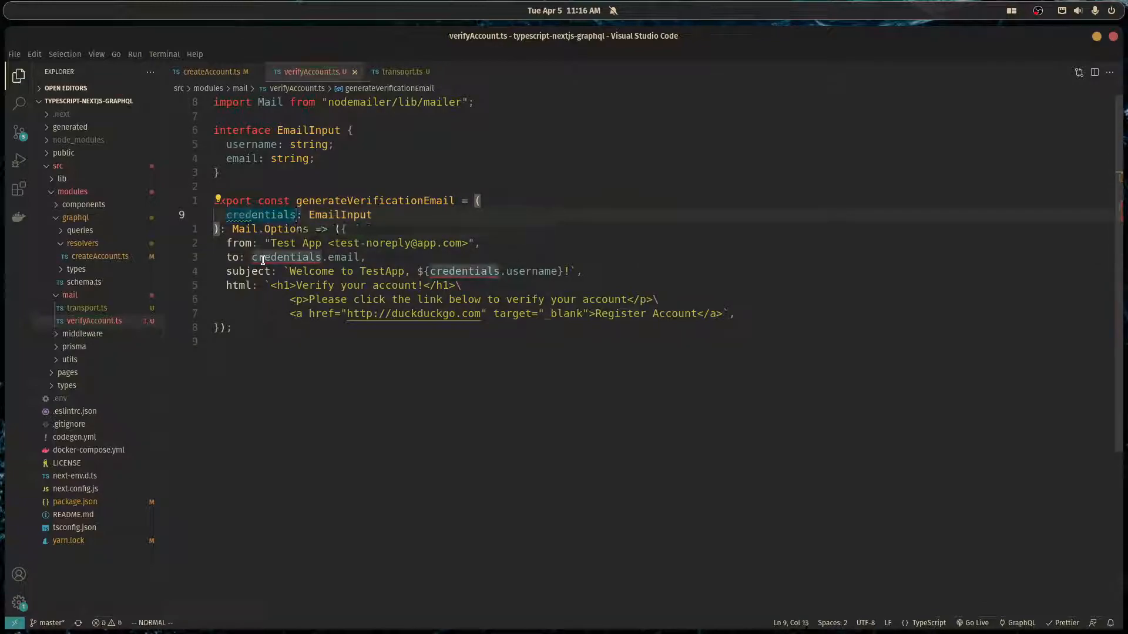
{"action": "left_click", "coordinate": [210, 72]}
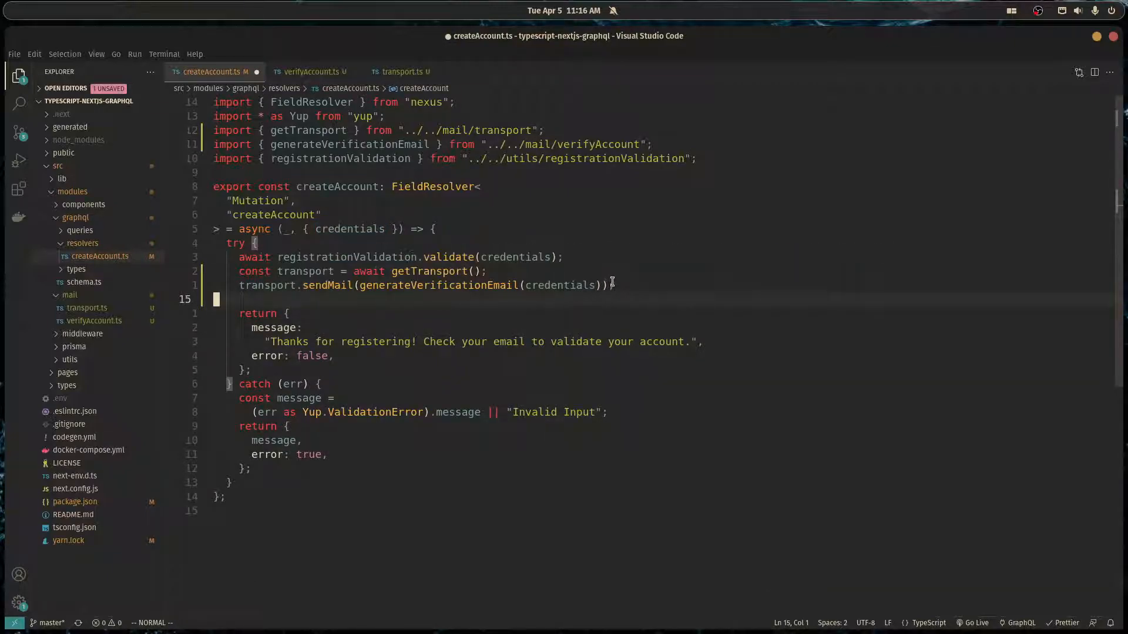
Chain .then(info => { }) onto sendMail(generateVerificationEmail(credentials)) in createAccount.
{"action": "type", "text": ".then("}
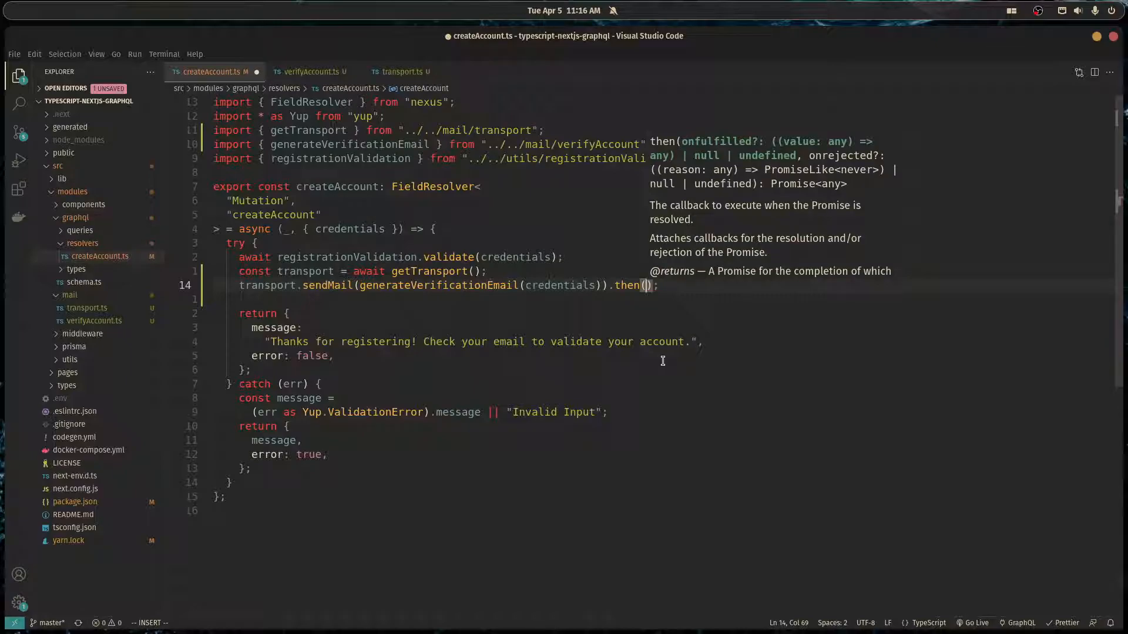
{"action": "type", "text": "info => {"}
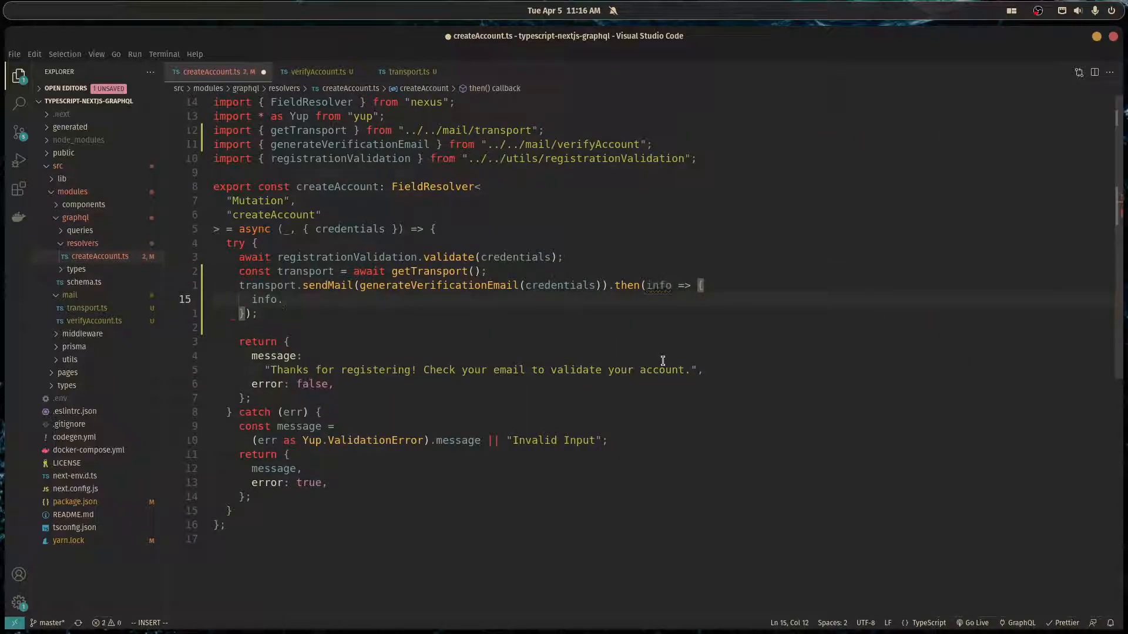
{"action": "key", "text": "BackSpace"}
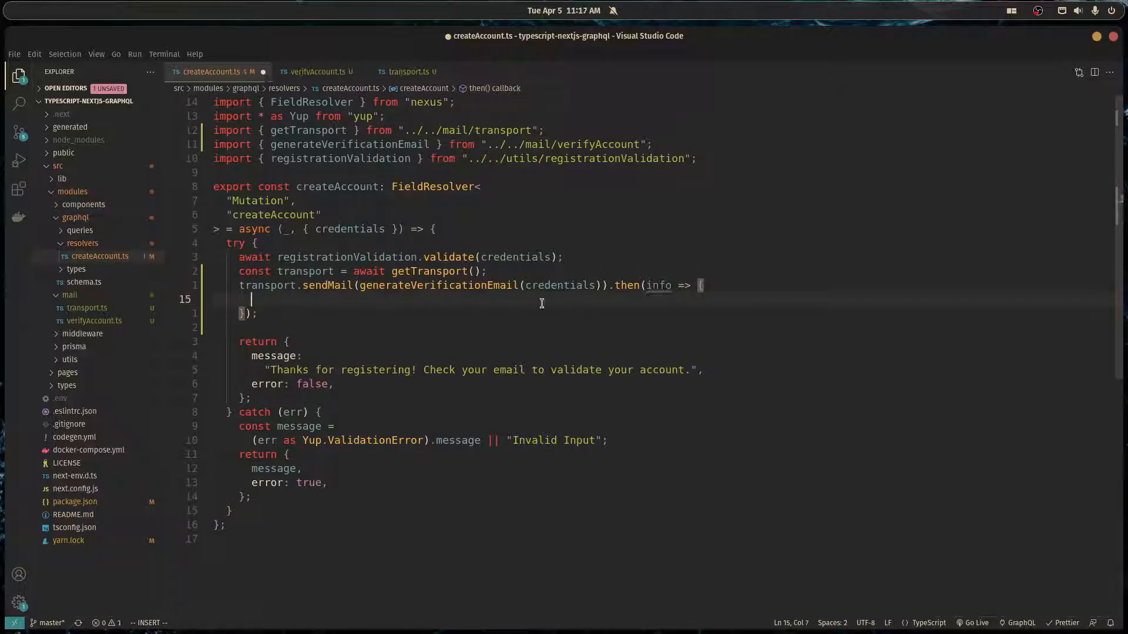
{"action": "mouse_move", "coordinate": [658, 285]}
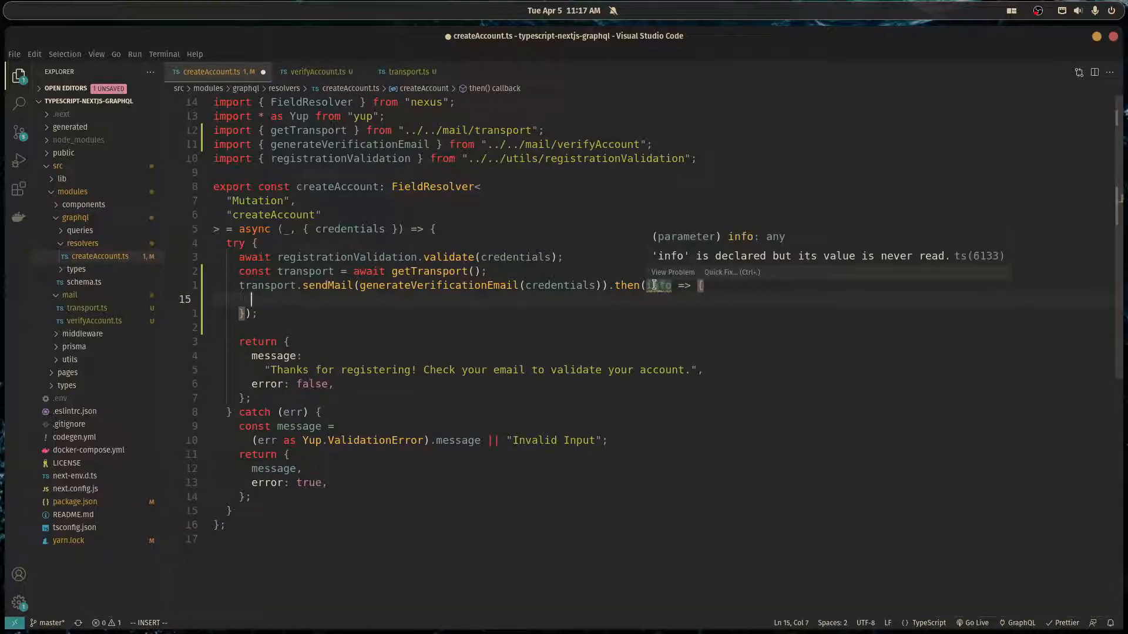
{"action": "left_click", "coordinate": [407, 71]}
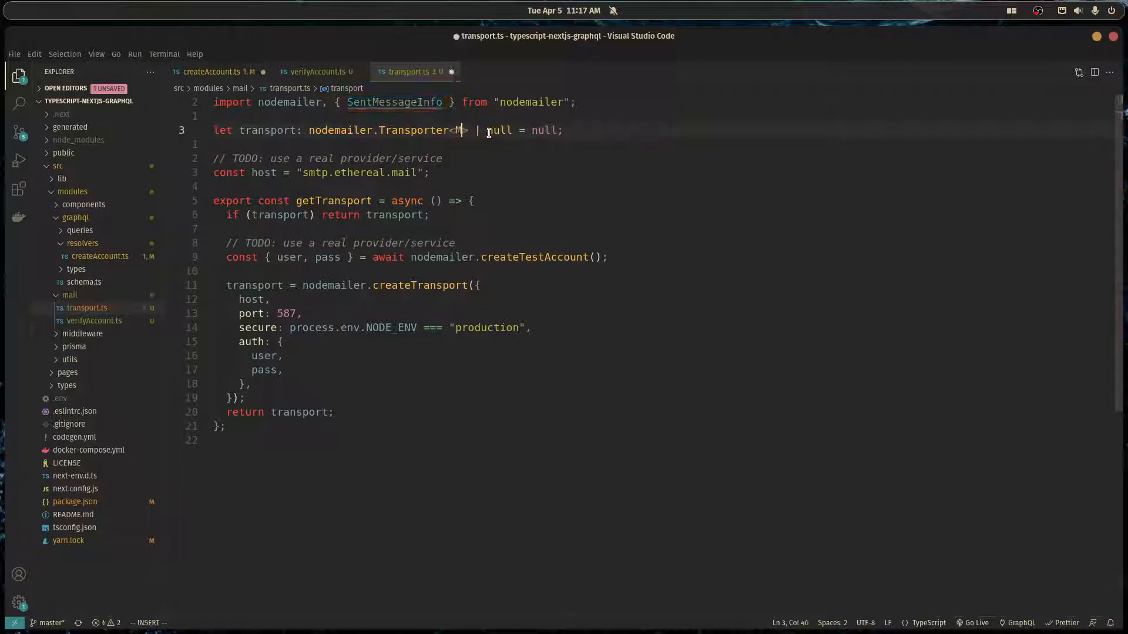
Type the transport as Transporter<SMTPTransport.SentMessageInfo> in transport.ts and save.
{"action": "type", "text": "SMTPTransport."}
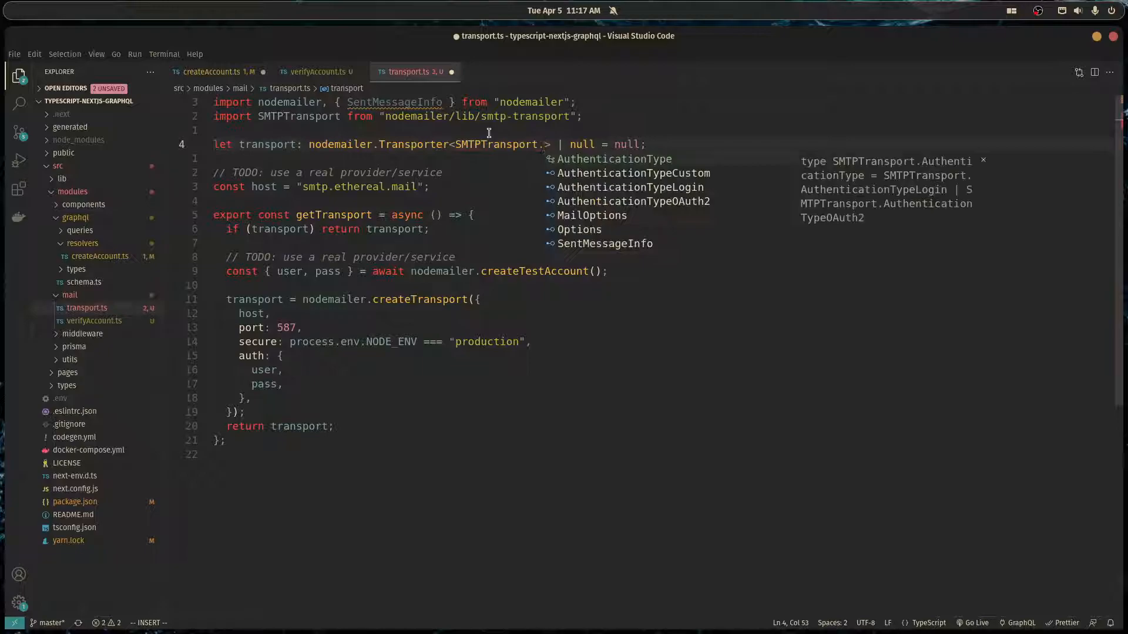
{"action": "key", "text": "Escape"}
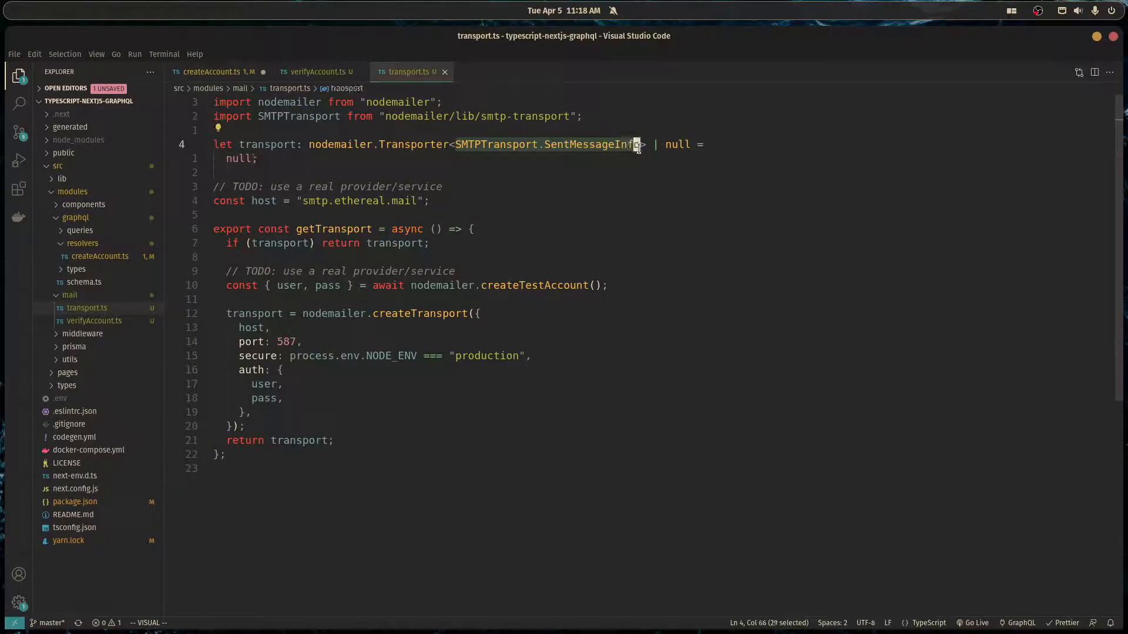
{"action": "left_click", "coordinate": [214, 72]}
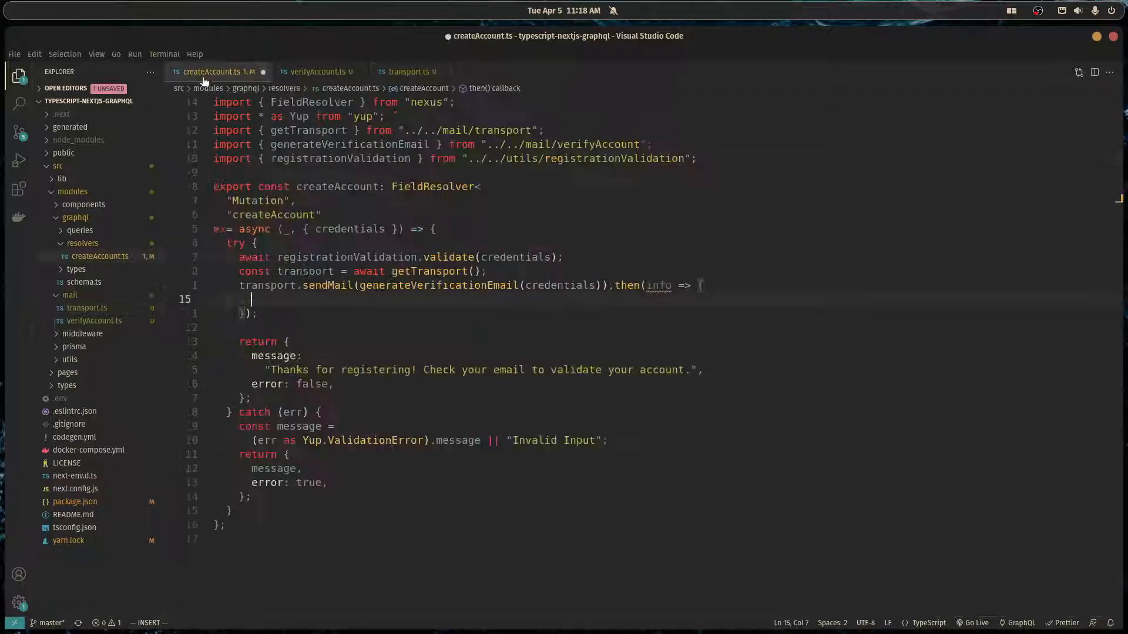
{"action": "left_click", "coordinate": [407, 72]}
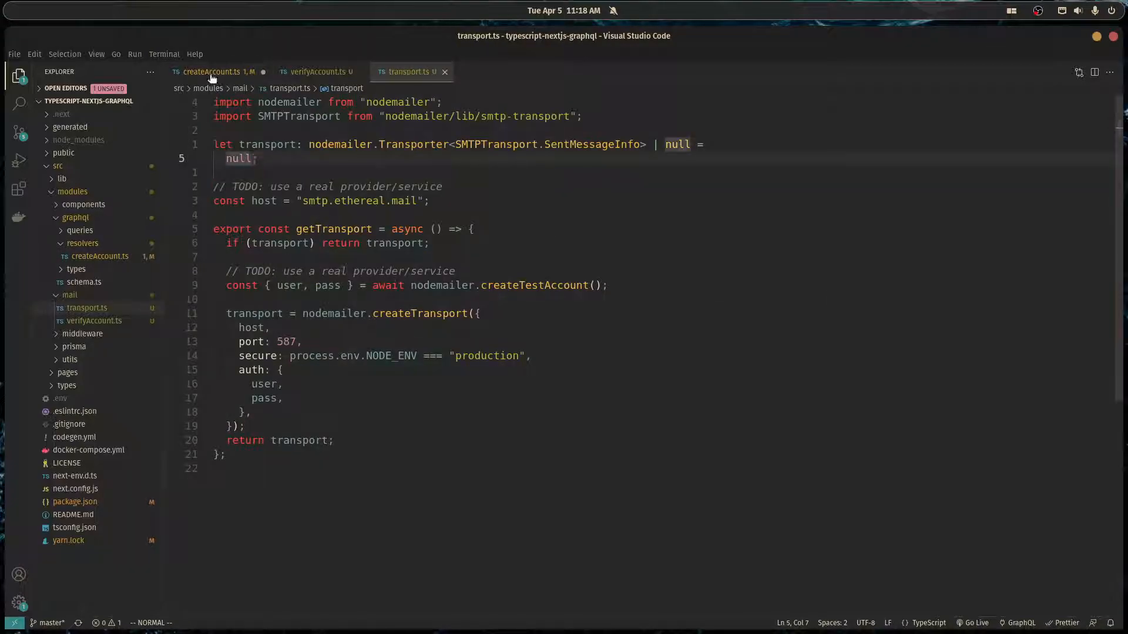
{"action": "left_click", "coordinate": [212, 71]}
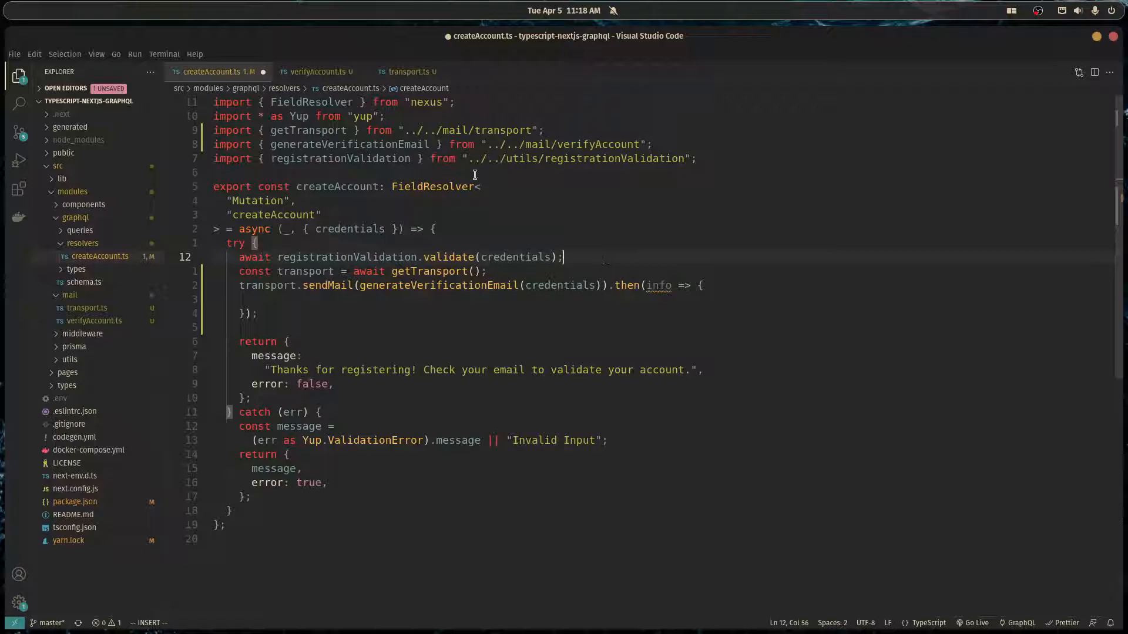
Log info.messageId and nodemailer.getTestMessageUrl(info) in the callback, importing nodemailer, and save.
{"action": "key", "text": "Escape"}
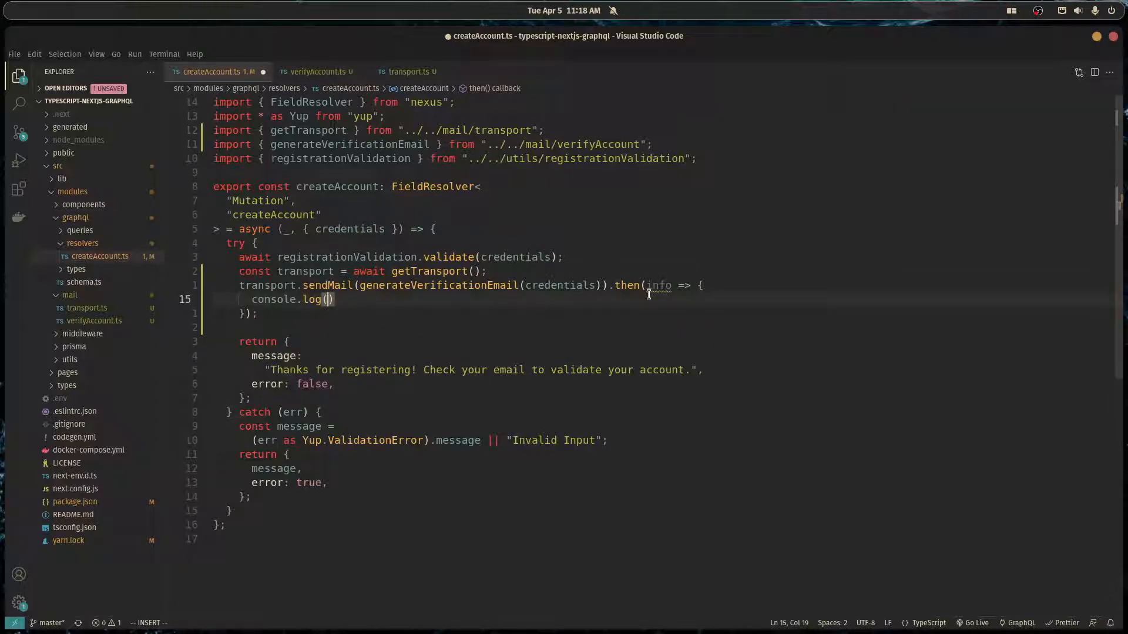
{"action": "mouse_move", "coordinate": [448, 257]}
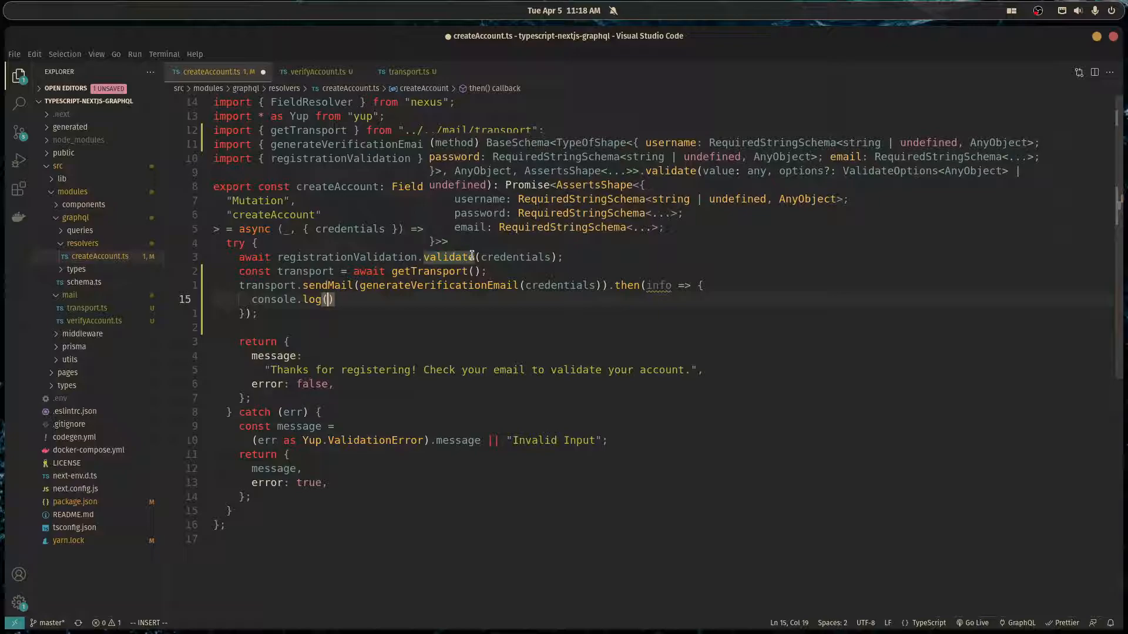
{"action": "mouse_move", "coordinate": [311, 300]}
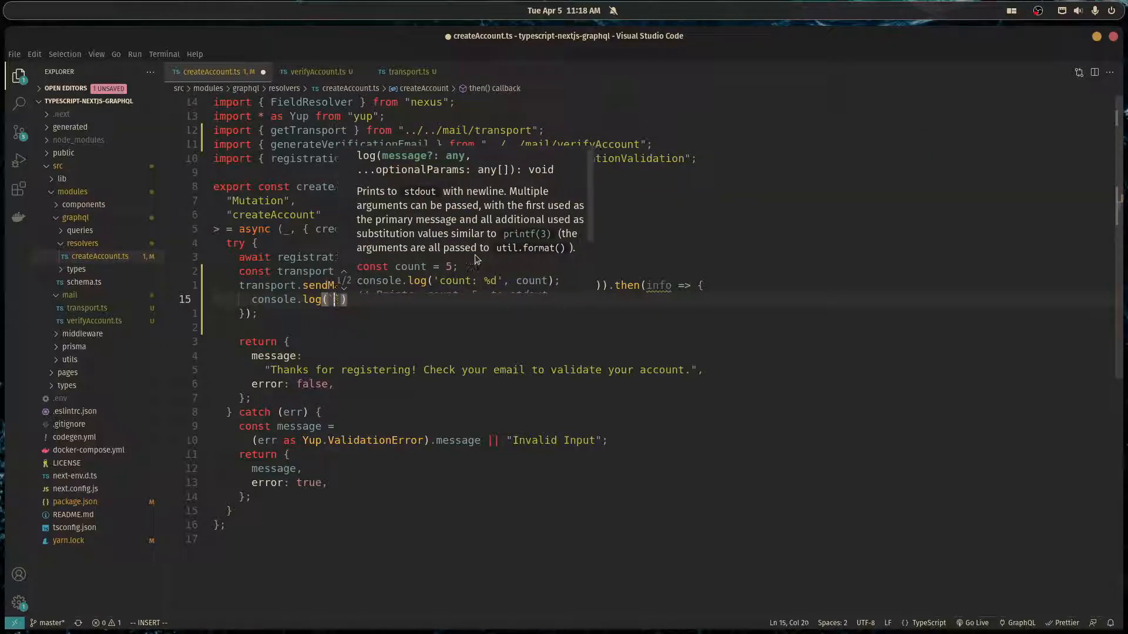
{"action": "type", "text": "Message id:"}
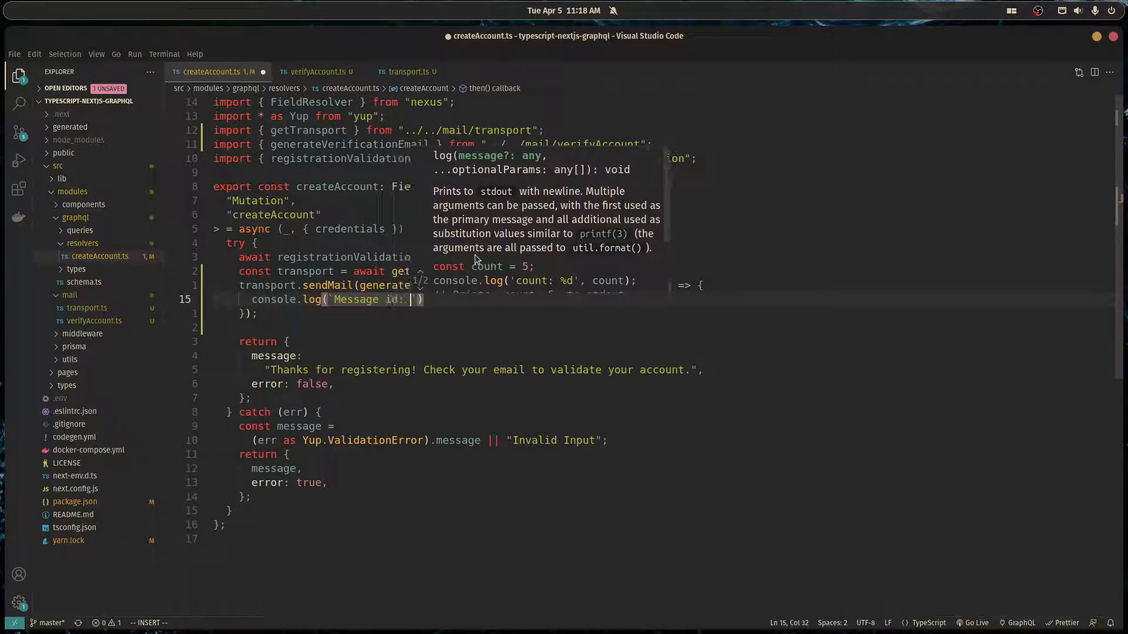
{"action": "type", "text": "${info."}
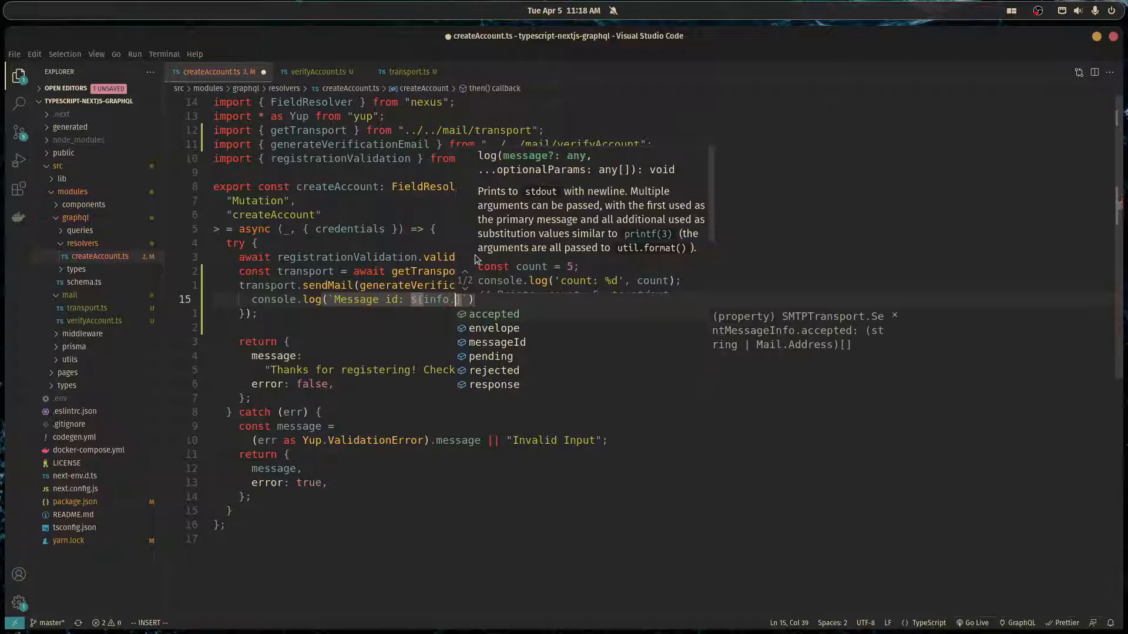
{"action": "key", "text": "Escape"}
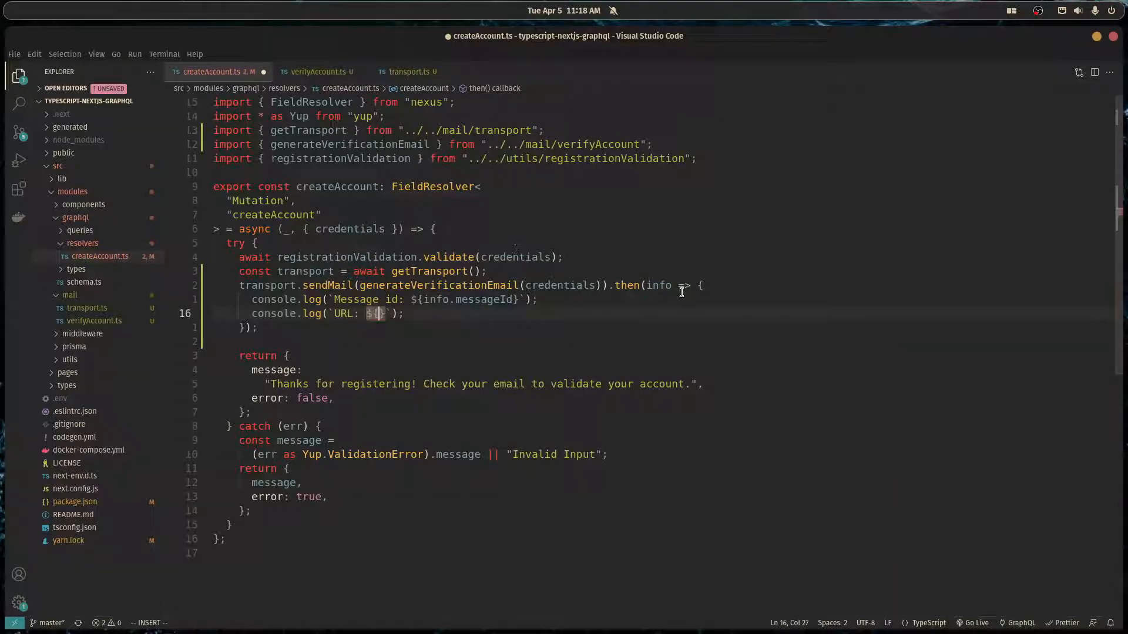
{"action": "type", "text": "generate"}
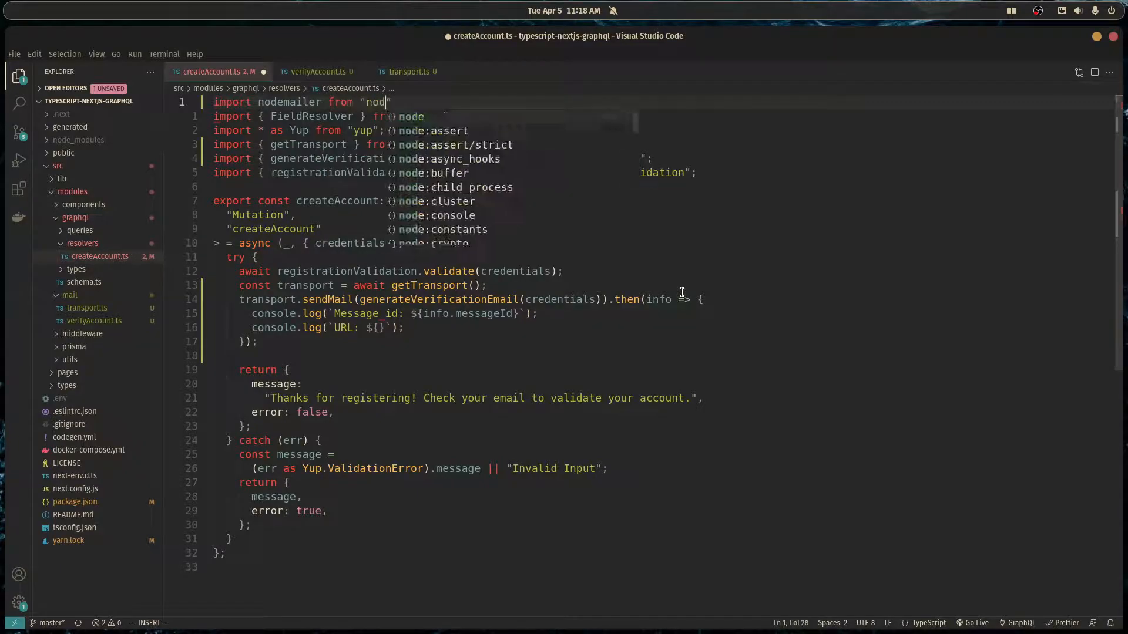
{"action": "key", "text": "Escape"}
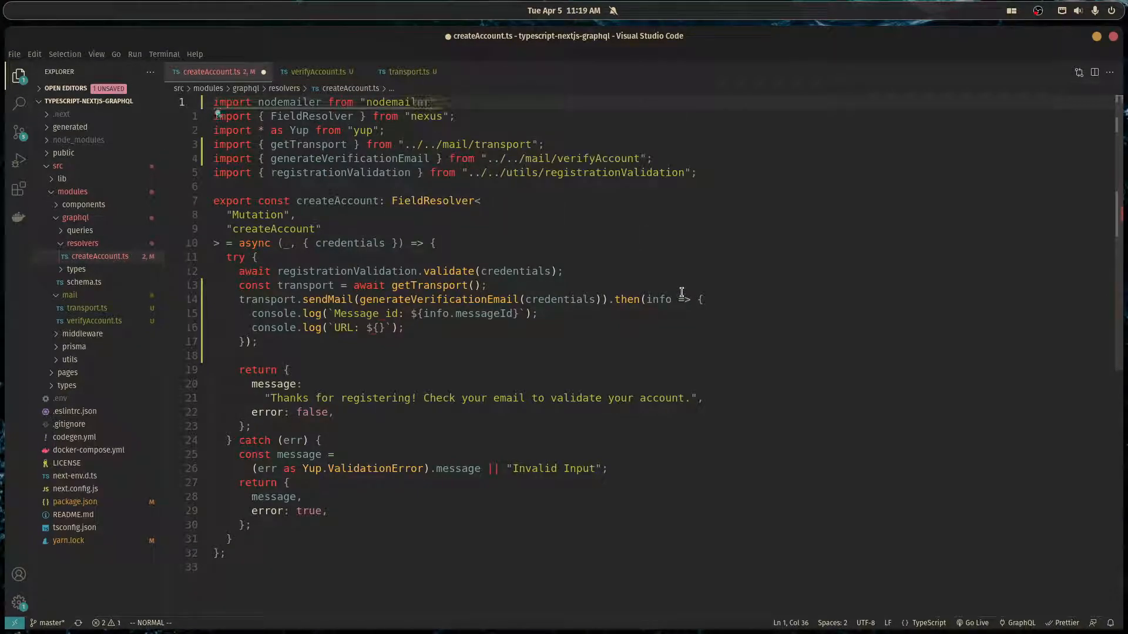
{"action": "type", "text": "nodemailer.getTestMessageUrl(info"}
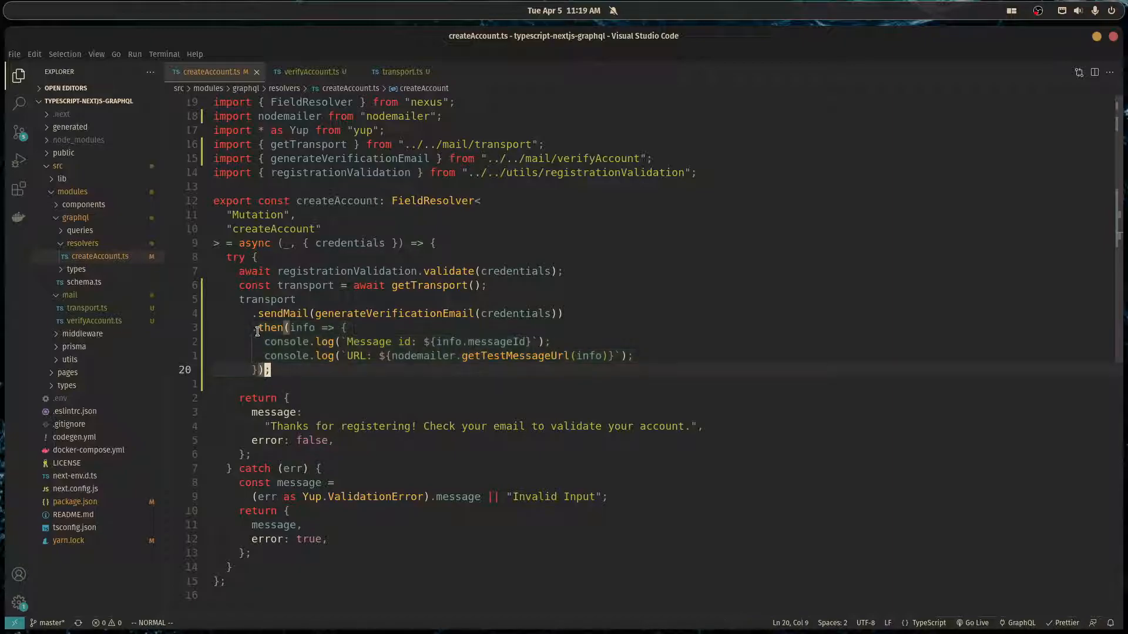
{"action": "left_click_drag", "start_coordinate": [258, 328], "coordinate": [270, 370]}
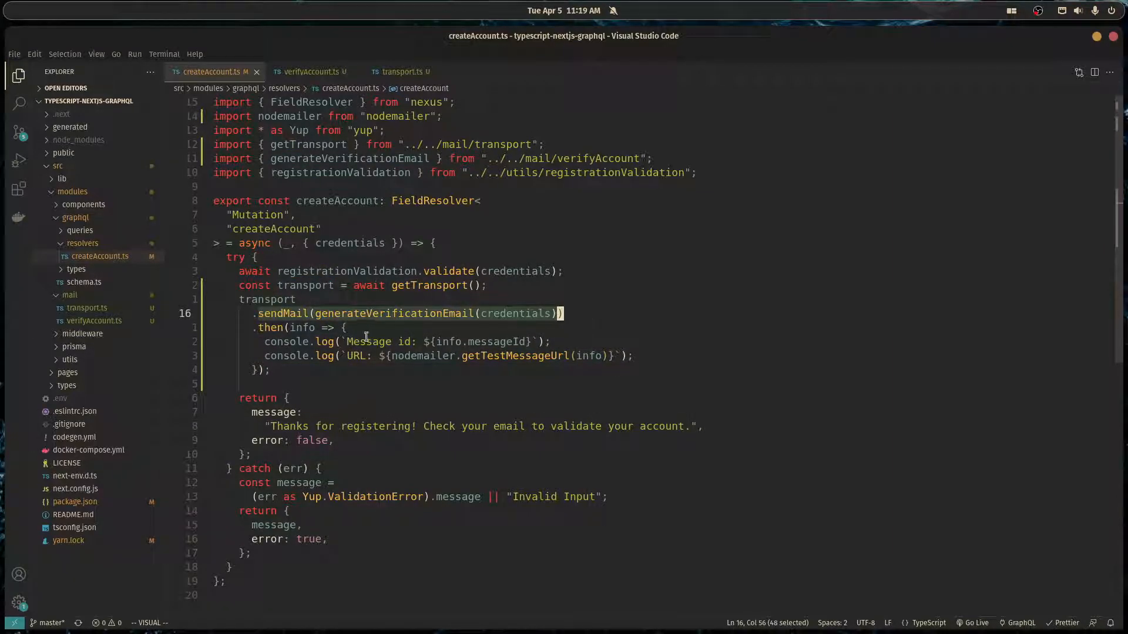
{"action": "key", "text": "Escape"}
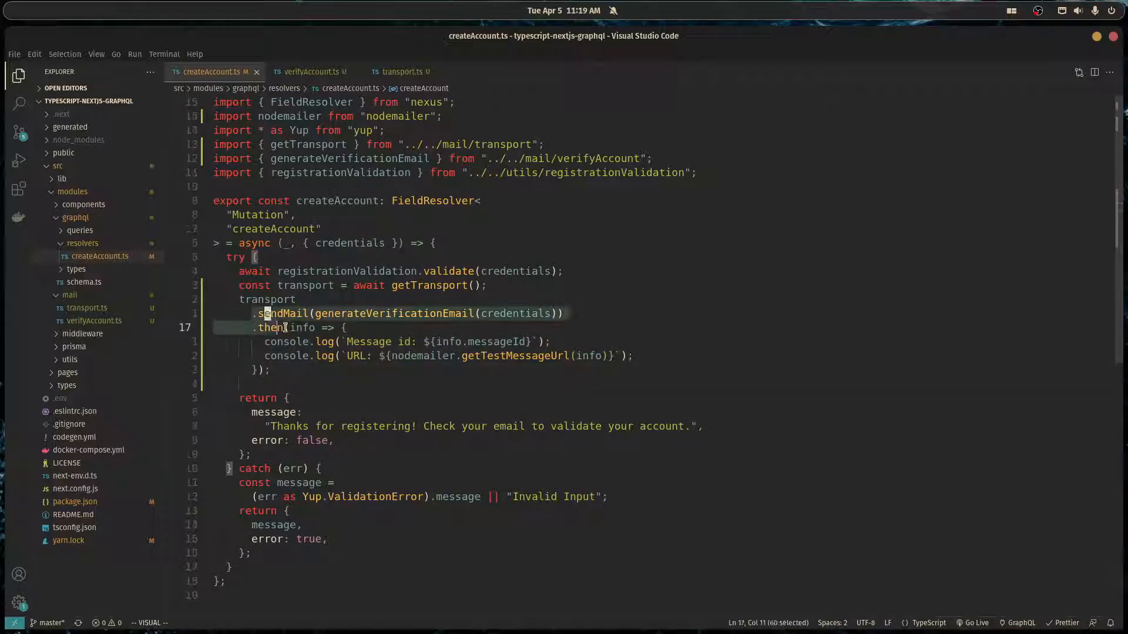
{"action": "key", "text": "Escape"}
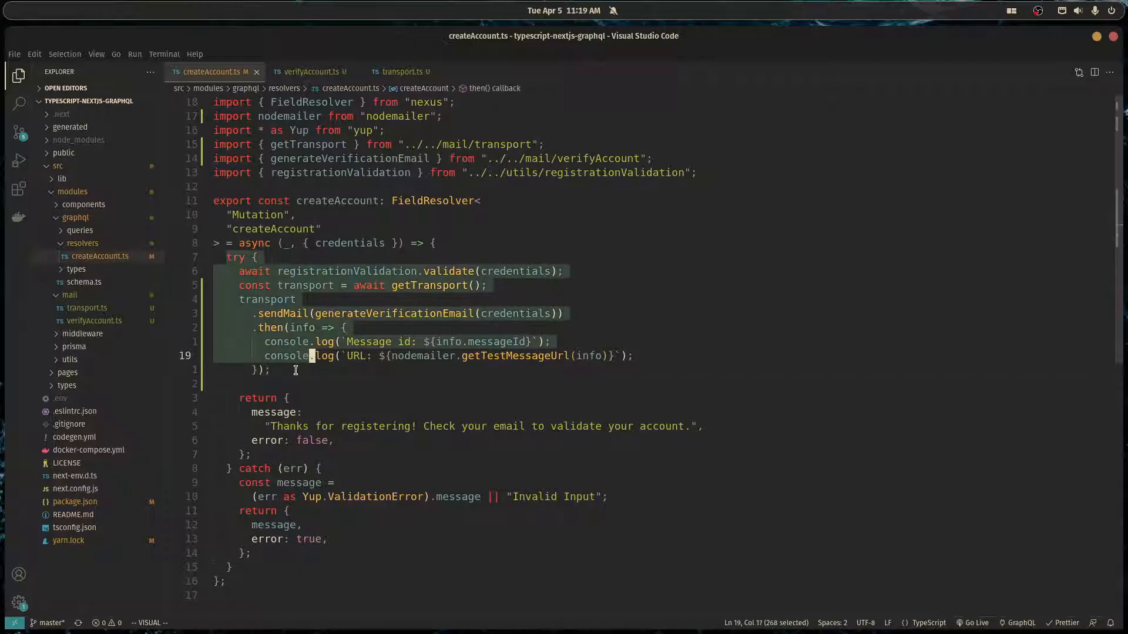
{"action": "key", "text": "Escape"}
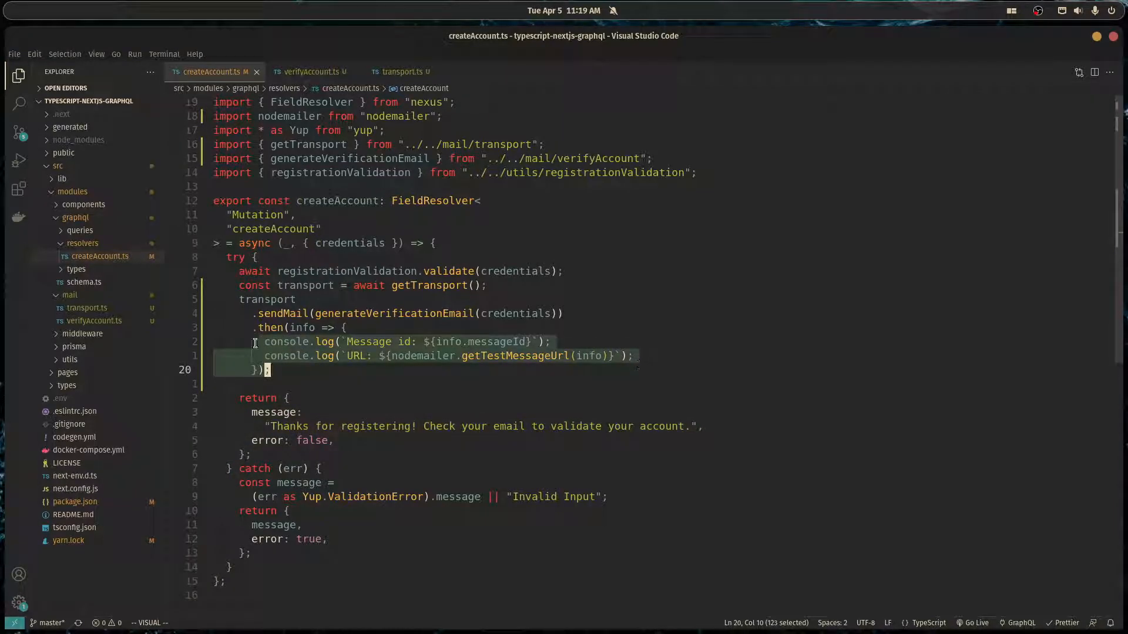
{"action": "key", "text": "ctrl+`"}
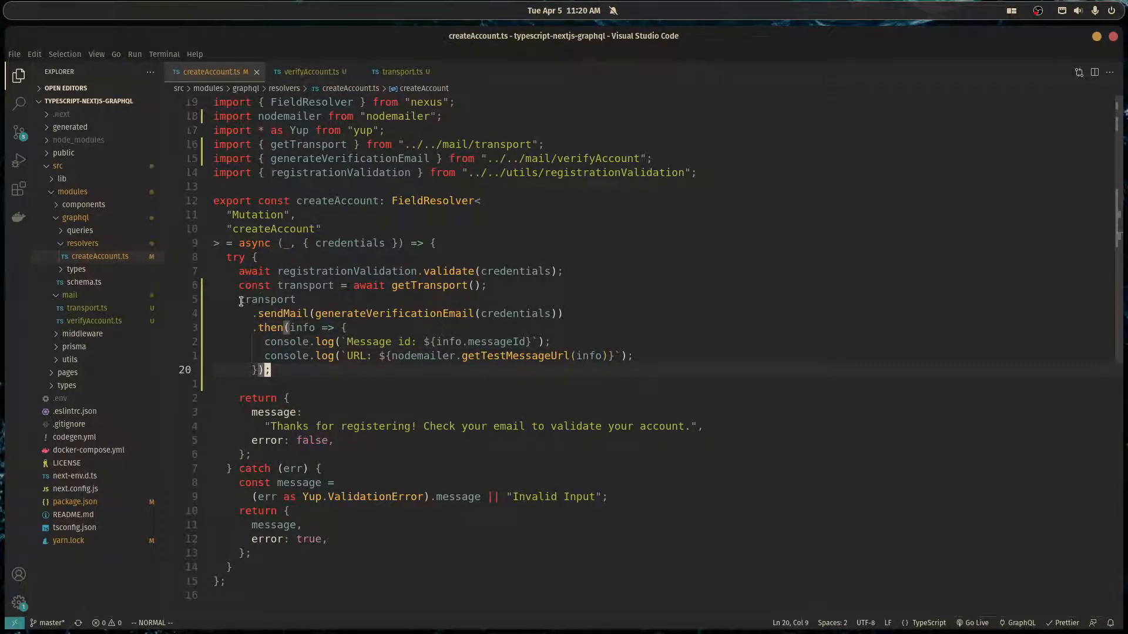
{"action": "mouse_move", "coordinate": [458, 360]}
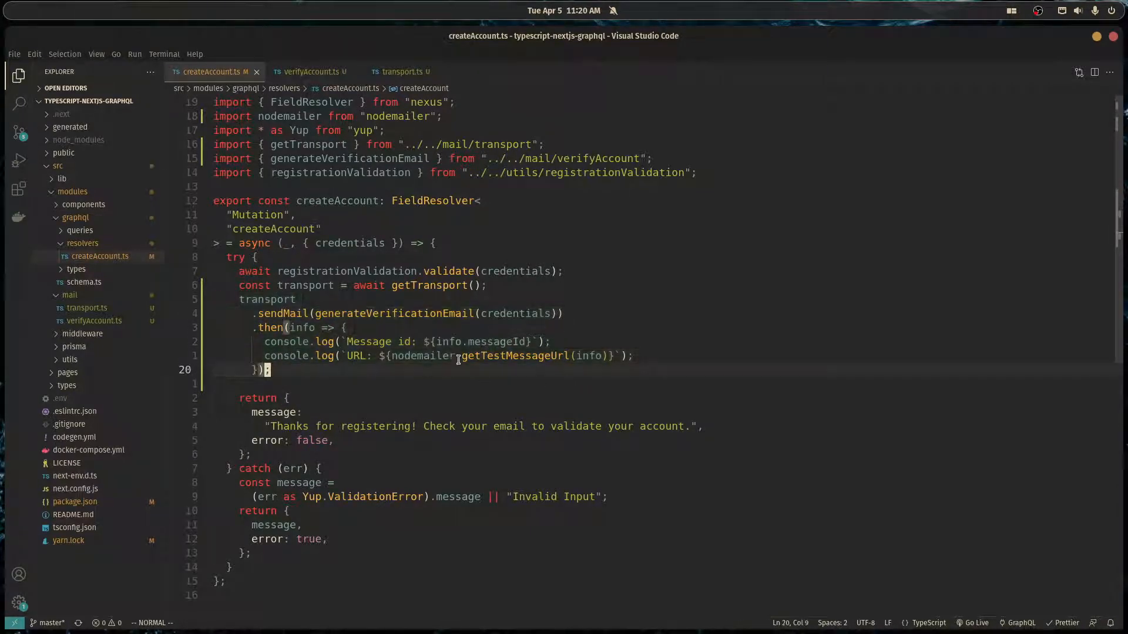
{"action": "mouse_move", "coordinate": [360, 412]}
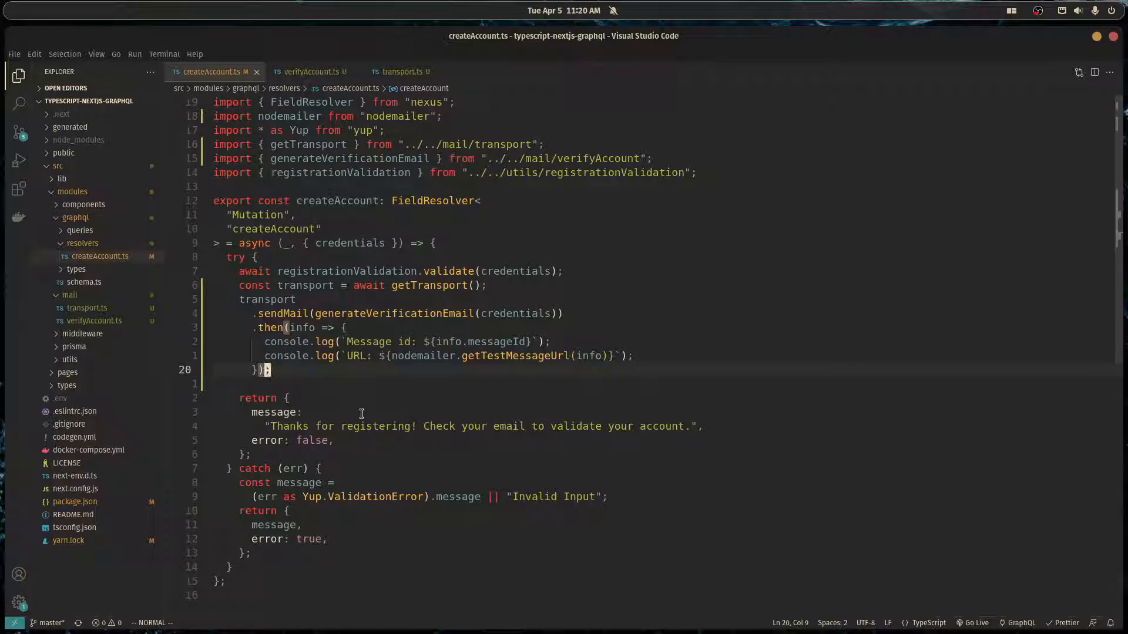
{"action": "key", "text": "ctrl+`"}
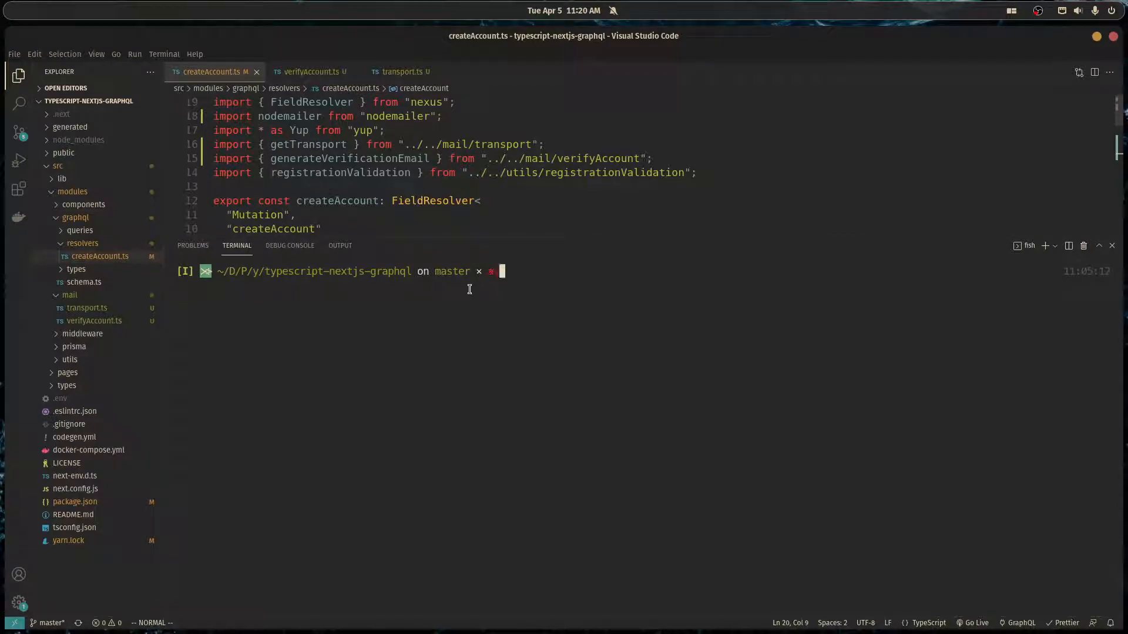
Run yarn run dev and load localhost:3000/api/graphql with the CreateAccount mutation in Apollo Sandbox.
{"action": "type", "text": "yarn run de"}
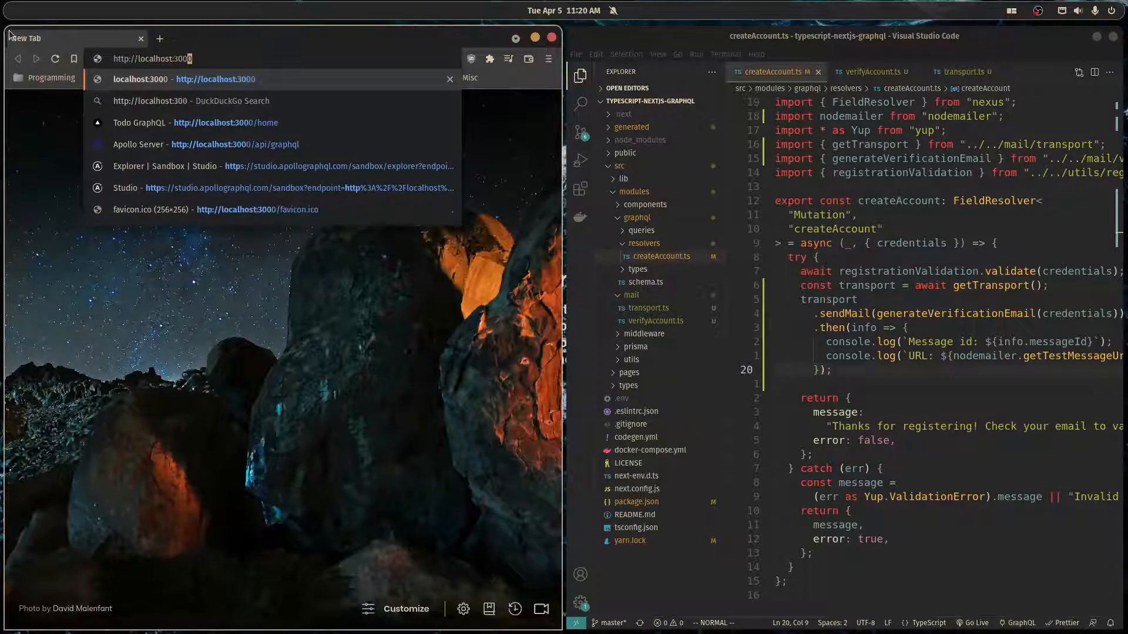
{"action": "type", "text": "/api/graphql"}
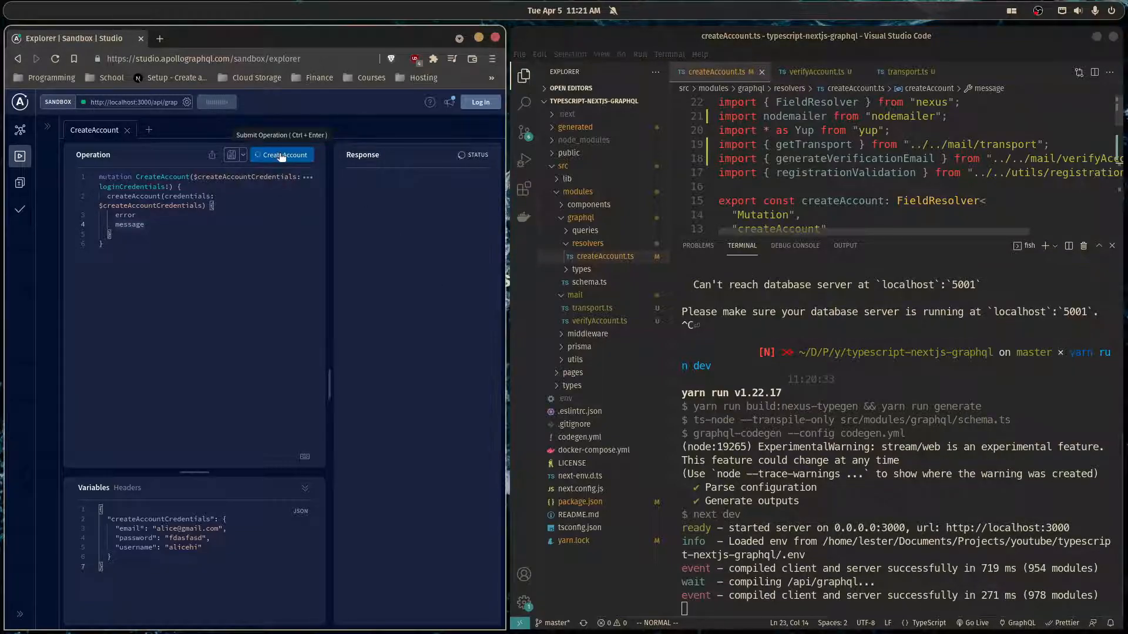
Run CreateAccount, fix the transport host to smtp.ethereal.email after ENOTFOUND, and rerun it successfully.
{"action": "left_click", "coordinate": [280, 155]}
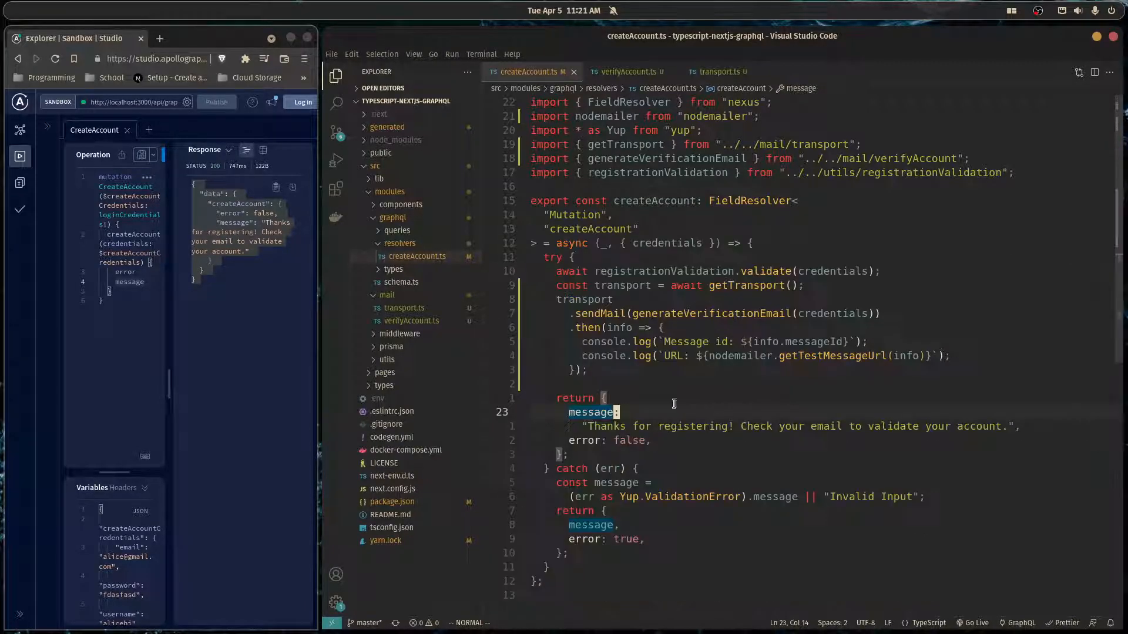
{"action": "left_click", "coordinate": [717, 72]}
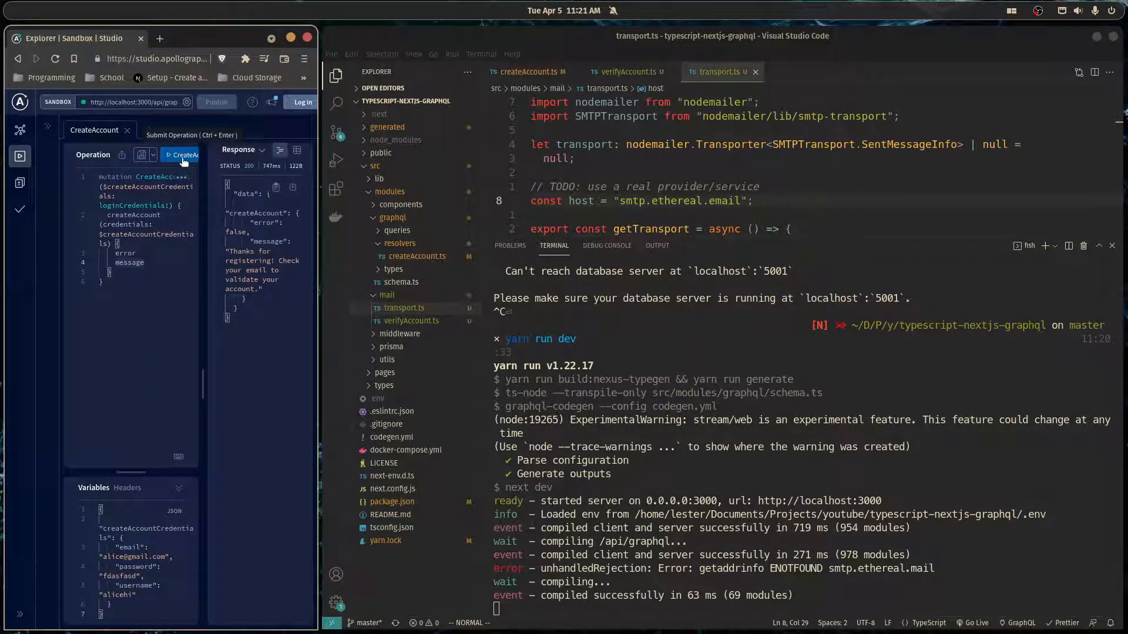
{"action": "left_click", "coordinate": [179, 155]}
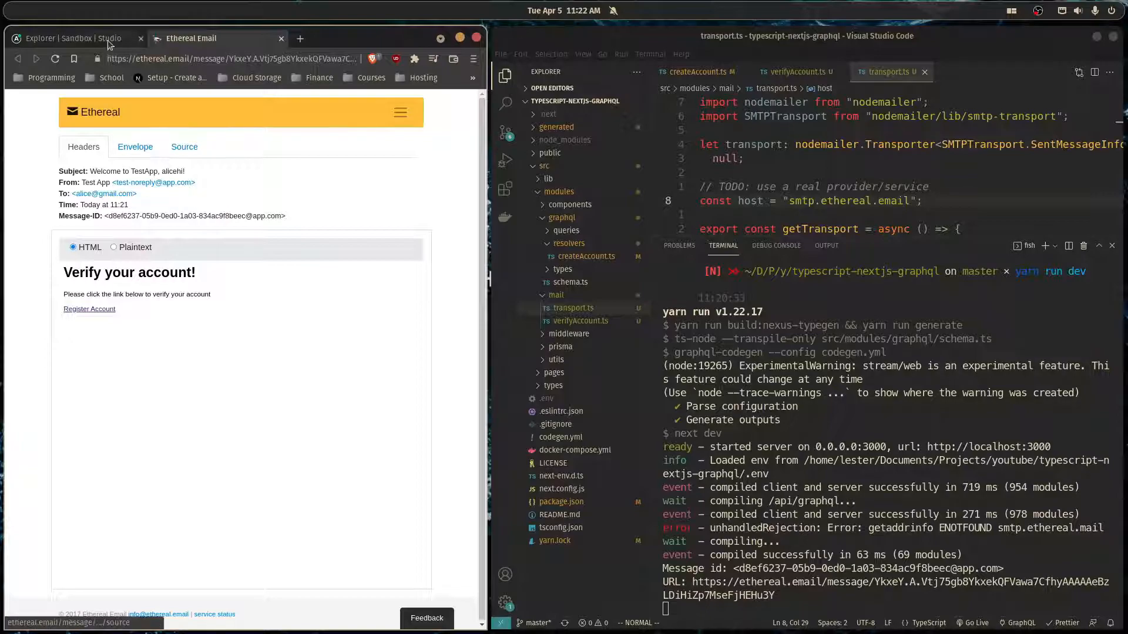
Review the delivered 'Verify your account!' email in Ethereal alongside the email template and createAccount resolver files.
{"action": "left_click", "coordinate": [72, 38]}
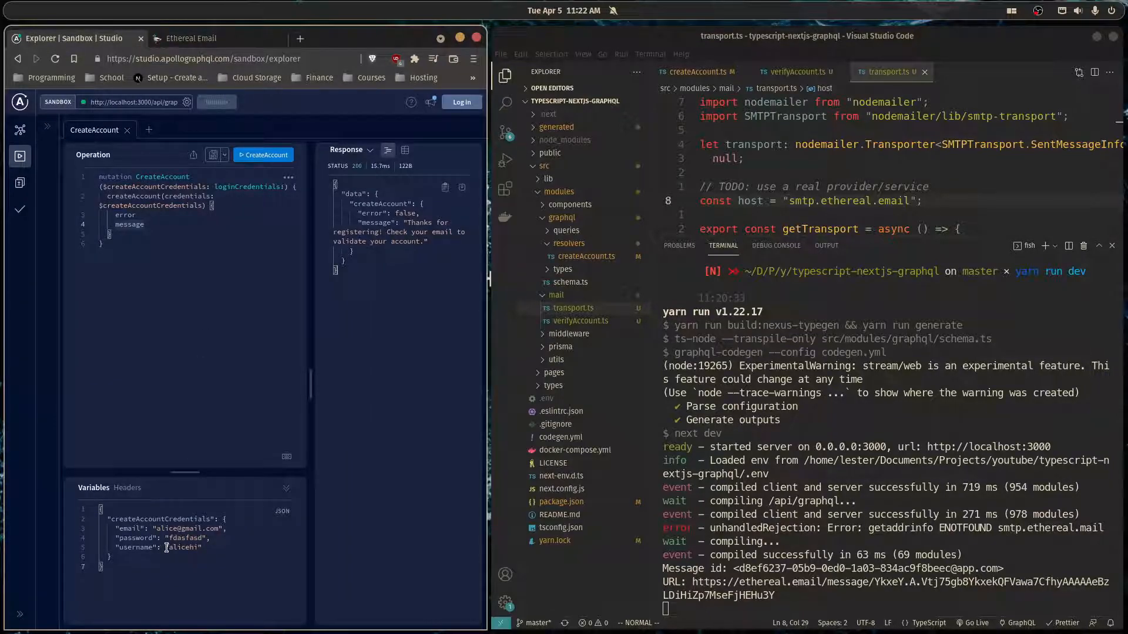
{"action": "left_click", "coordinate": [190, 38]}
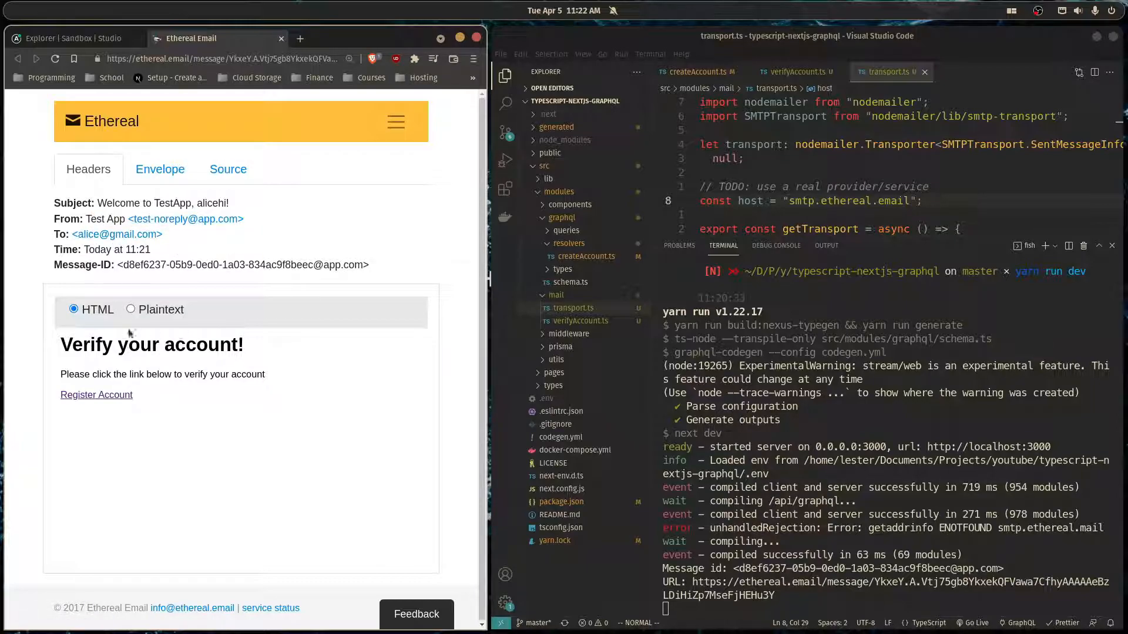
{"action": "mouse_move", "coordinate": [64, 360]}
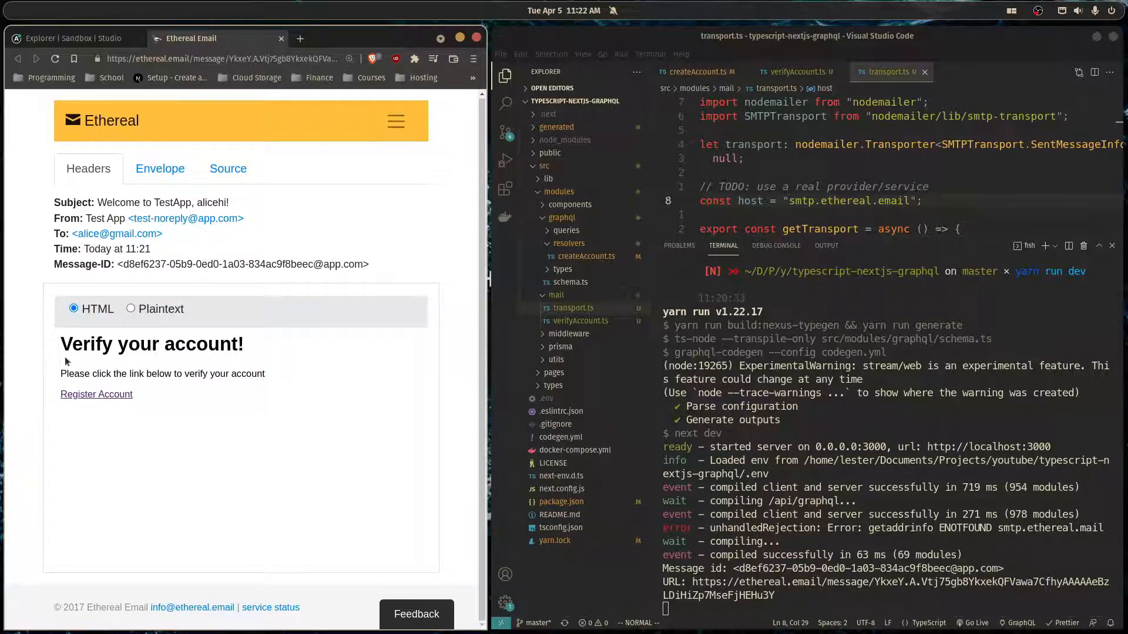
{"action": "mouse_move", "coordinate": [196, 421]}
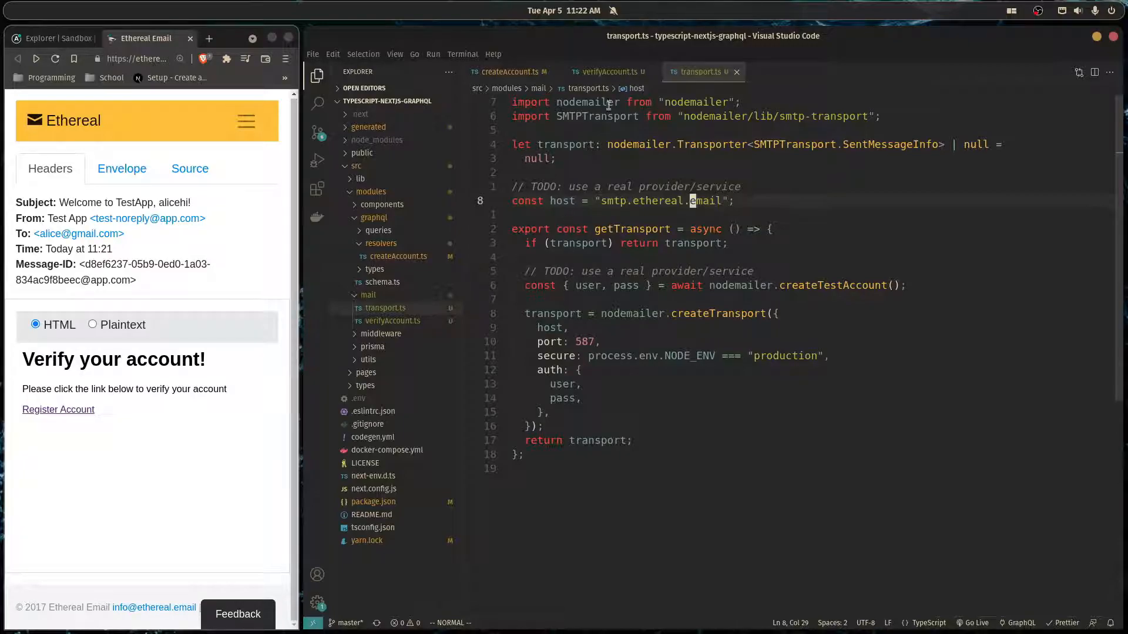
{"action": "left_click", "coordinate": [606, 71]}
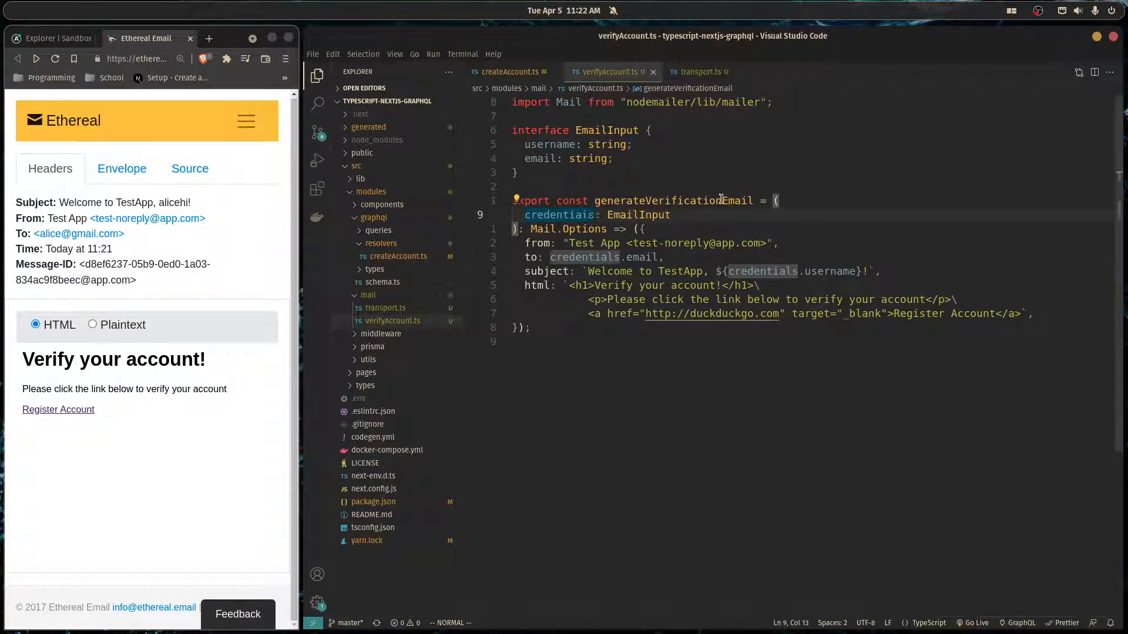
{"action": "left_click", "coordinate": [511, 71]}
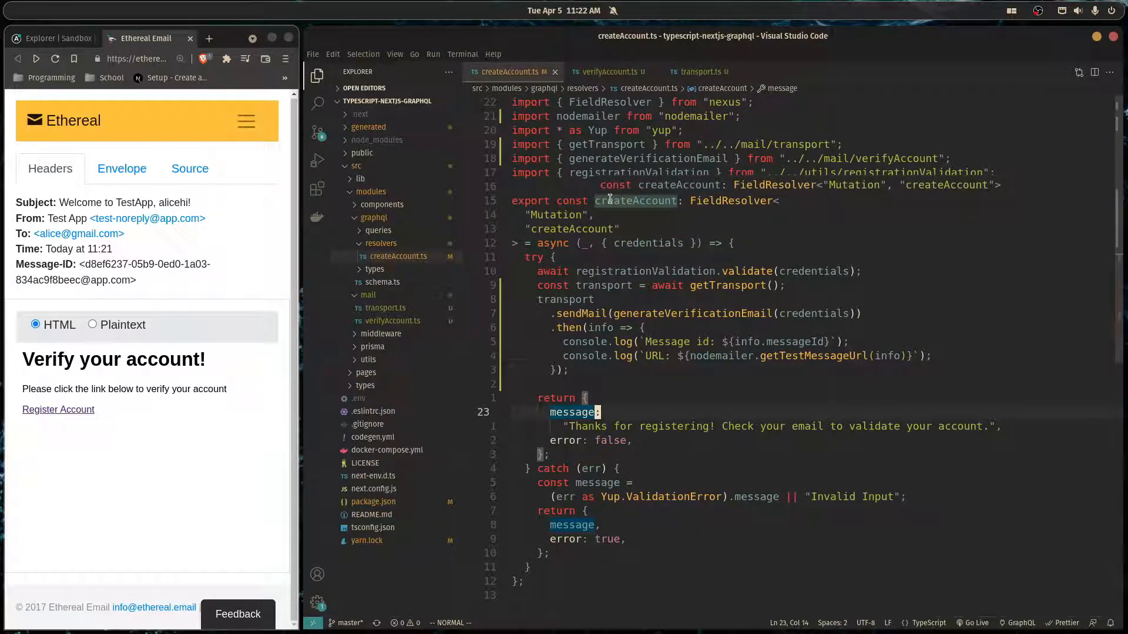